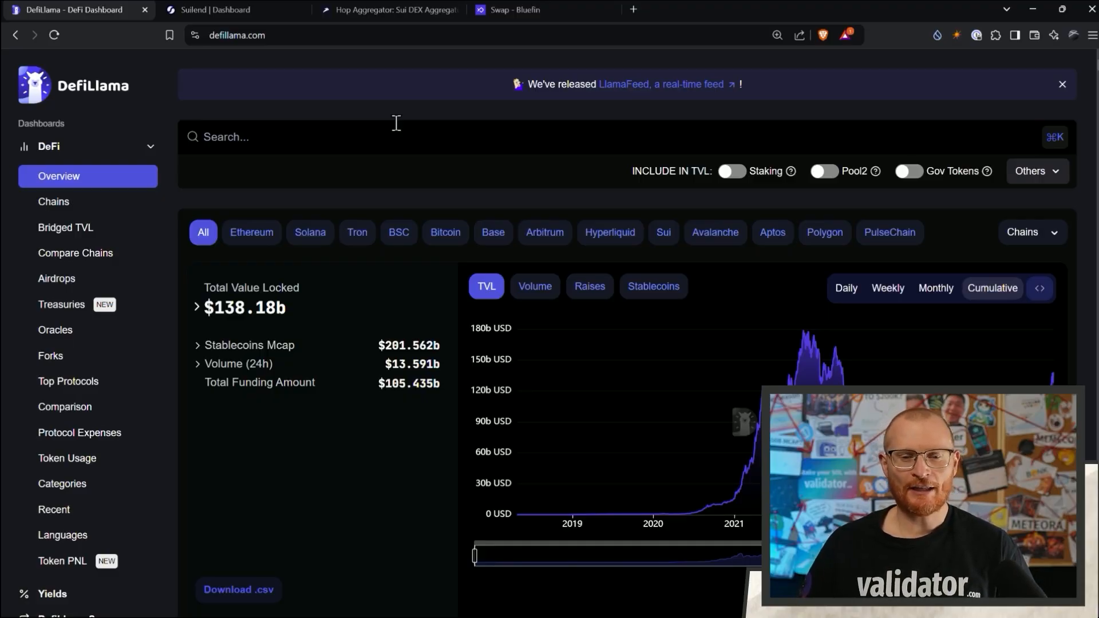
mouse_move(670, 222)
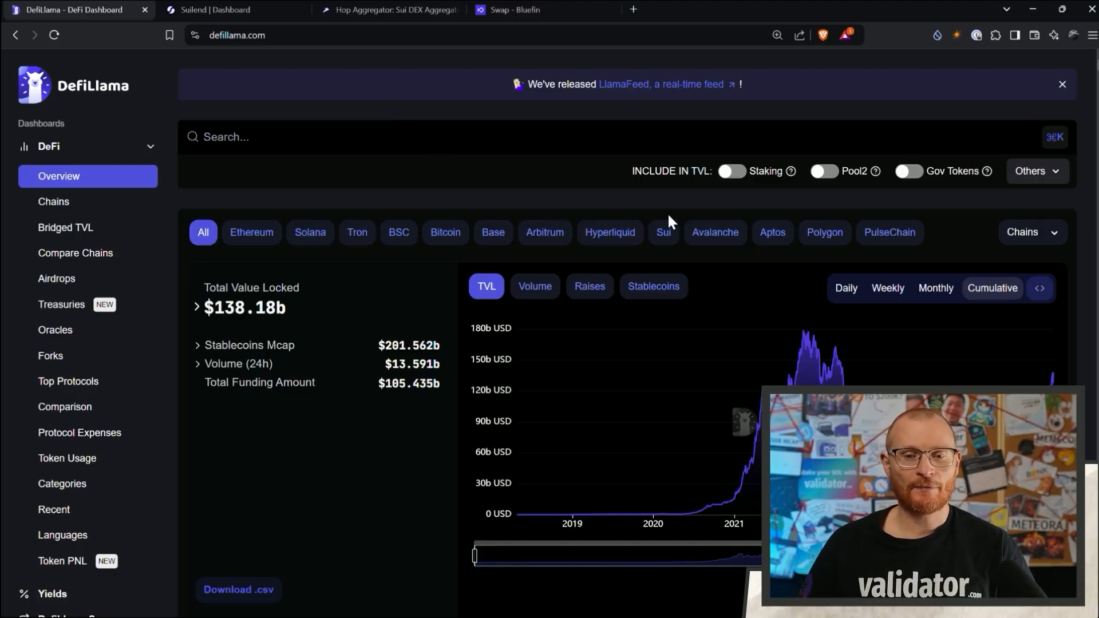
mouse_move(467, 206)
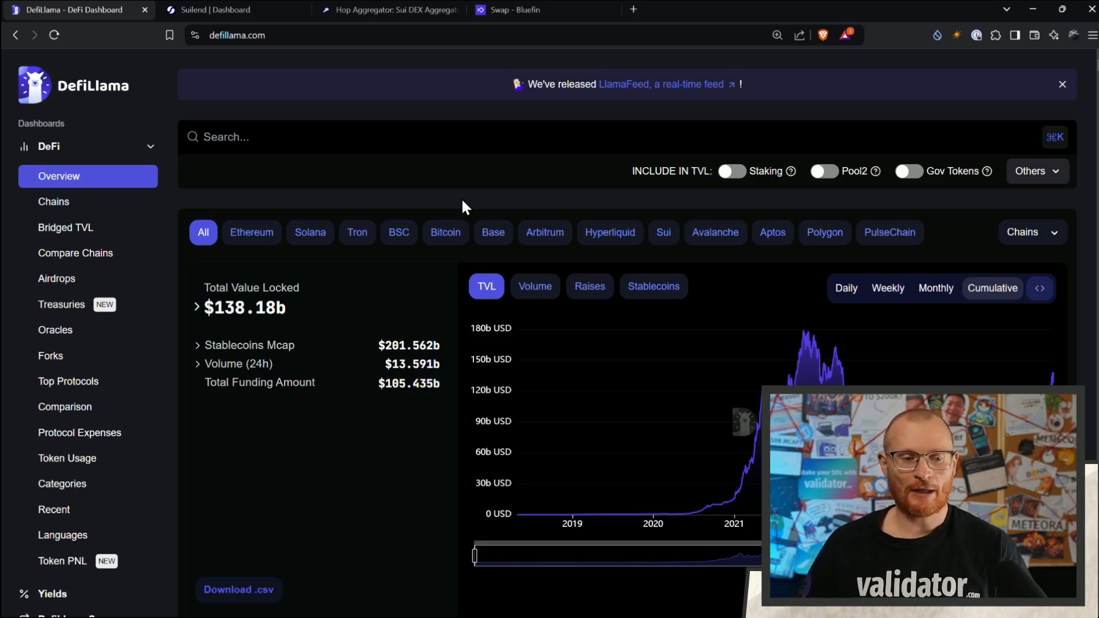
mouse_move(423, 313)
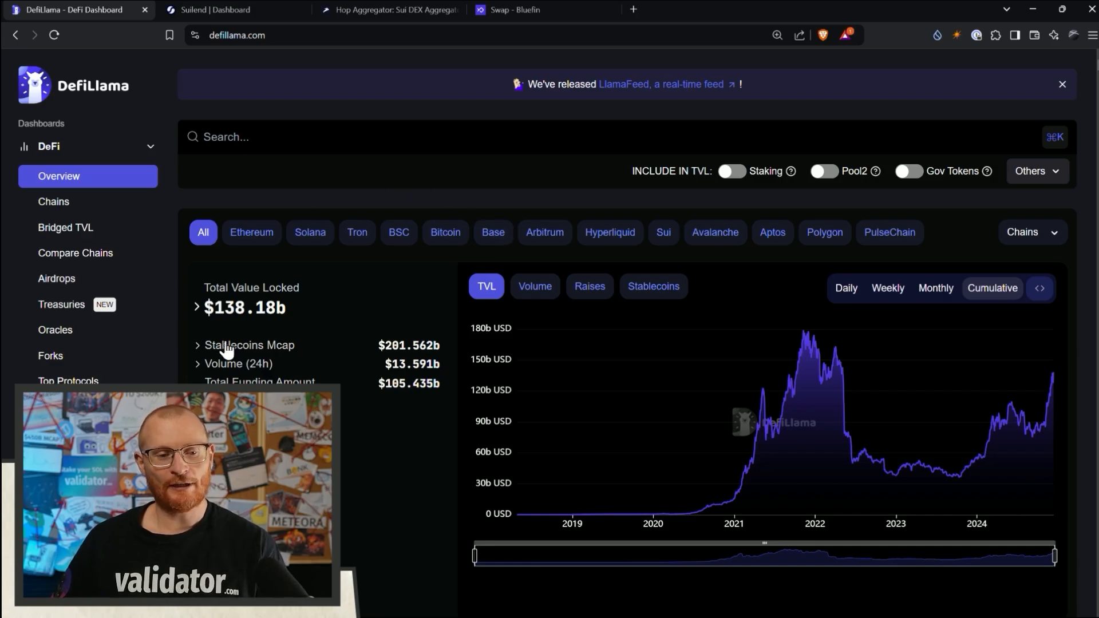
mouse_move(324, 325)
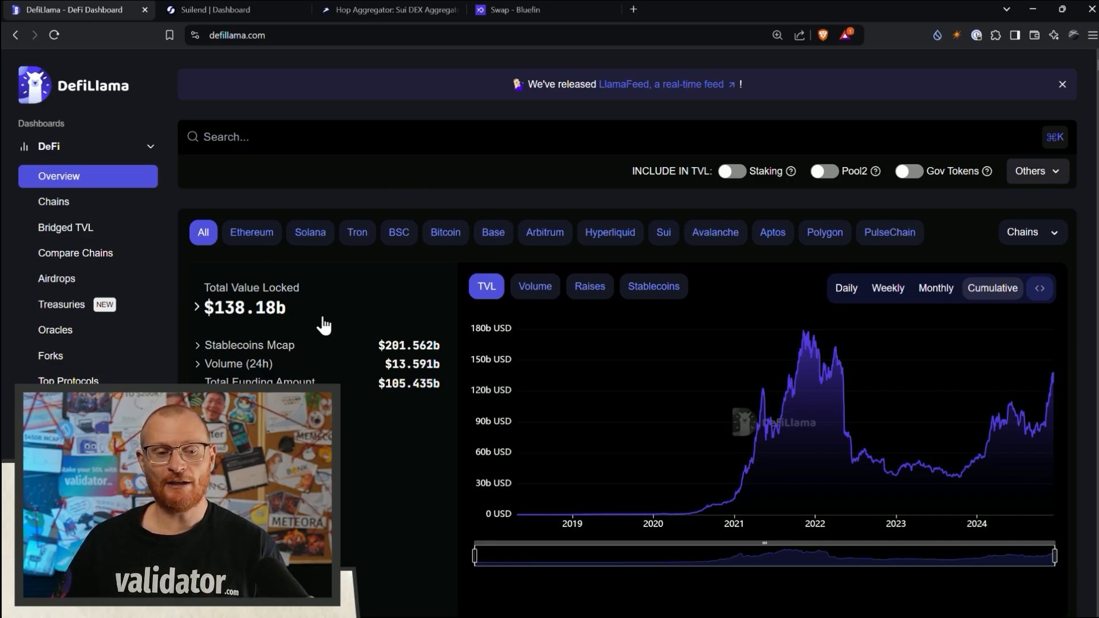
mouse_move(809, 361)
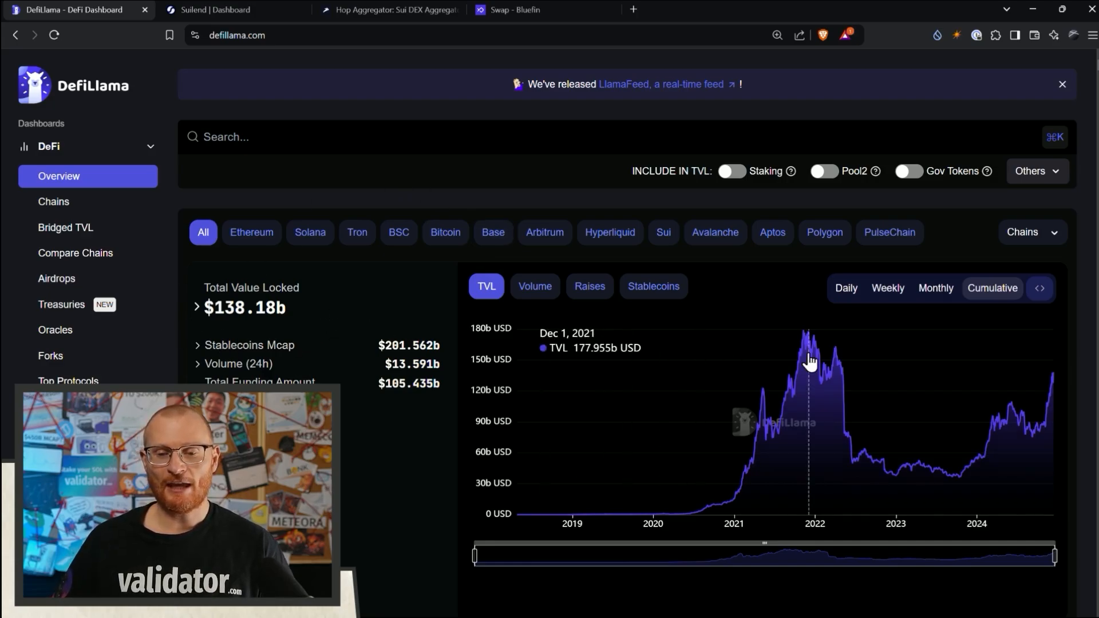
mouse_move(767, 382)
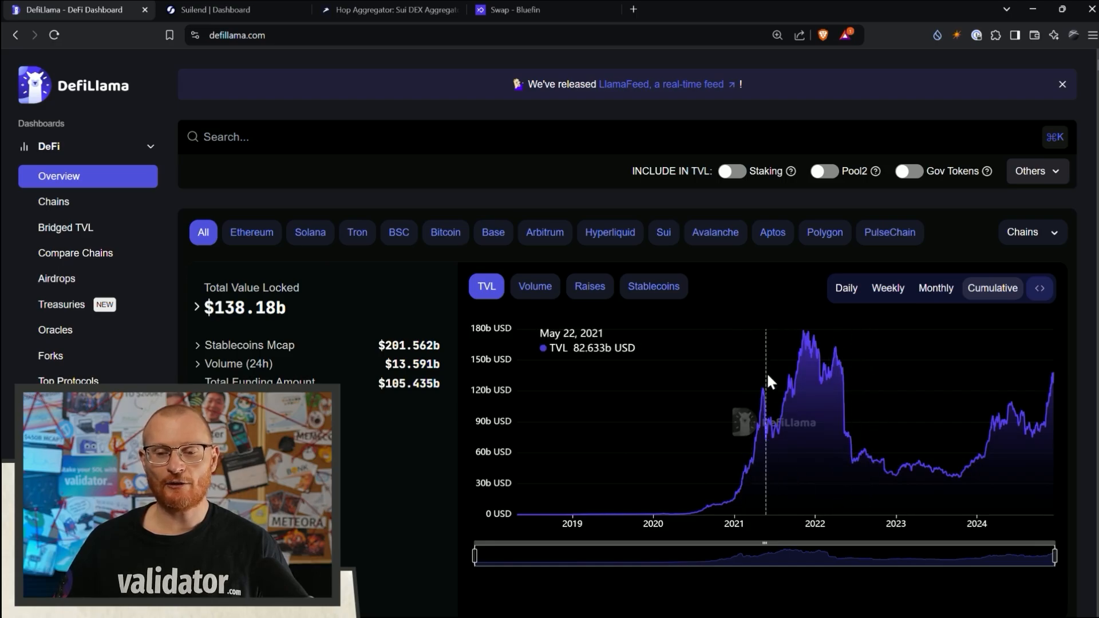
mouse_move(834, 348)
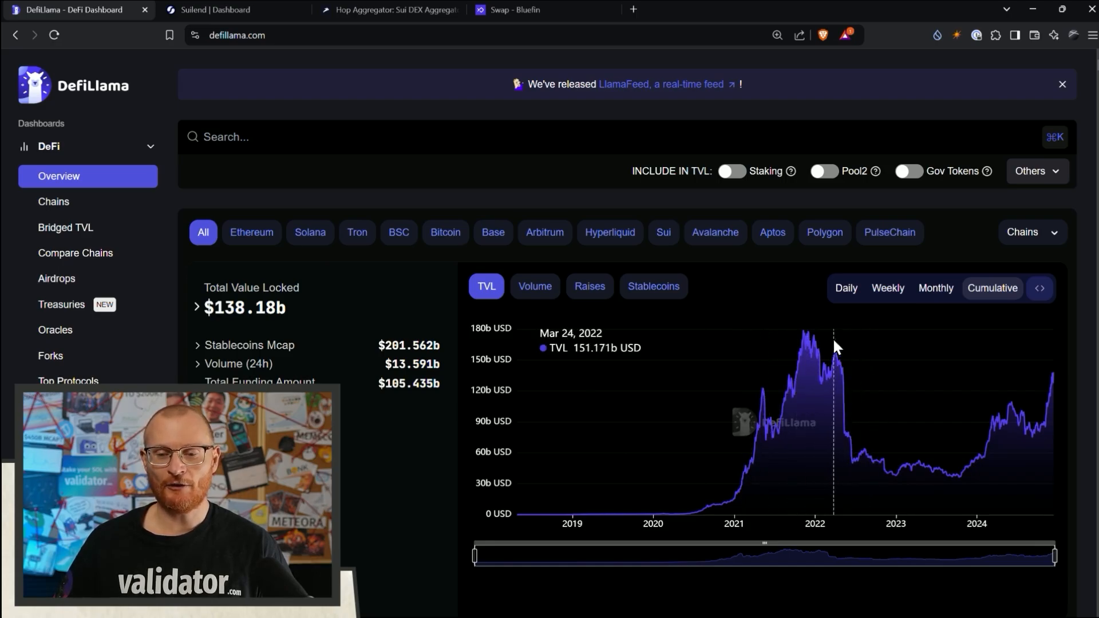
mouse_move(805, 344)
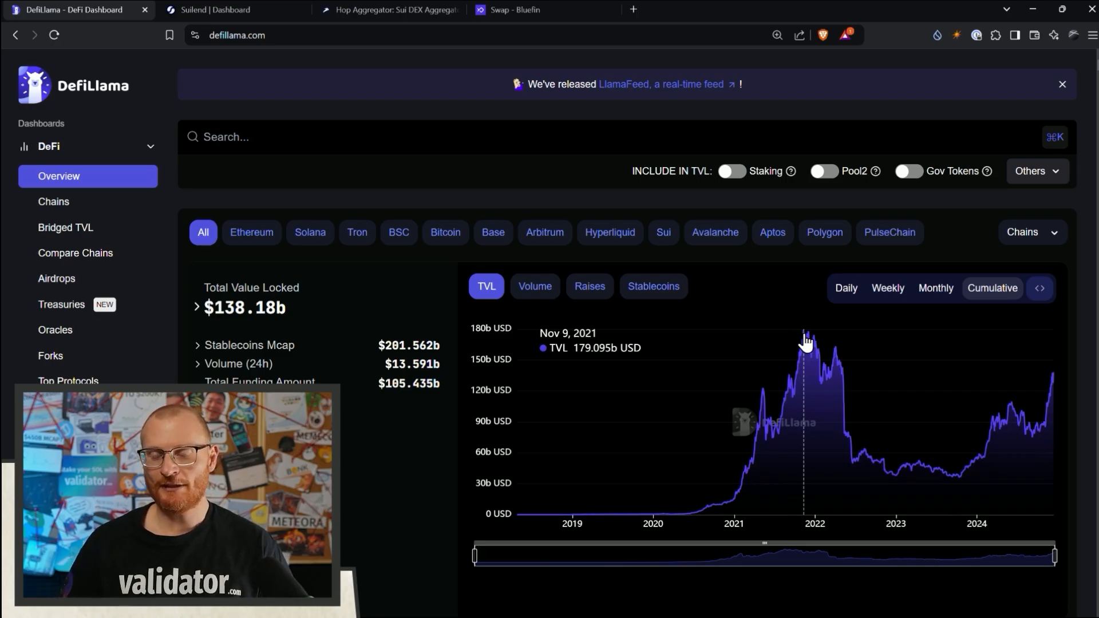
mouse_move(821, 350)
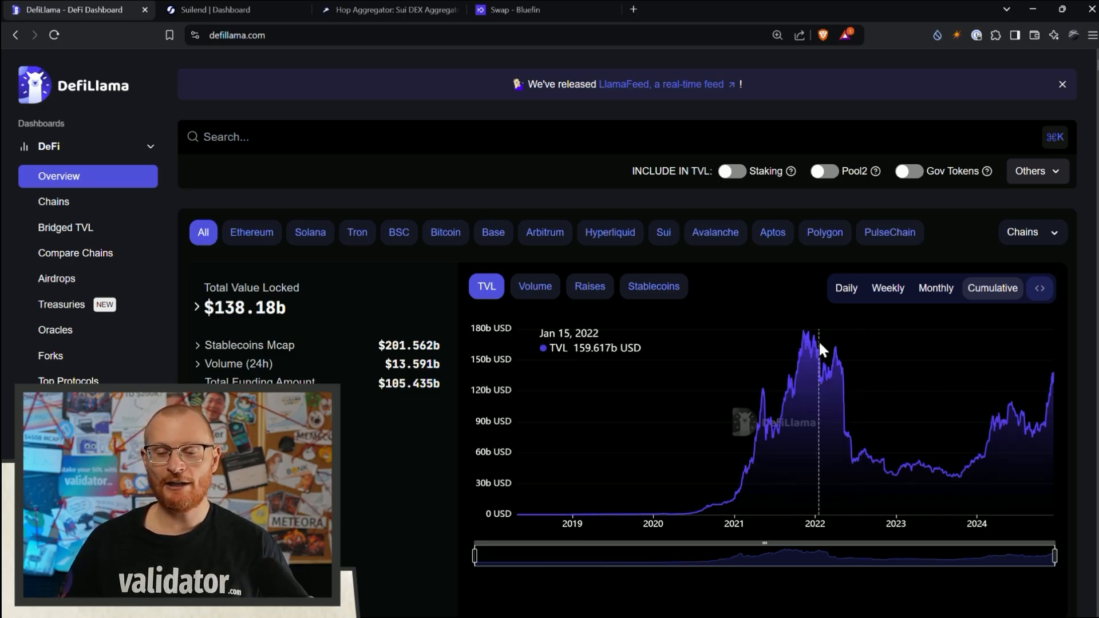
mouse_move(850, 431)
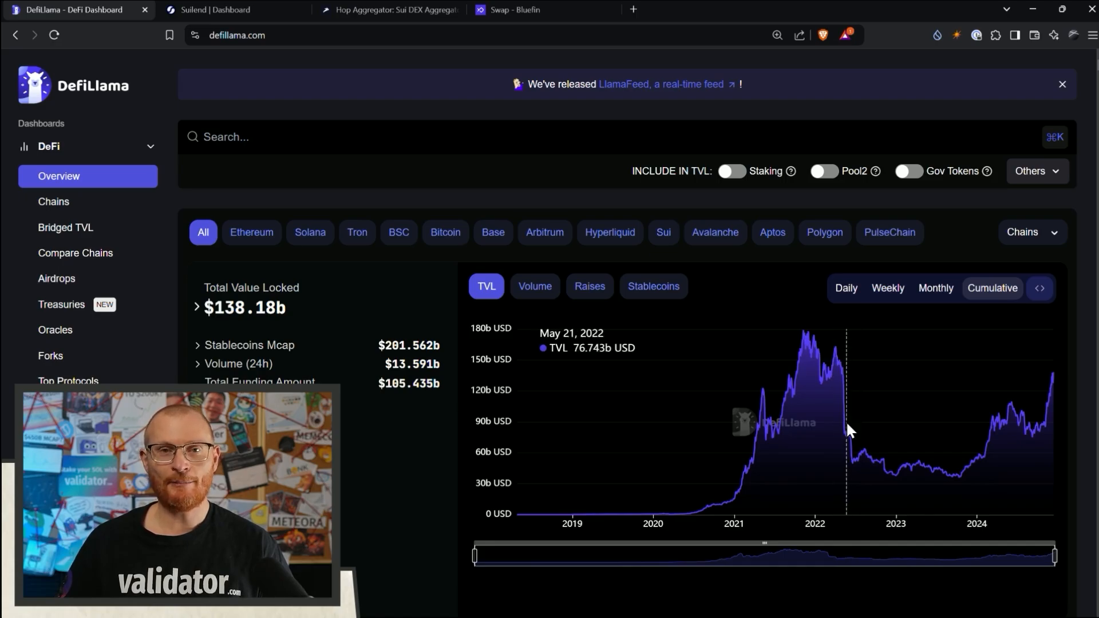
mouse_move(867, 437)
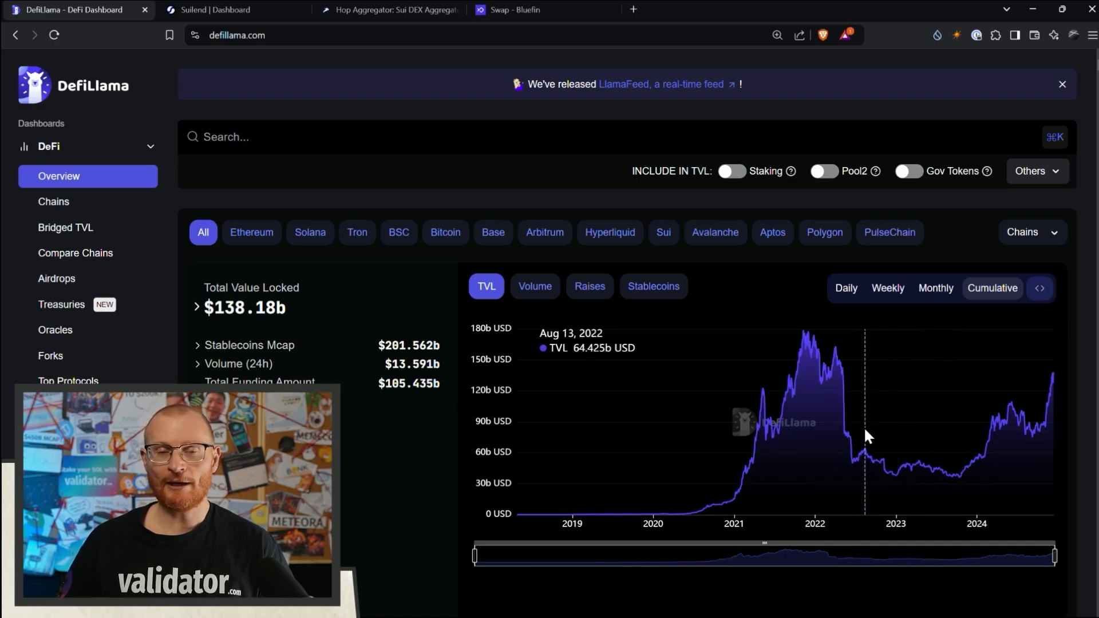
mouse_move(859, 462)
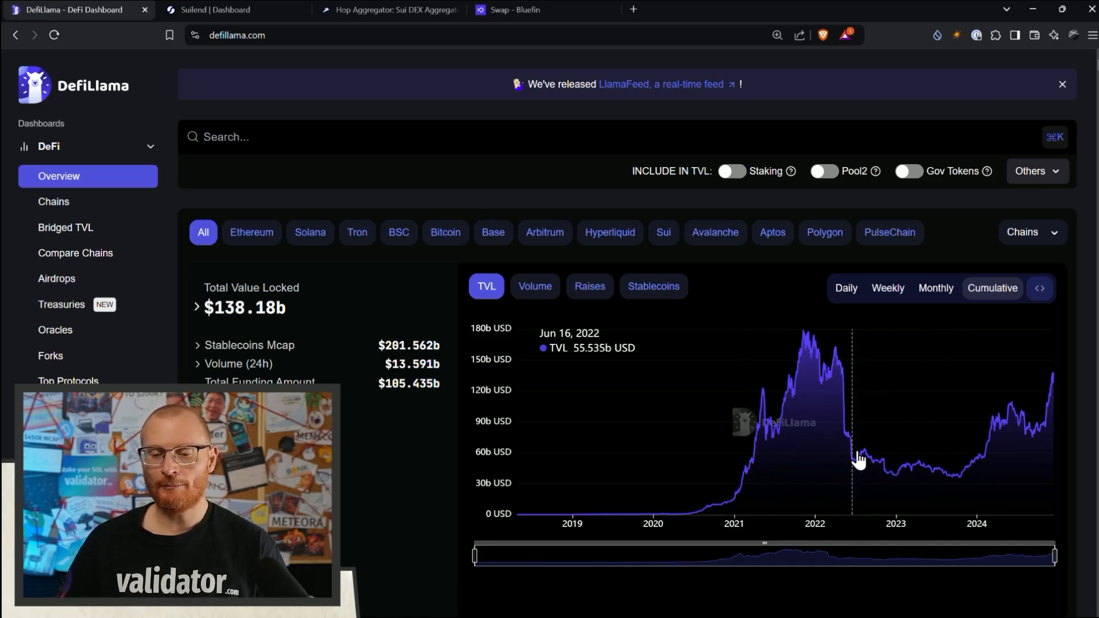
mouse_move(1056, 433)
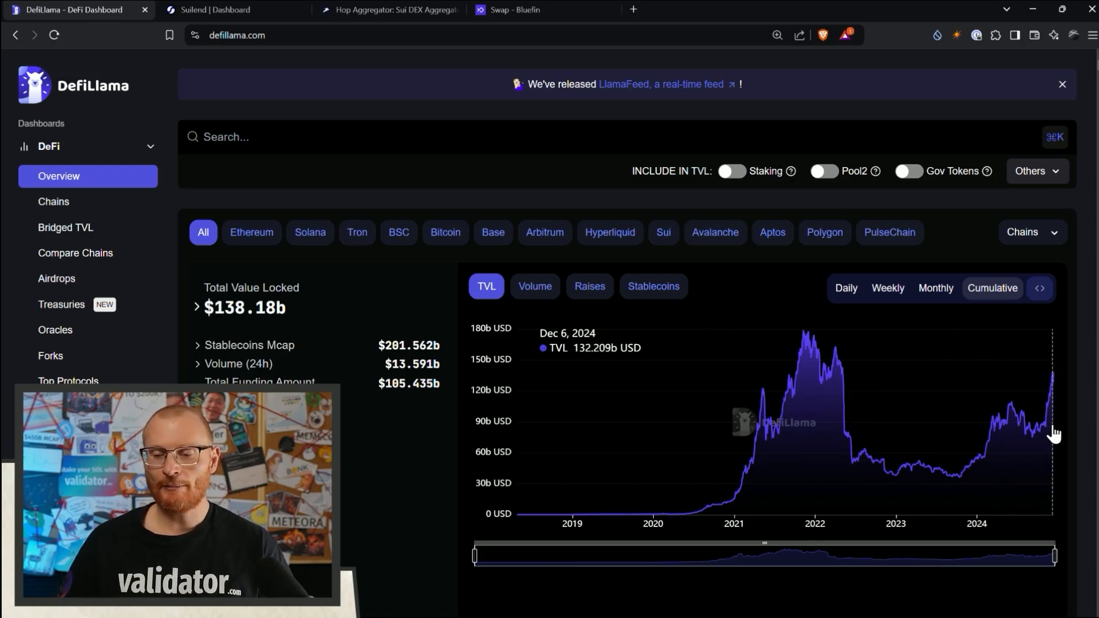
mouse_move(1042, 434)
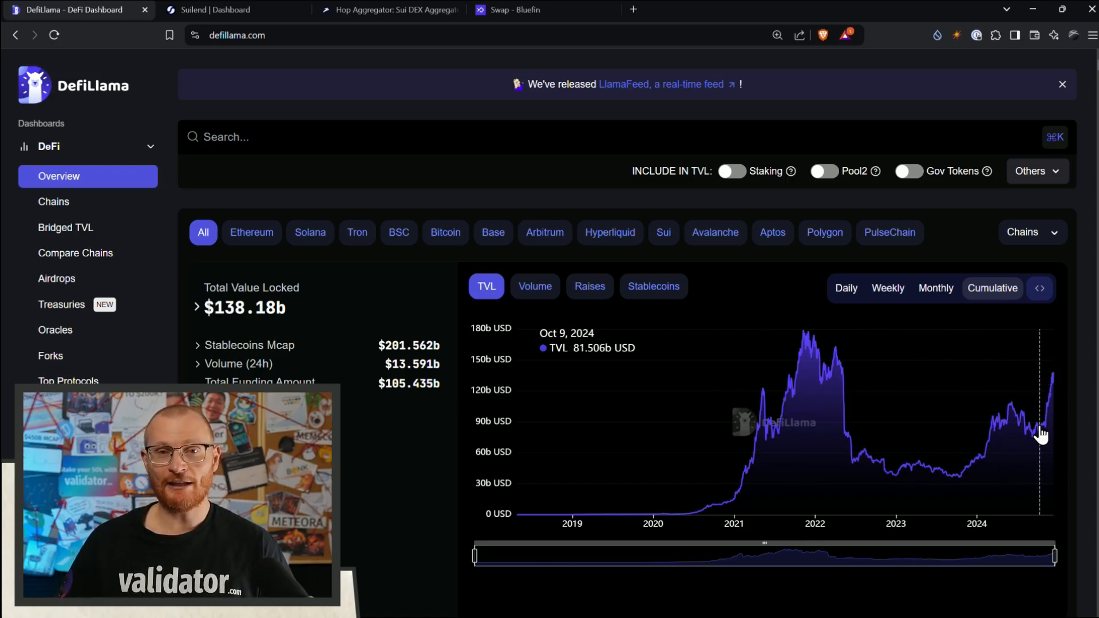
mouse_move(1038, 431)
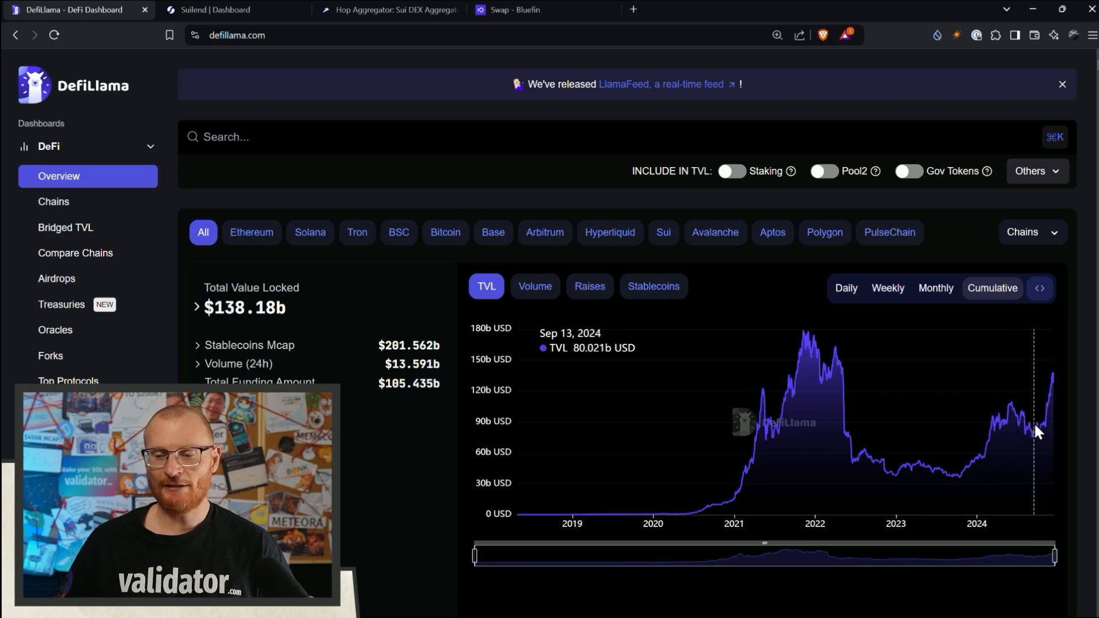
mouse_move(915, 365)
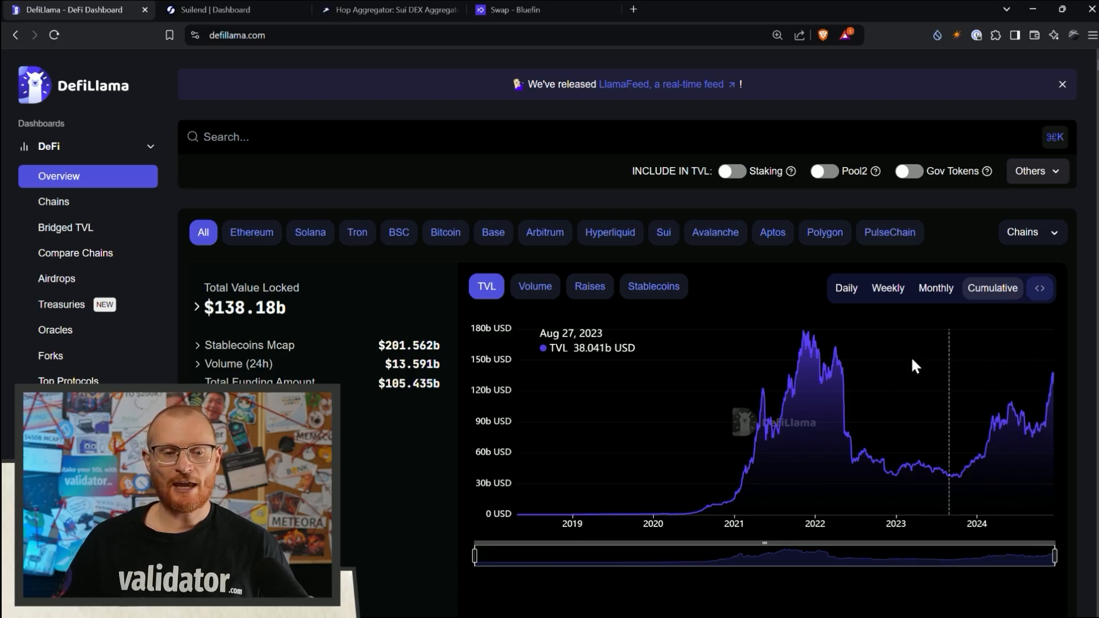
Step: View the Ethereum and Solana chain TVL dashboards on DefiLlama
left_click(251, 232)
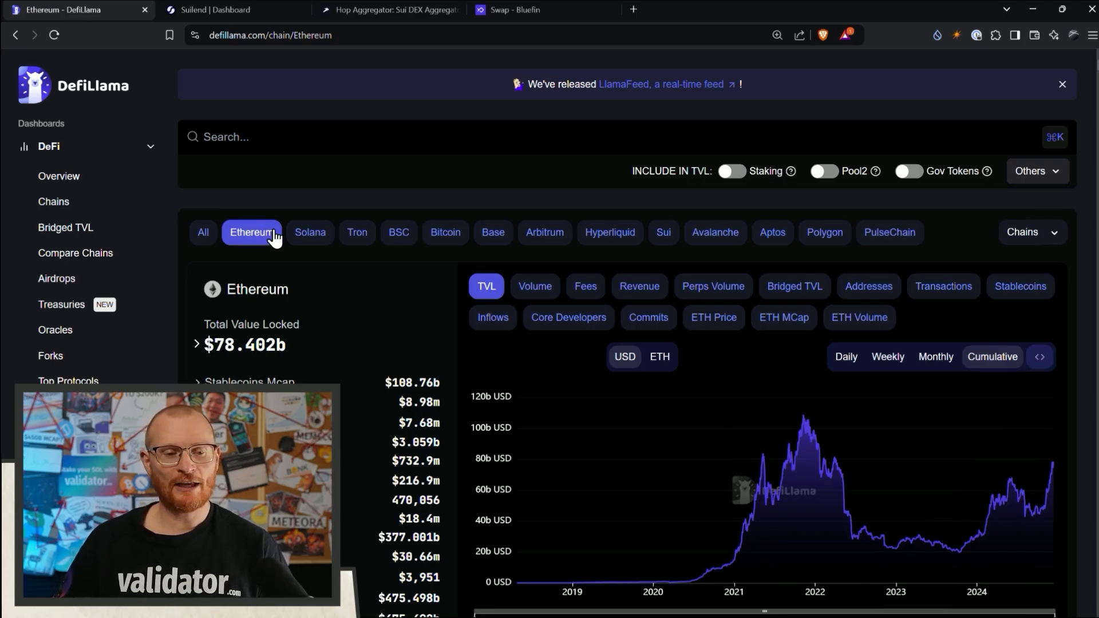
scroll("down", 3)
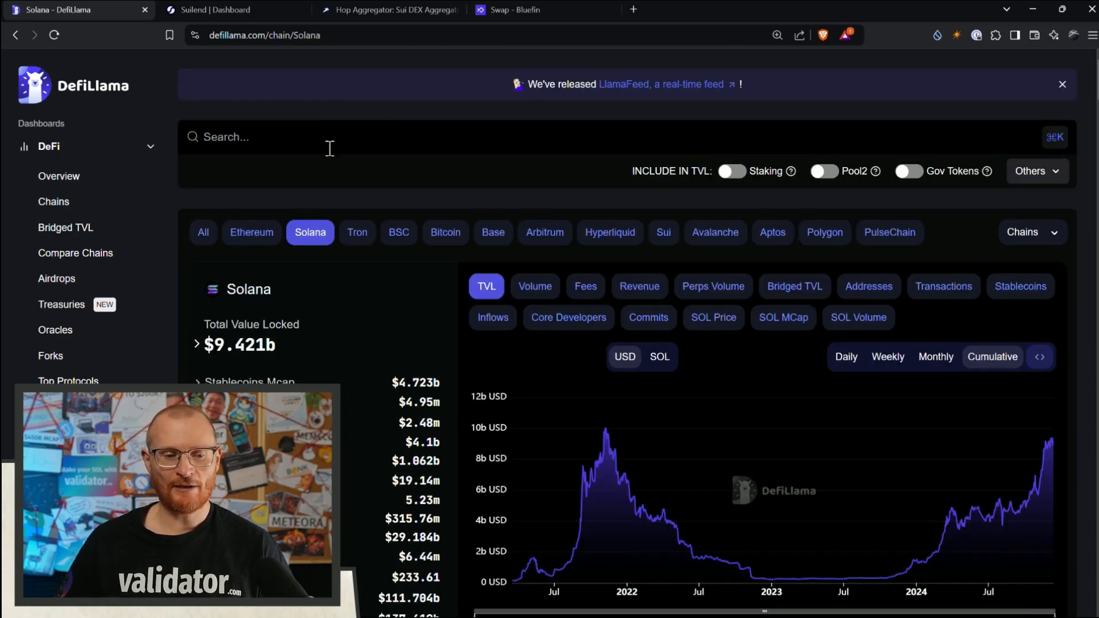
left_click(1062, 84)
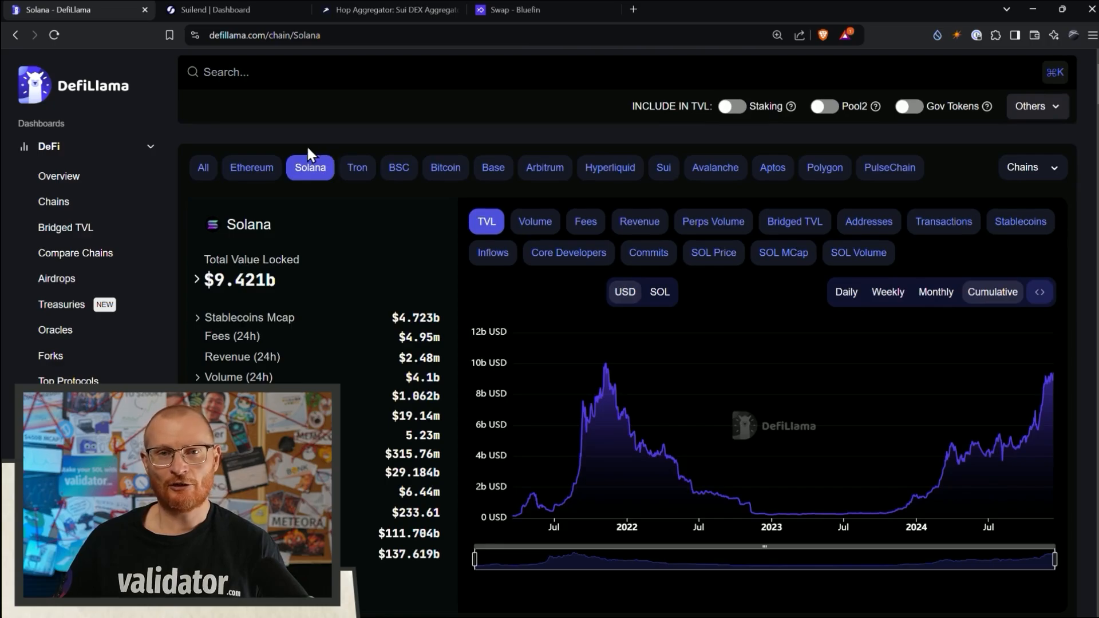
mouse_move(300, 188)
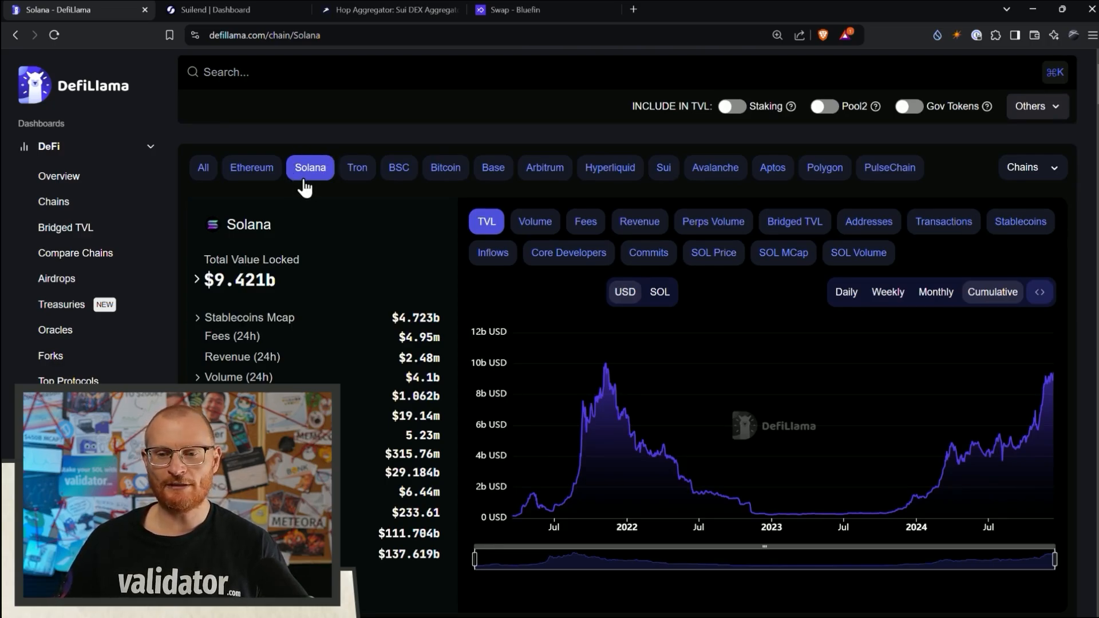
mouse_move(662, 173)
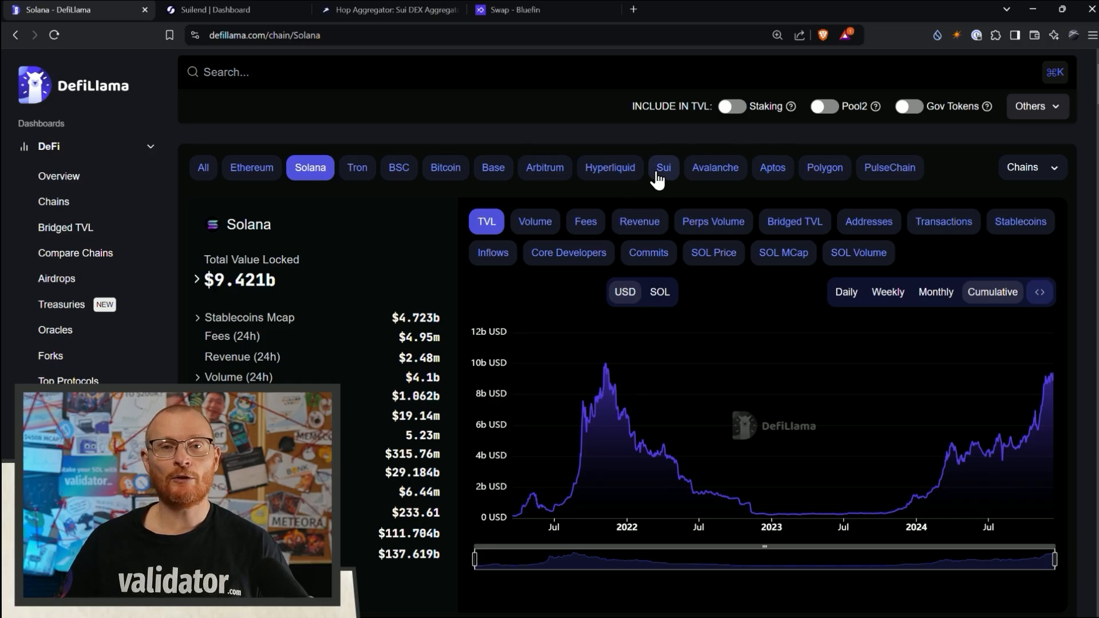
Step: Open the Sui chain page ($1.778b TVL) and bring its Protocol Rankings table into view
left_click(662, 166)
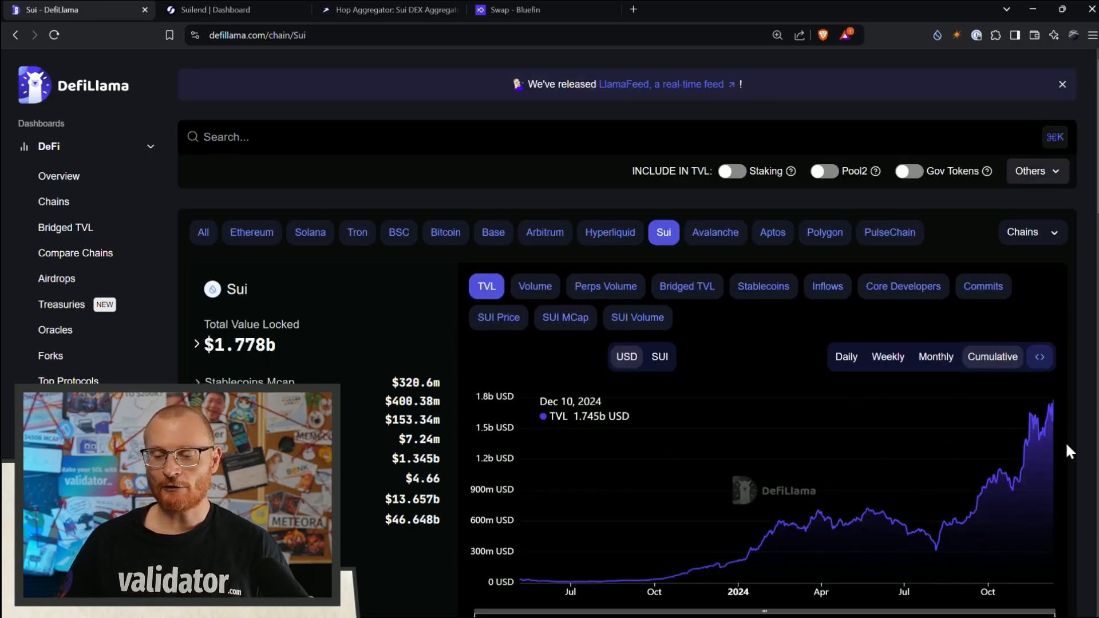
mouse_move(1060, 438)
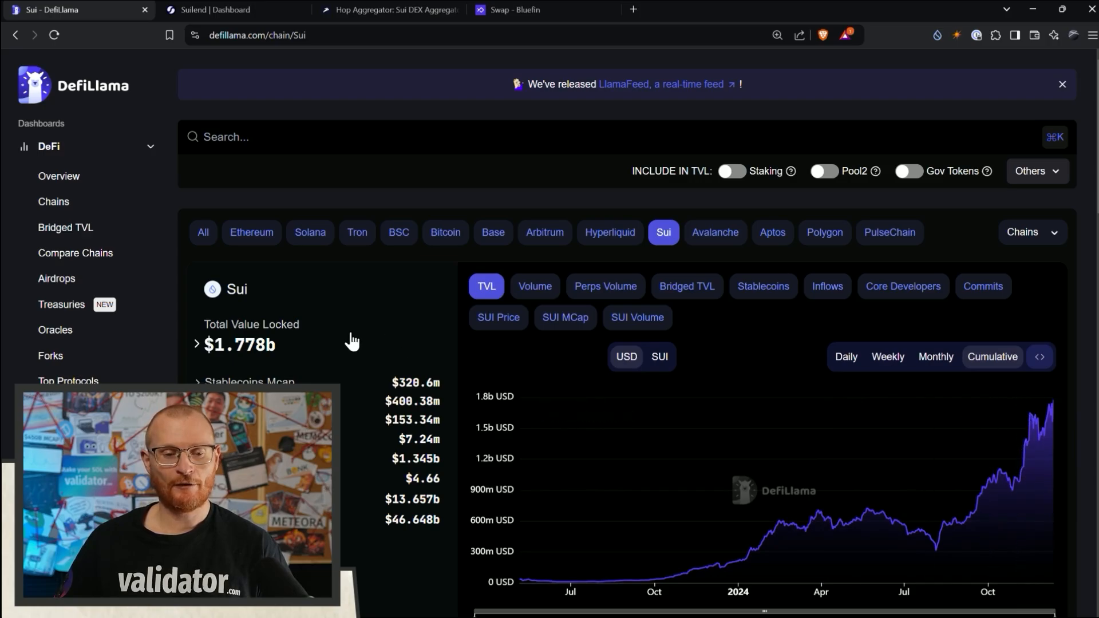
scroll("down", 3)
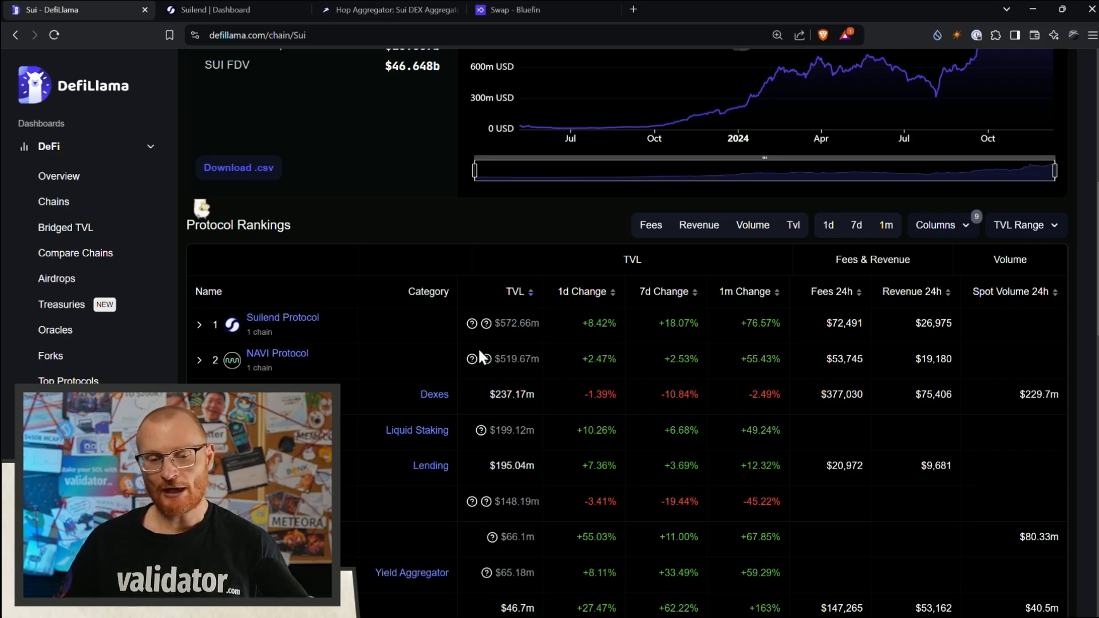
scroll("down", 3)
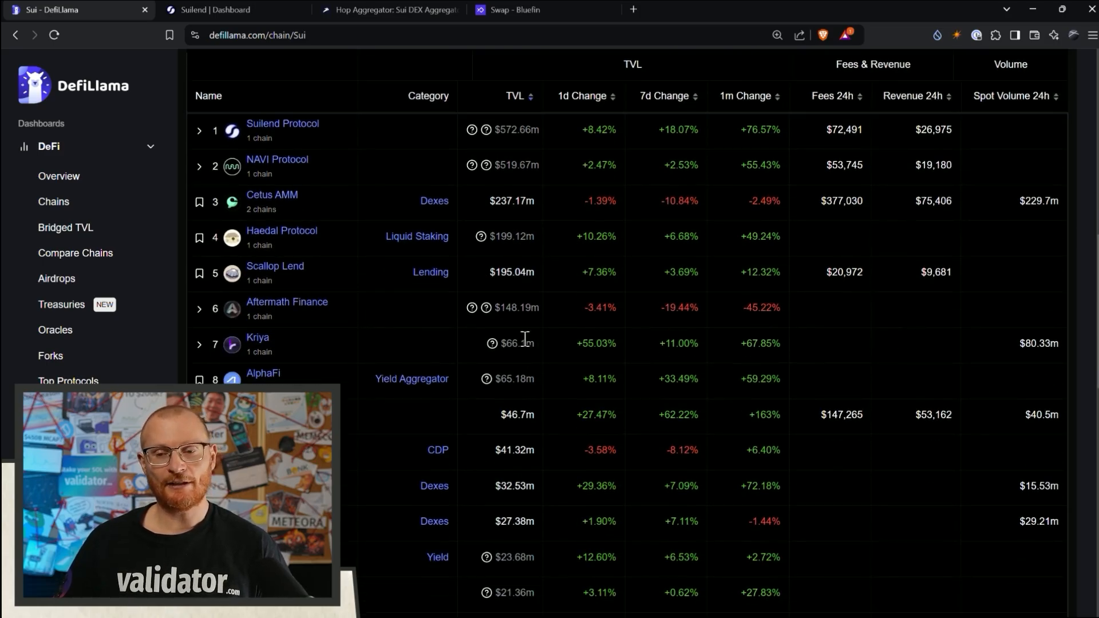
scroll("up", 3)
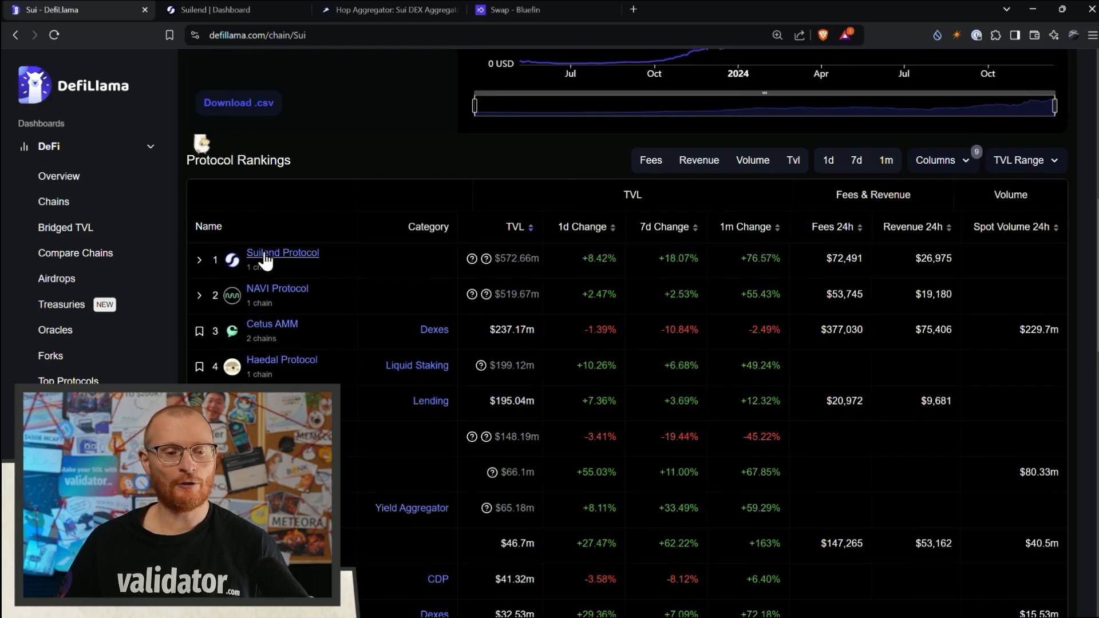
Step: Open Suilend Protocol's DefiLlama page and expand its $575.25m TVL into the chain breakdown
left_click(282, 253)
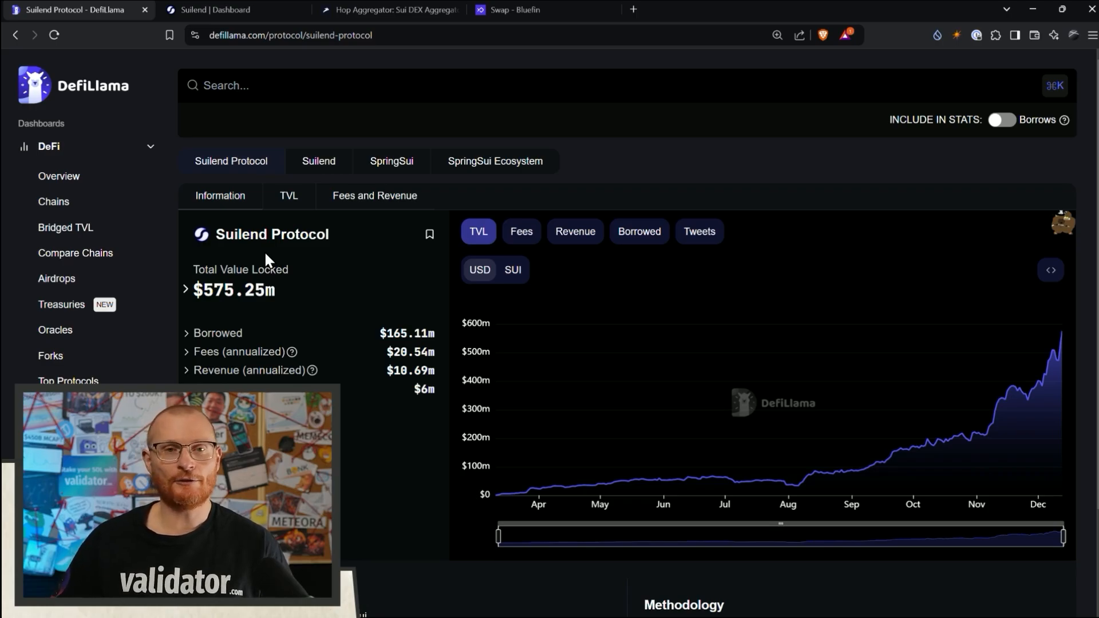
mouse_move(381, 265)
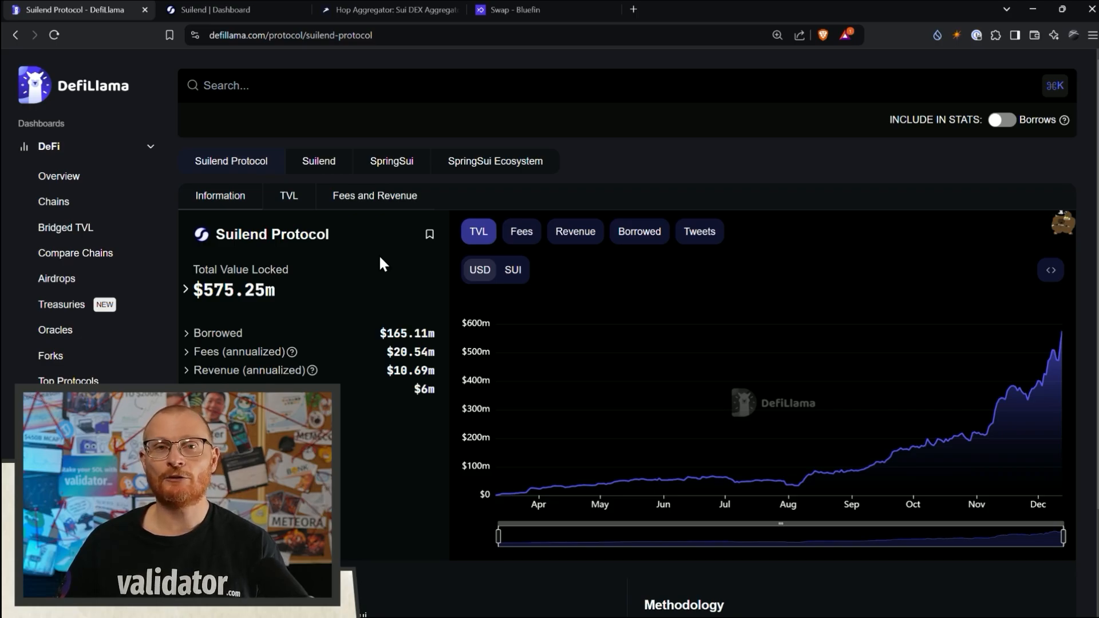
scroll("down", 3)
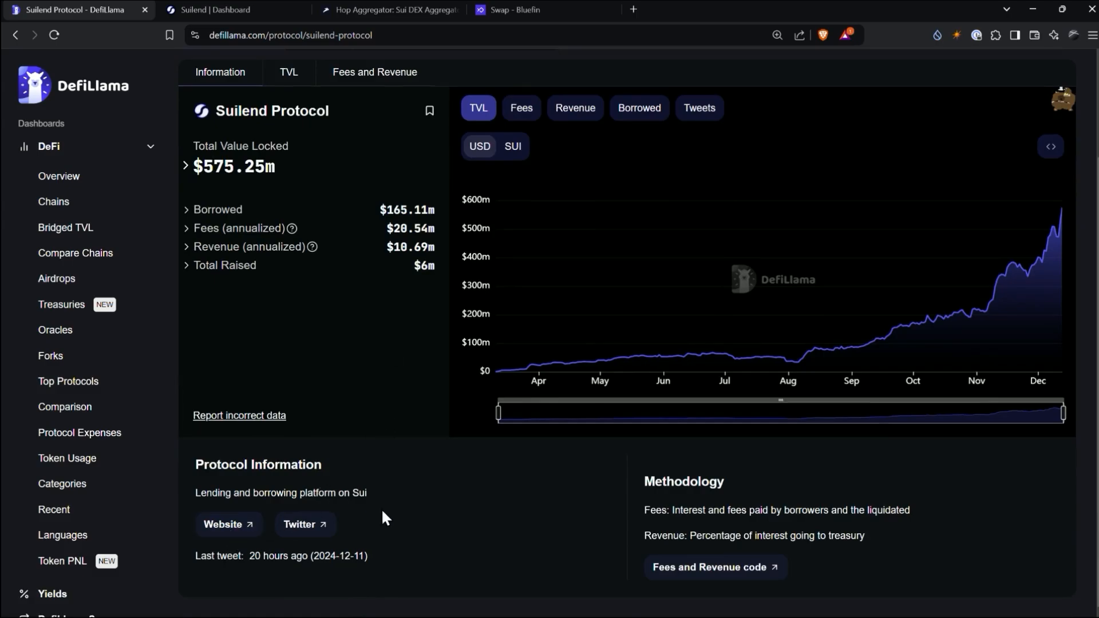
mouse_move(663, 480)
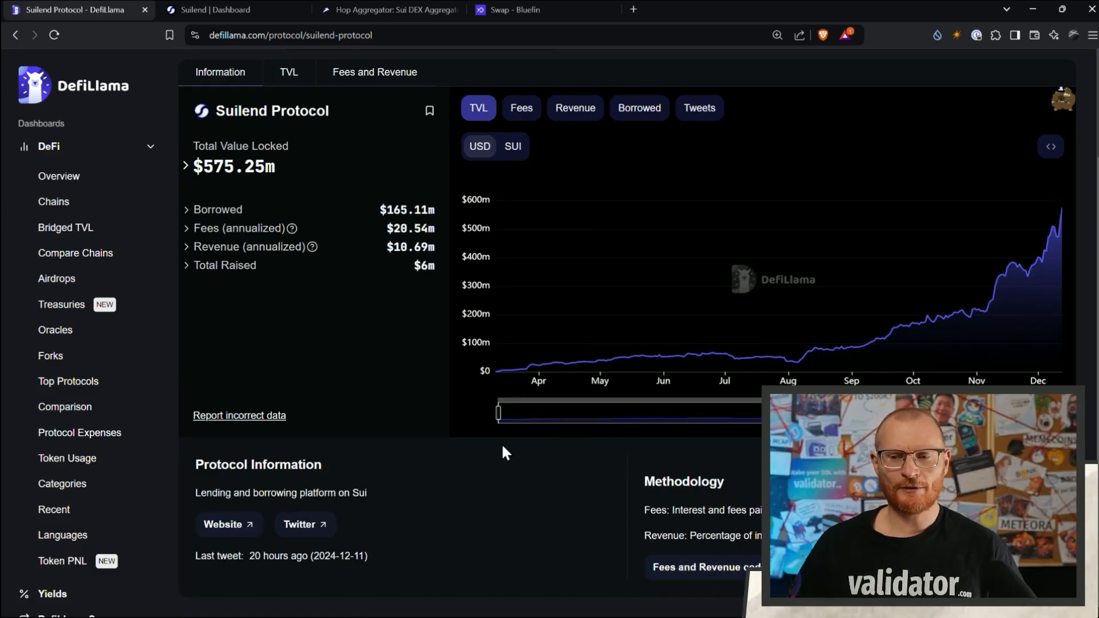
mouse_move(466, 396)
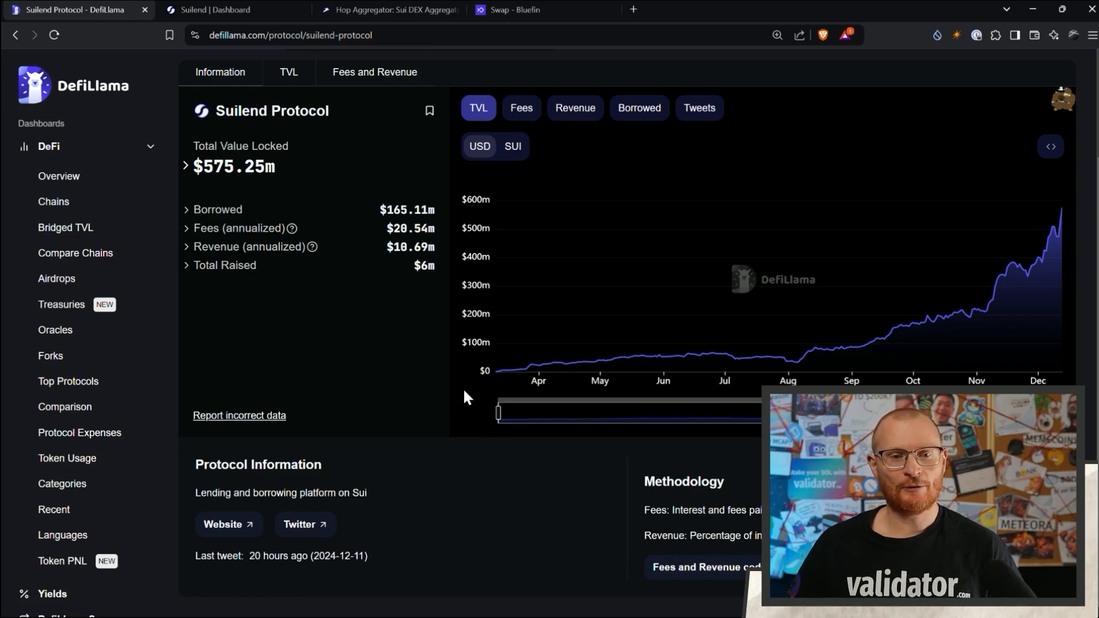
mouse_move(460, 390)
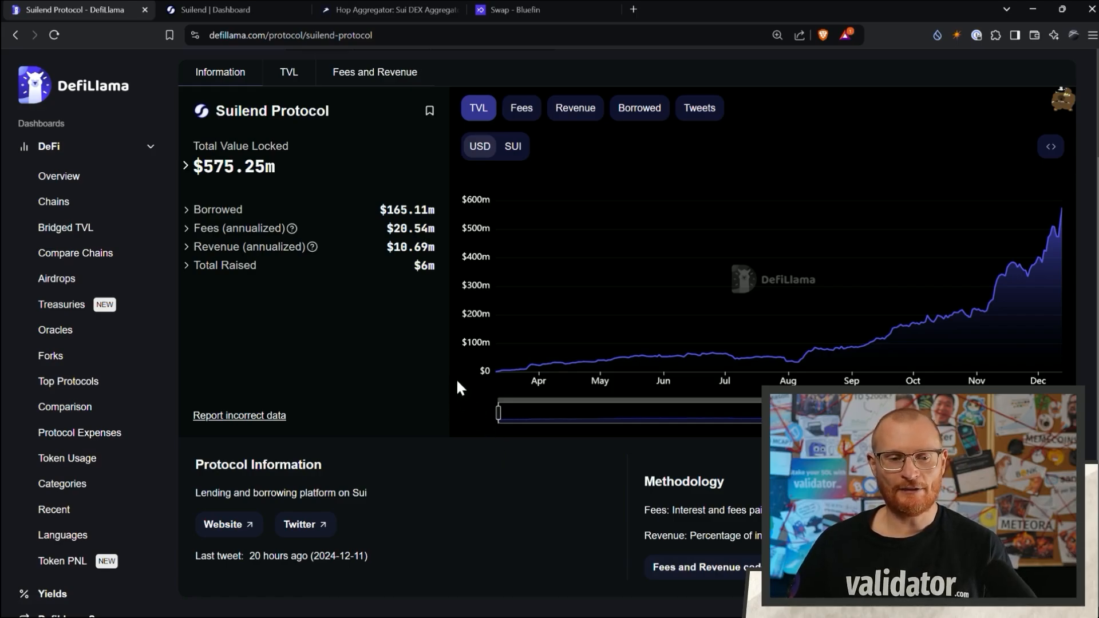
left_click(186, 166)
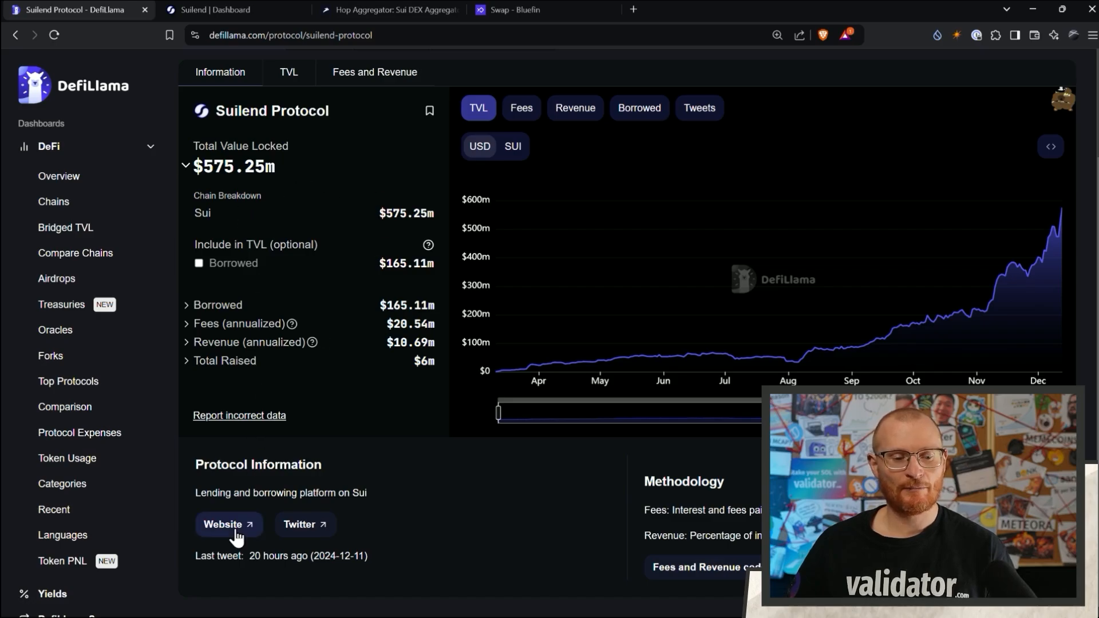
Step: Open Suilend's website suilend.fi and search its docs for 'audit'
left_click(223, 524)
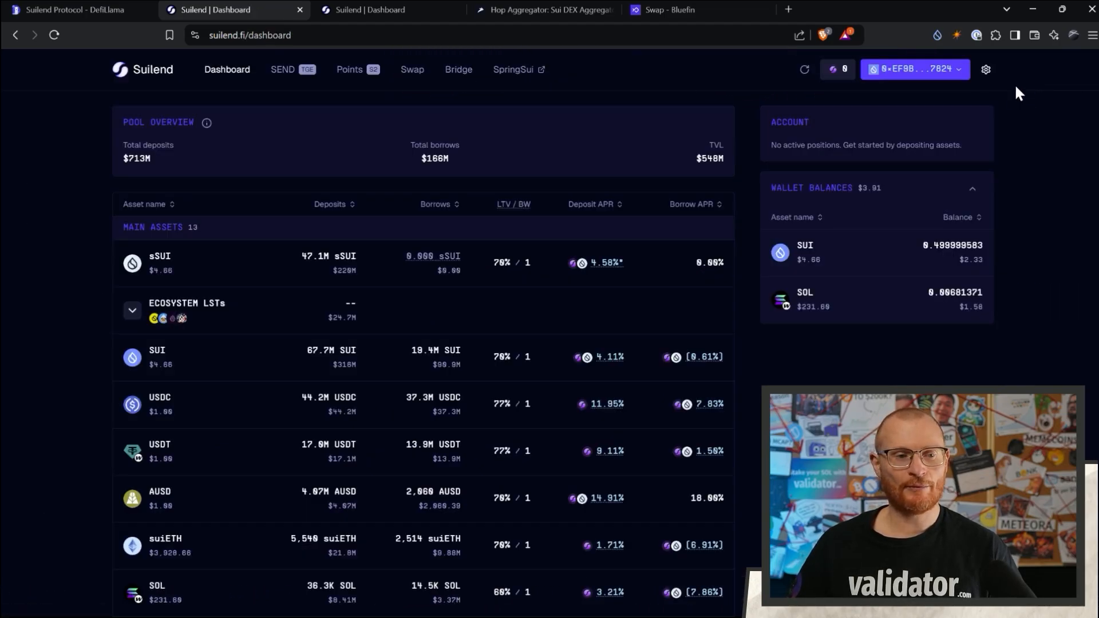
scroll("down", 3)
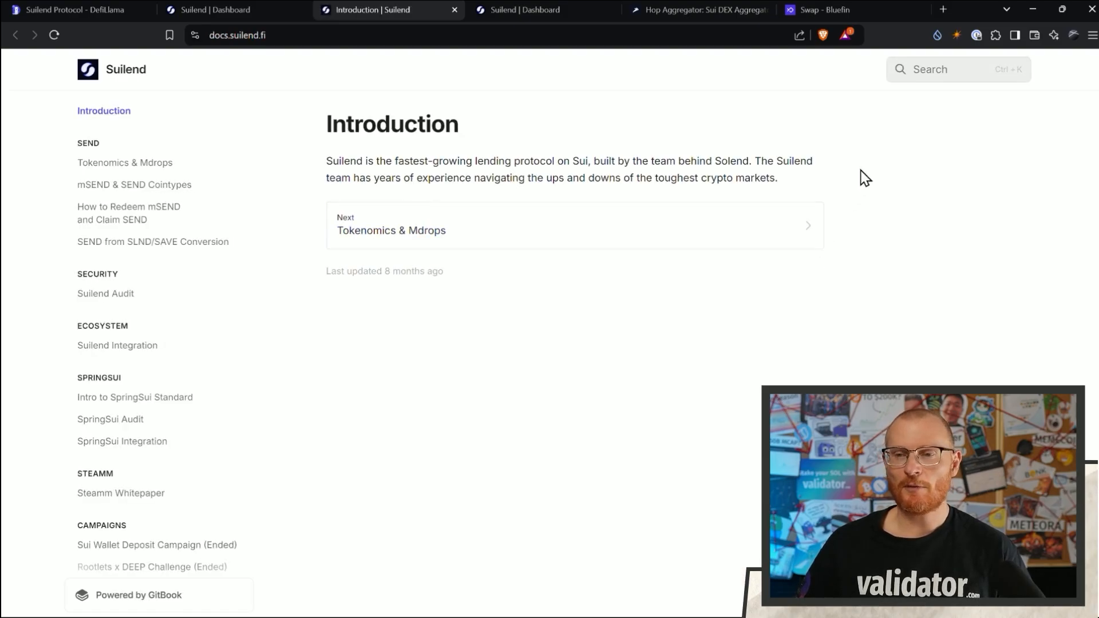
left_click(958, 68)
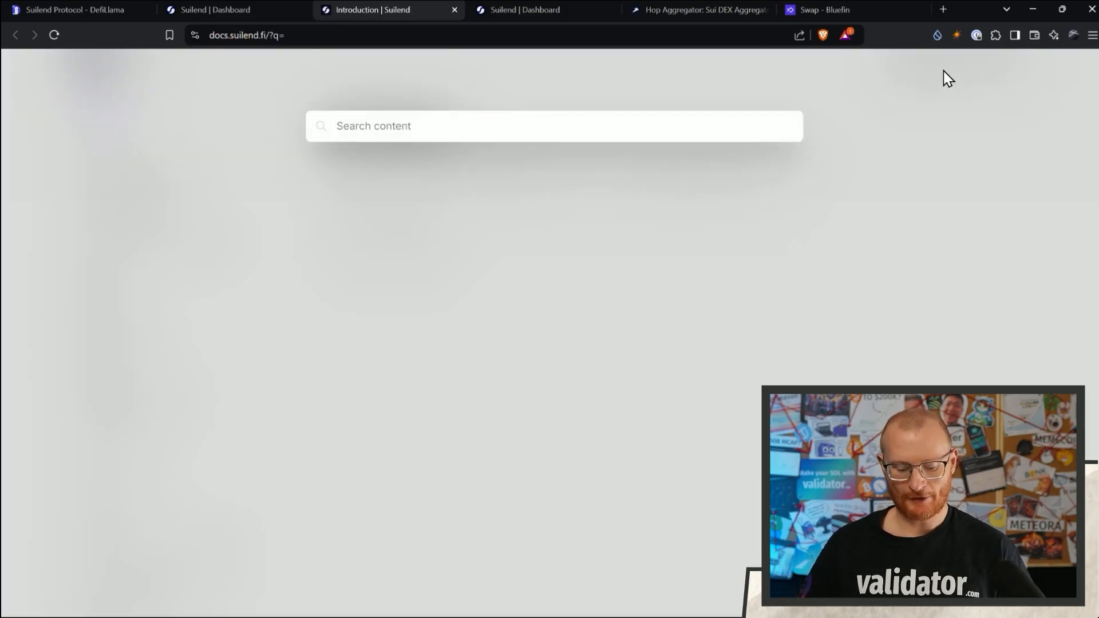
type("audit")
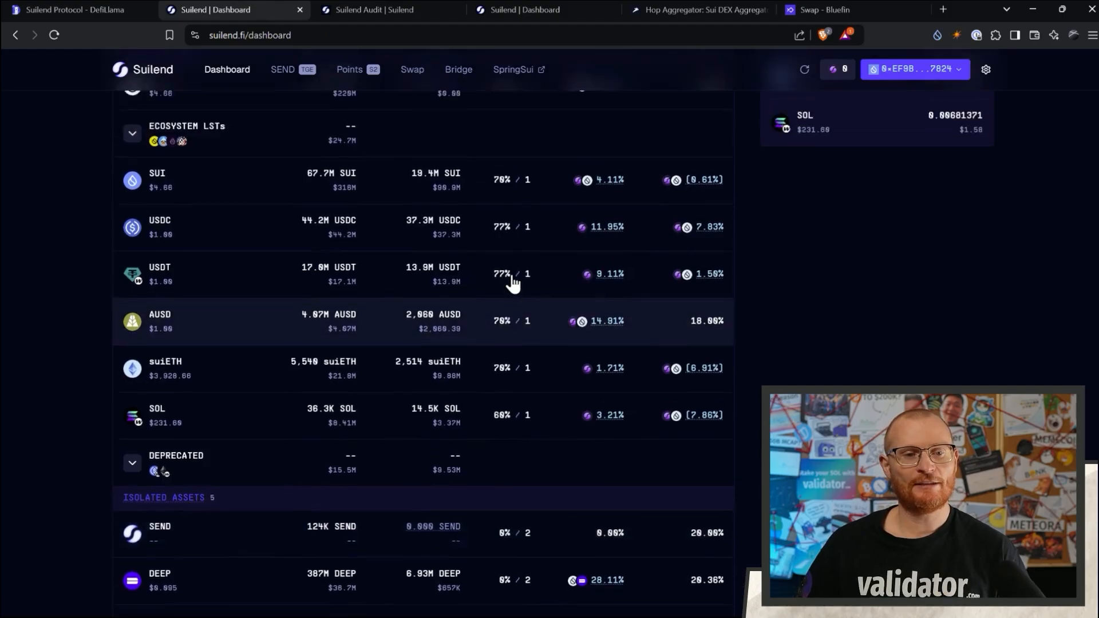
scroll("up", 3)
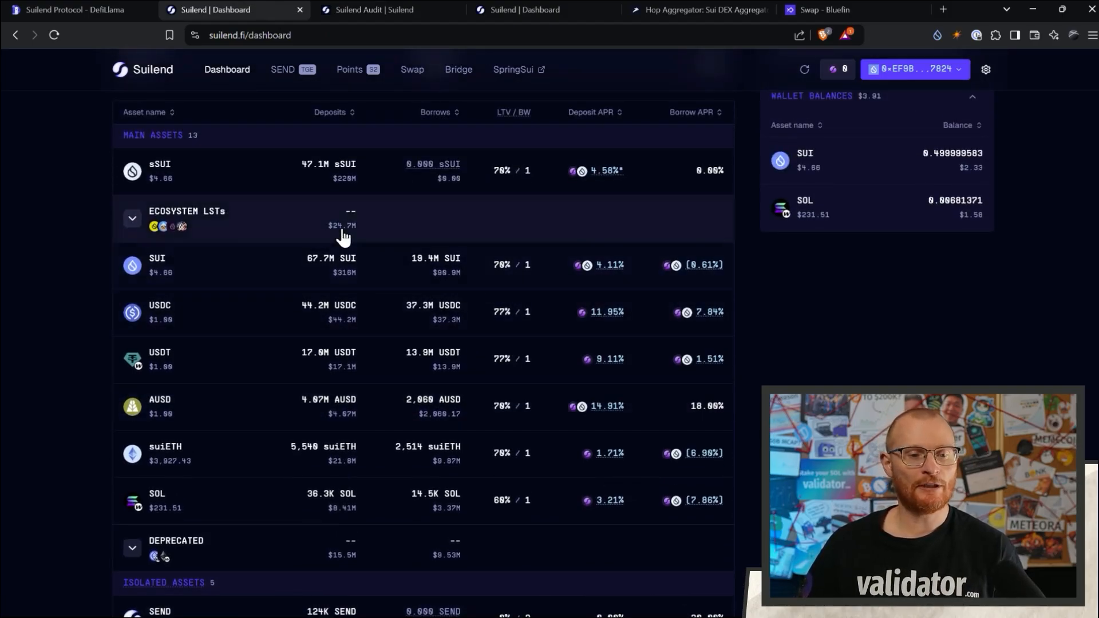
mouse_move(359, 269)
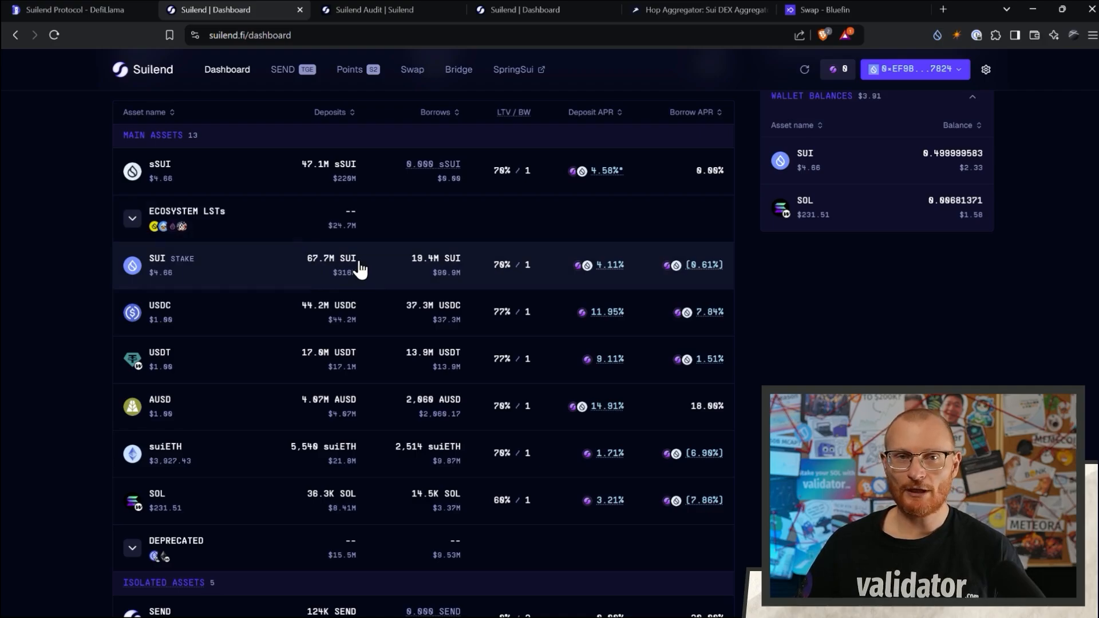
mouse_move(488, 284)
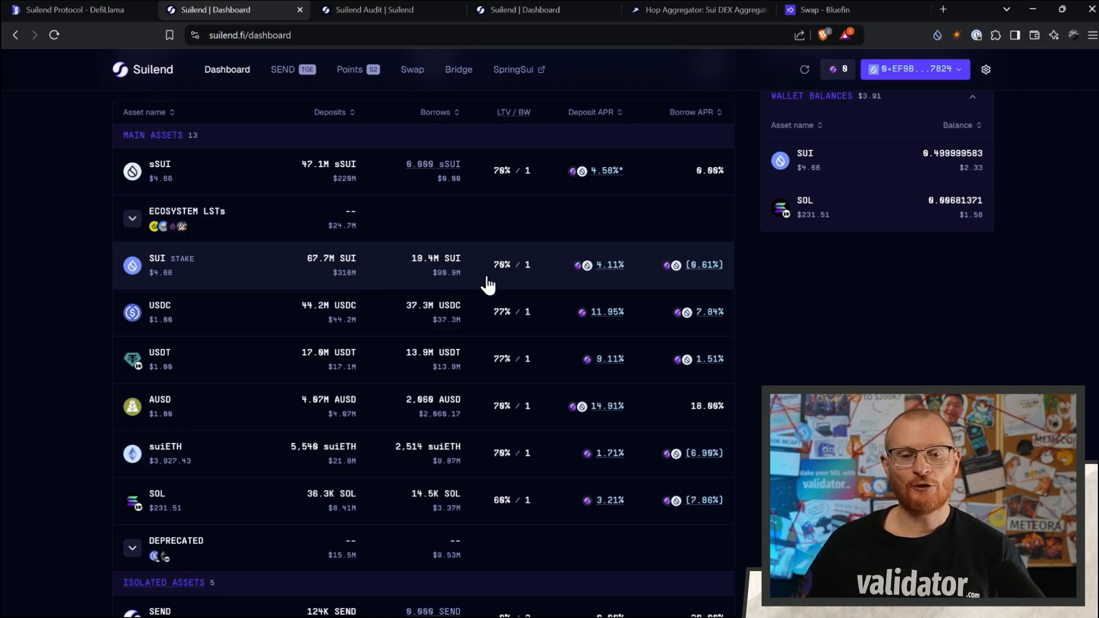
mouse_move(503, 284)
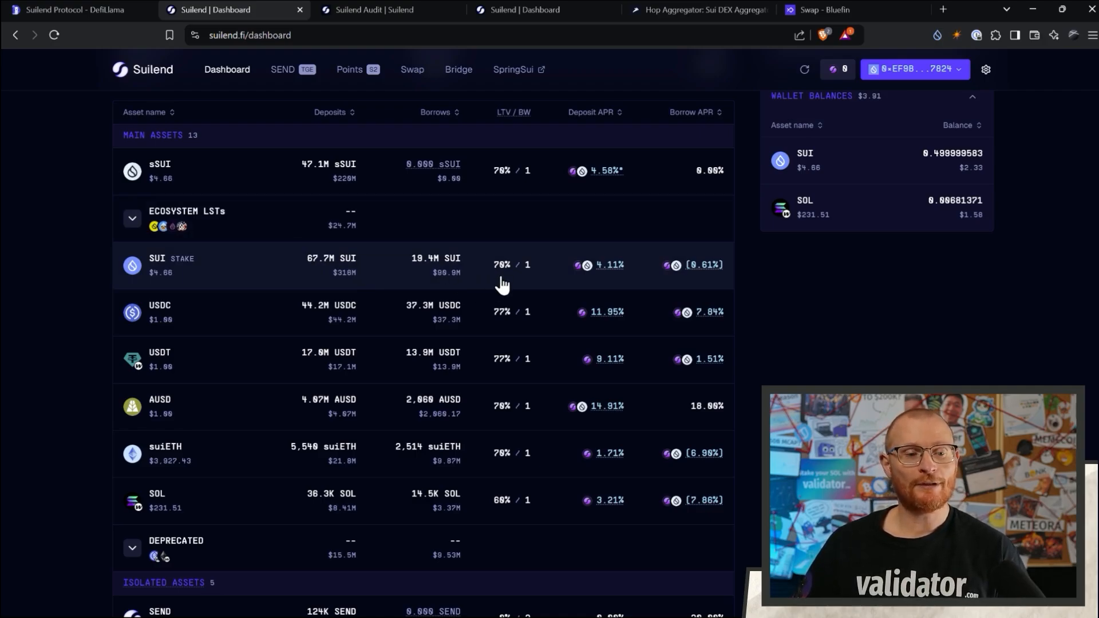
mouse_move(493, 308)
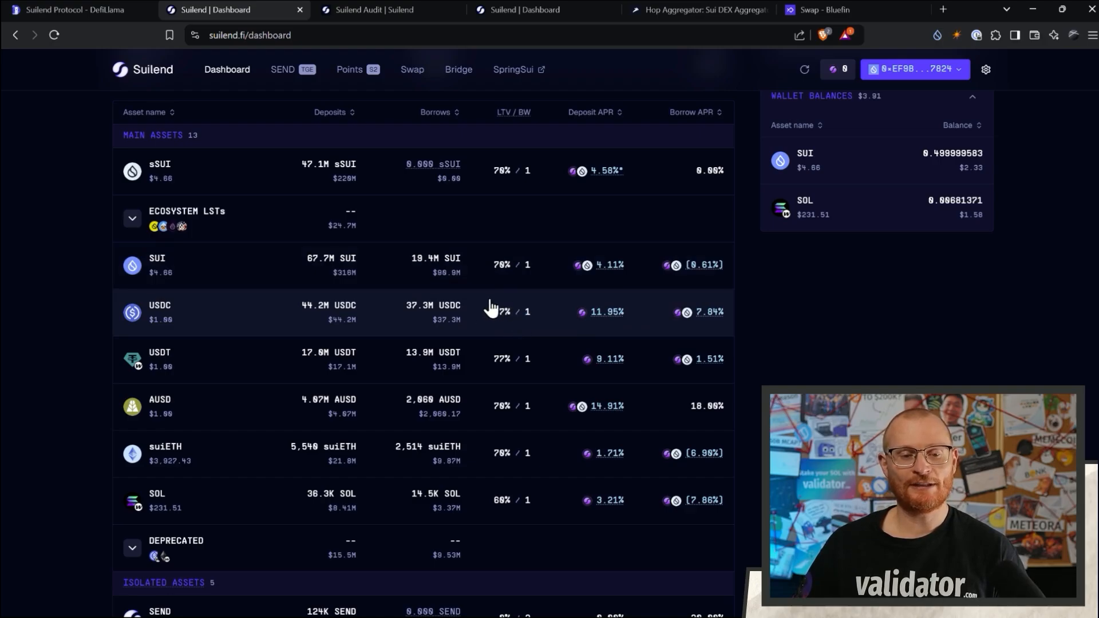
mouse_move(515, 280)
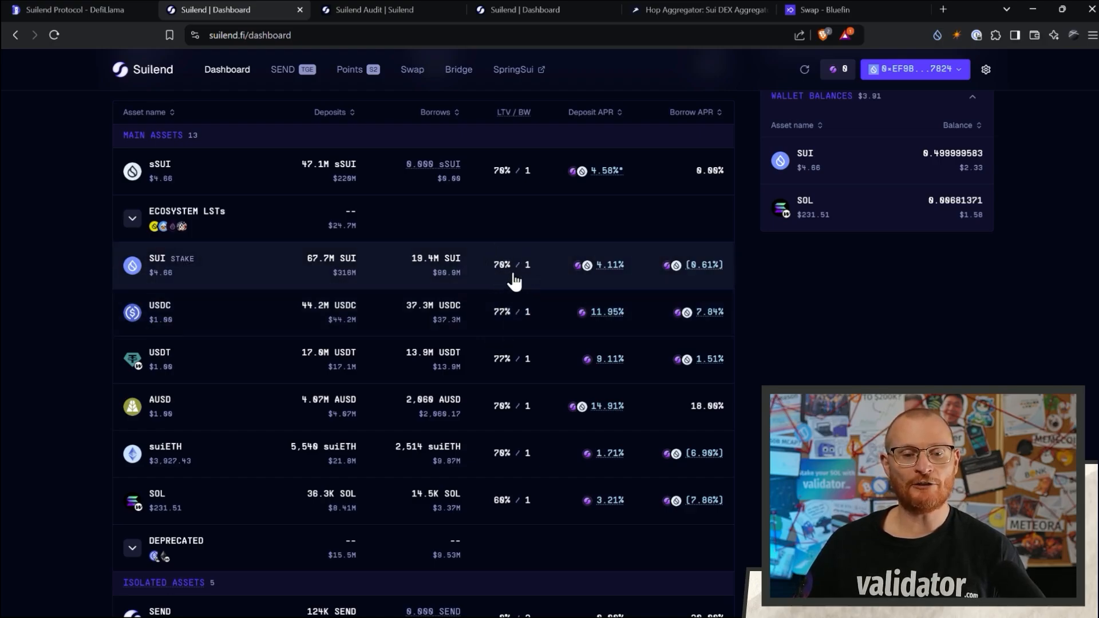
mouse_move(344, 287)
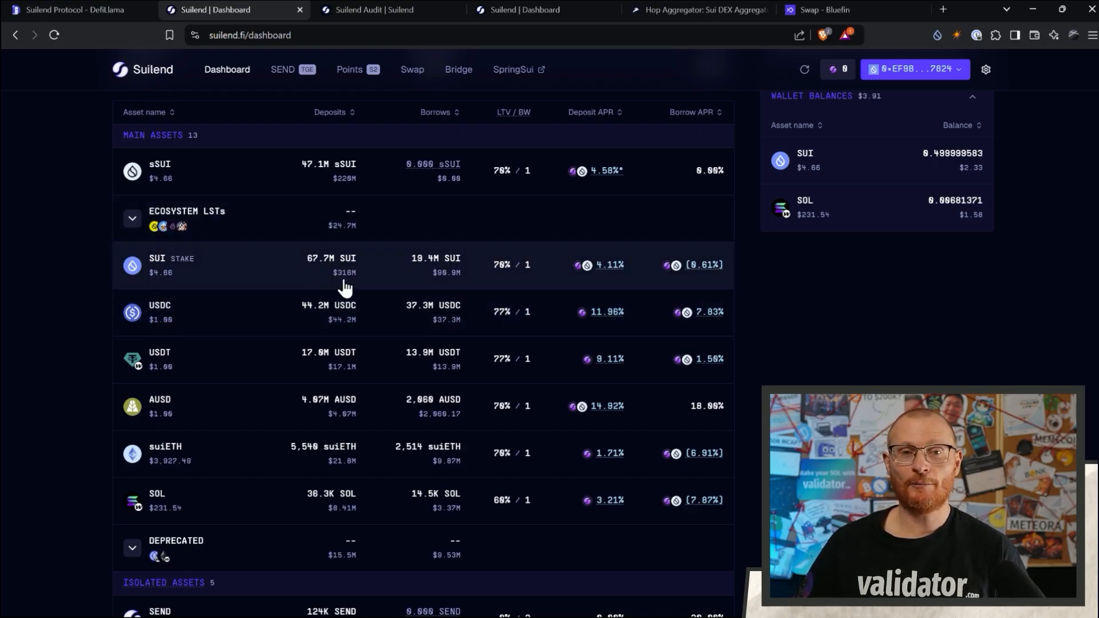
mouse_move(330, 263)
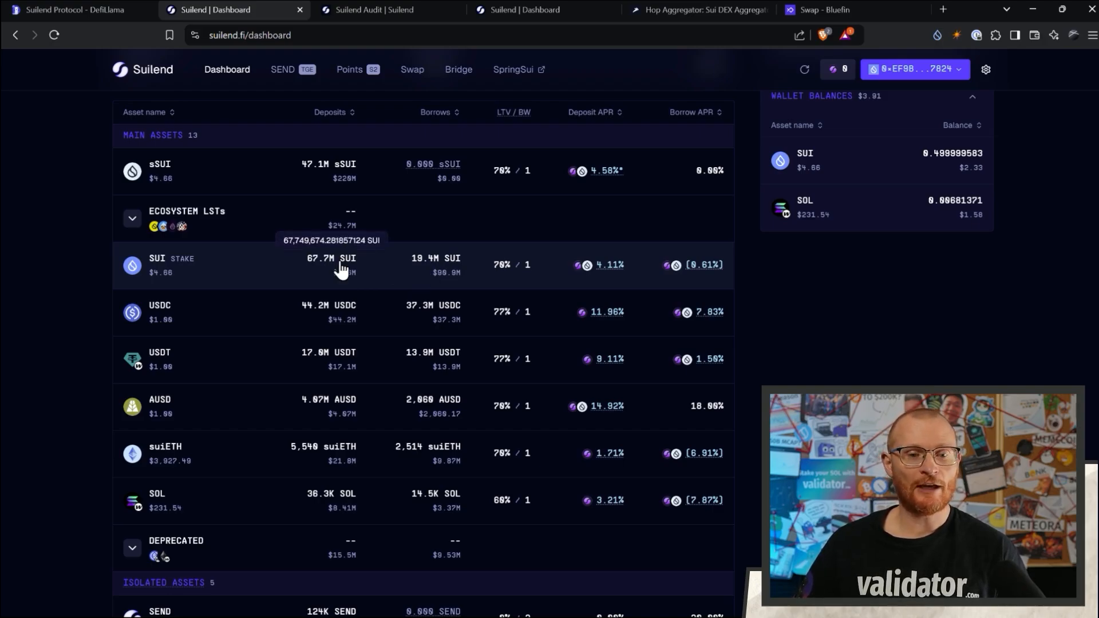
mouse_move(493, 269)
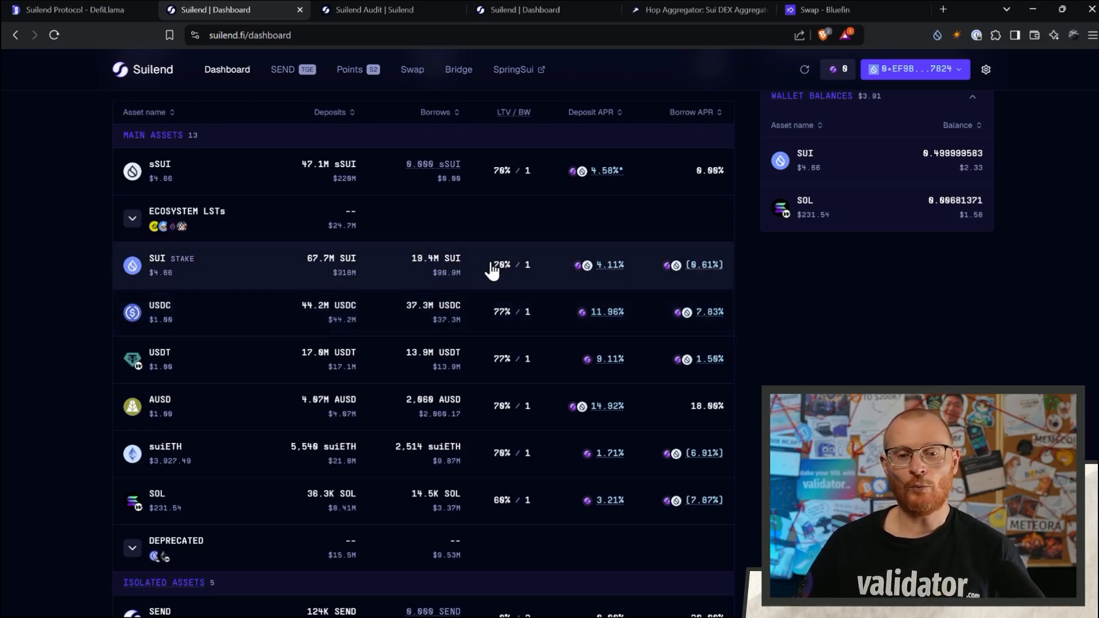
mouse_move(369, 256)
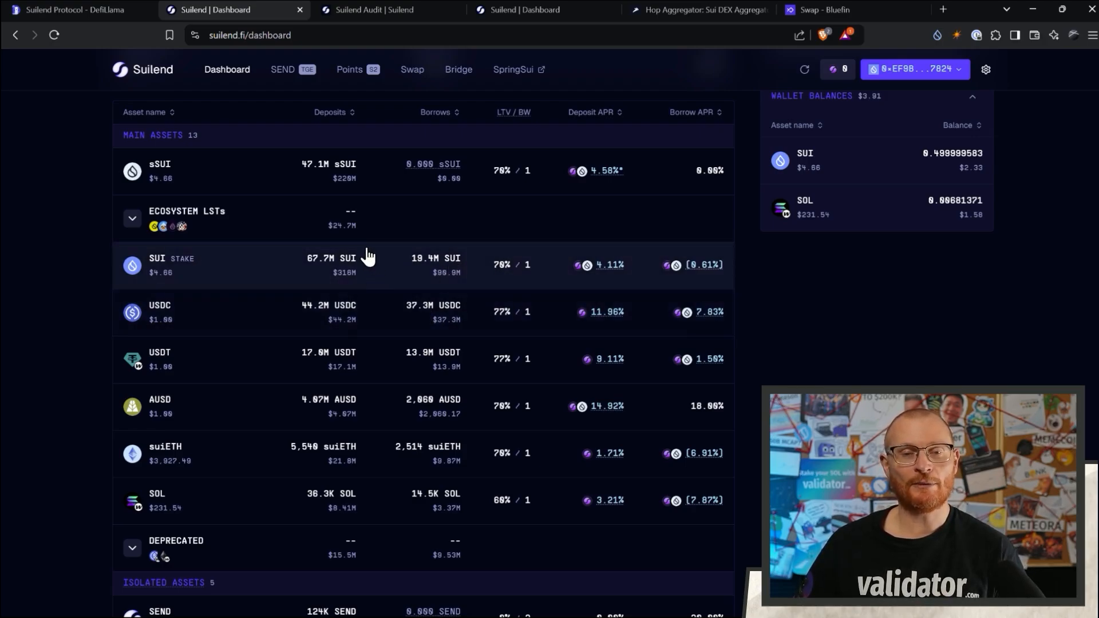
mouse_move(340, 254)
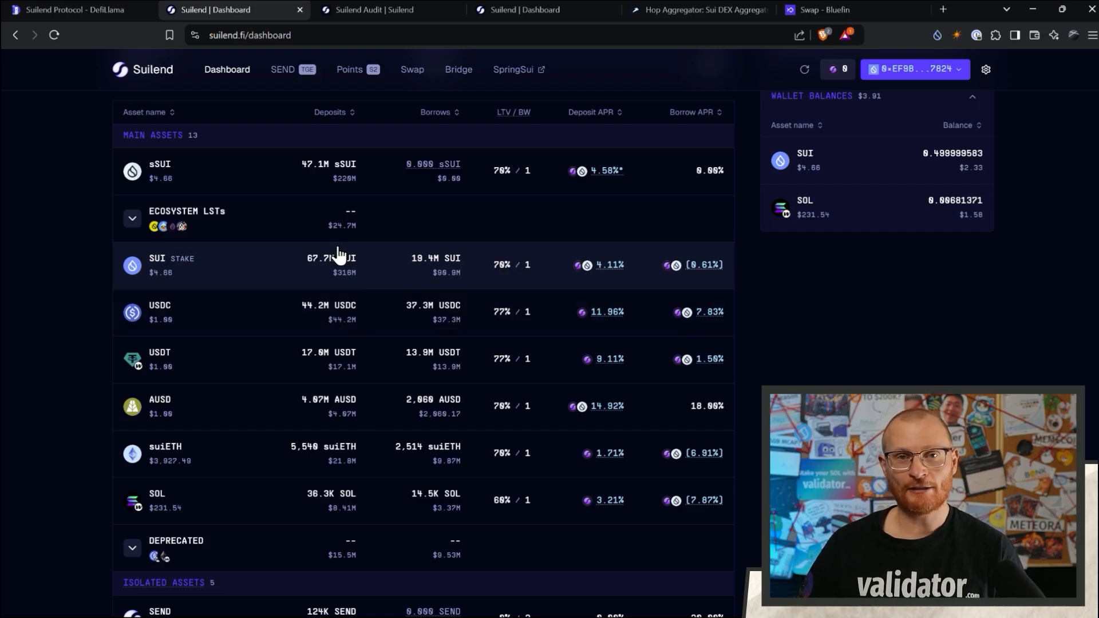
mouse_move(361, 262)
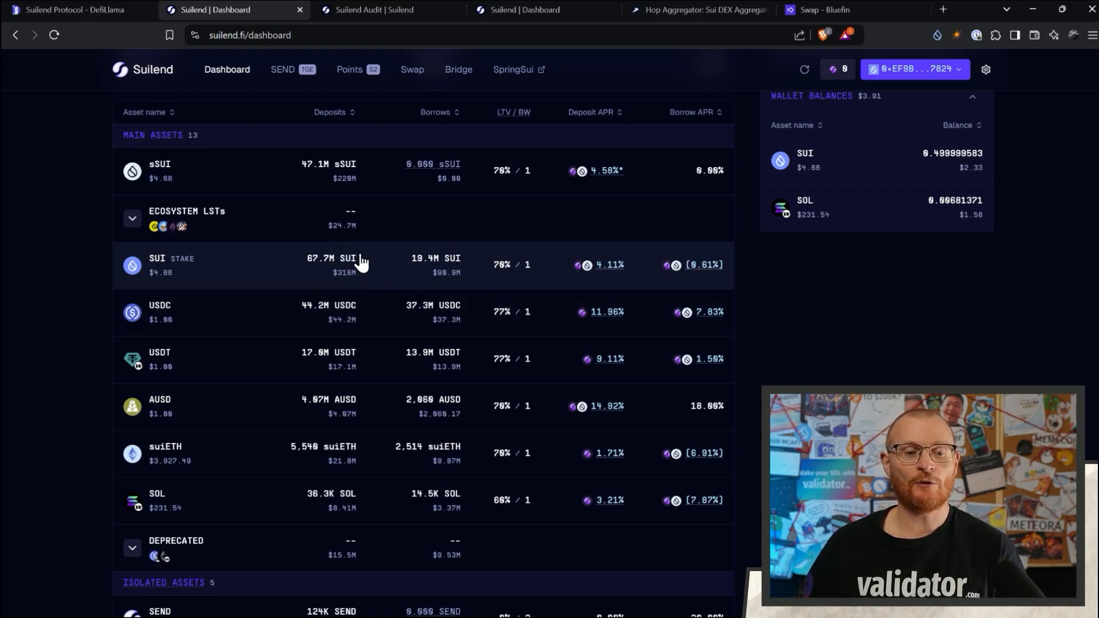
mouse_move(333, 290)
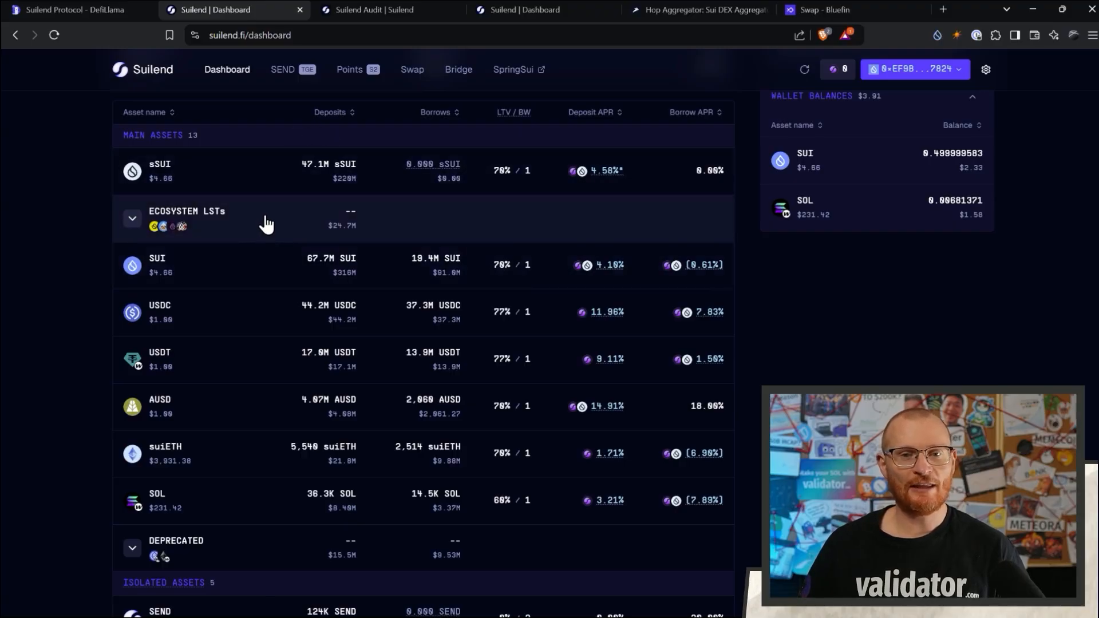
mouse_move(118, 28)
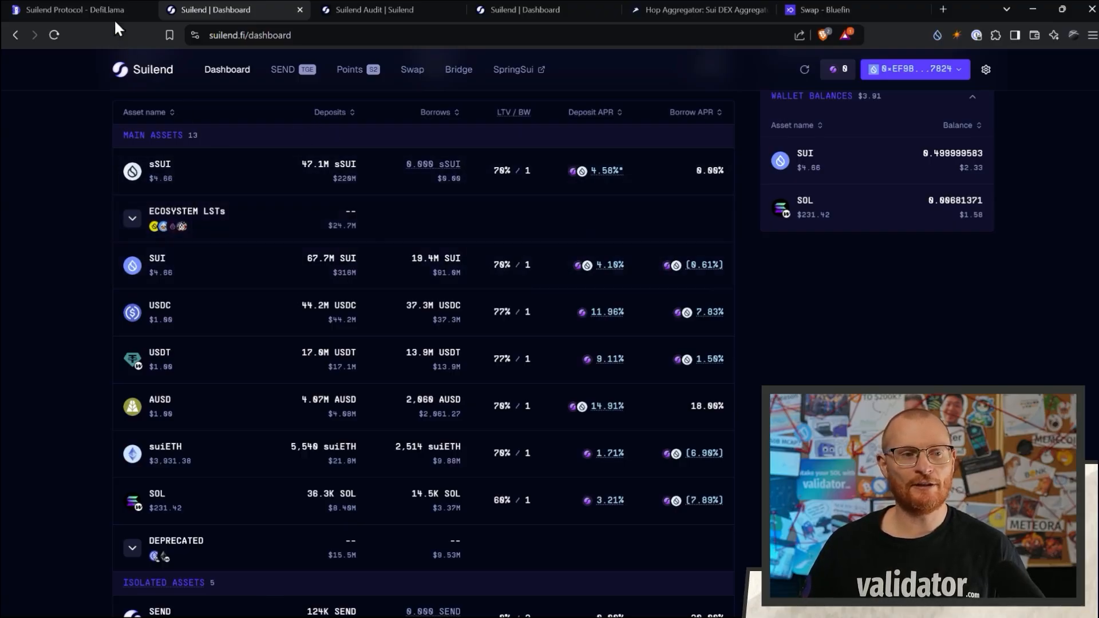
Step: Return to DefiLlama's Suilend Protocol page showing $575.25m TVL and $165.11m borrowed
left_click(70, 10)
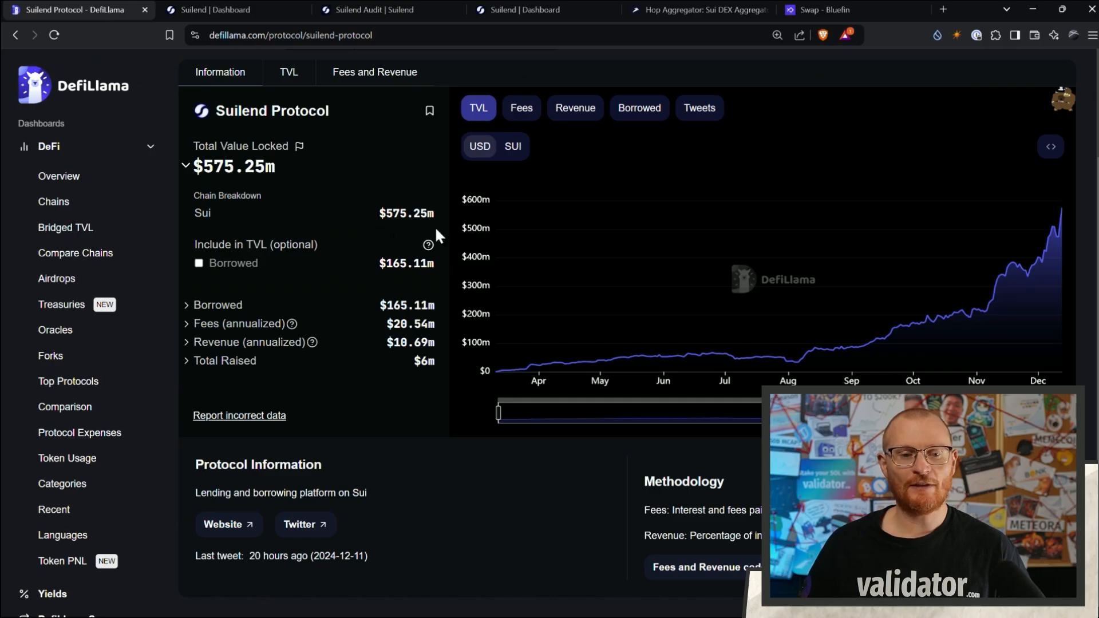
mouse_move(381, 218)
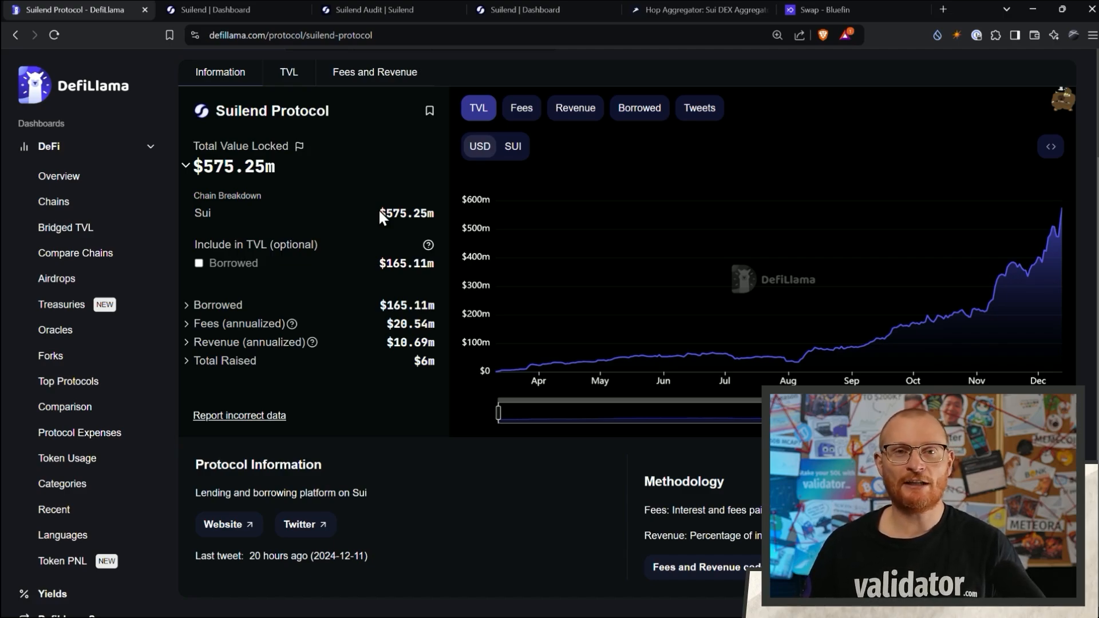
Step: Switch to the Suilend Docs audit page listing the Zellic and OtterSec reports
left_click(379, 10)
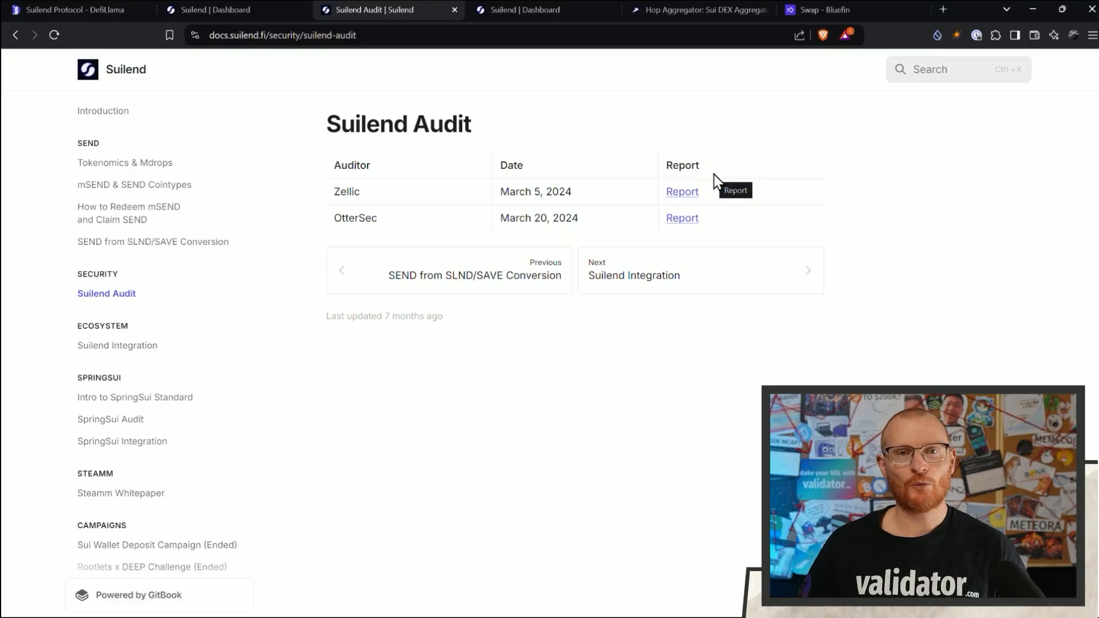
mouse_move(382, 189)
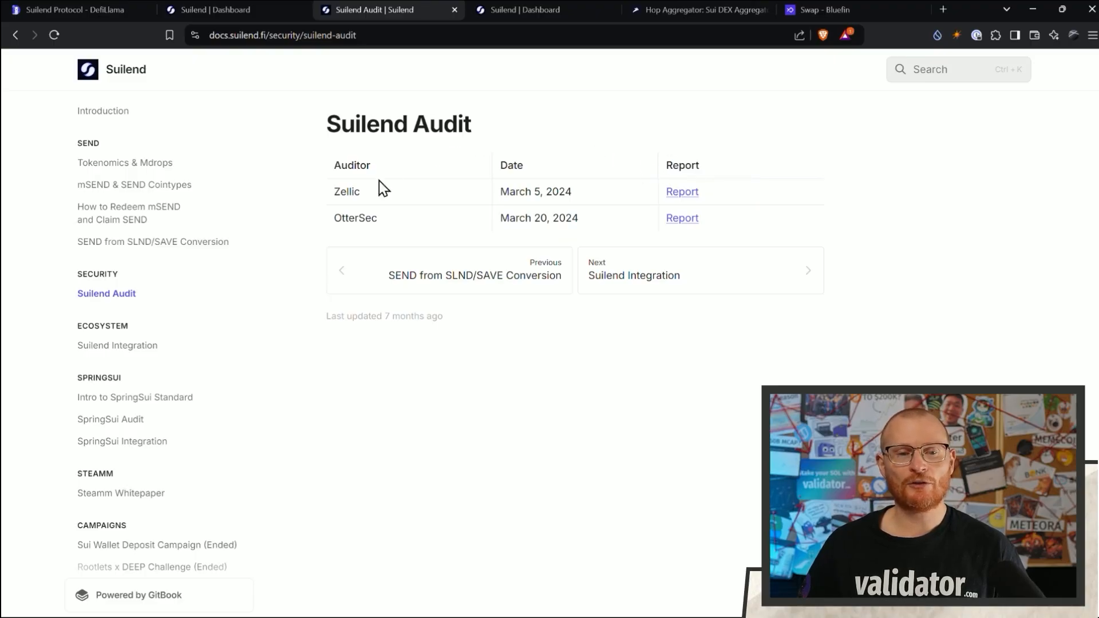
mouse_move(697, 281)
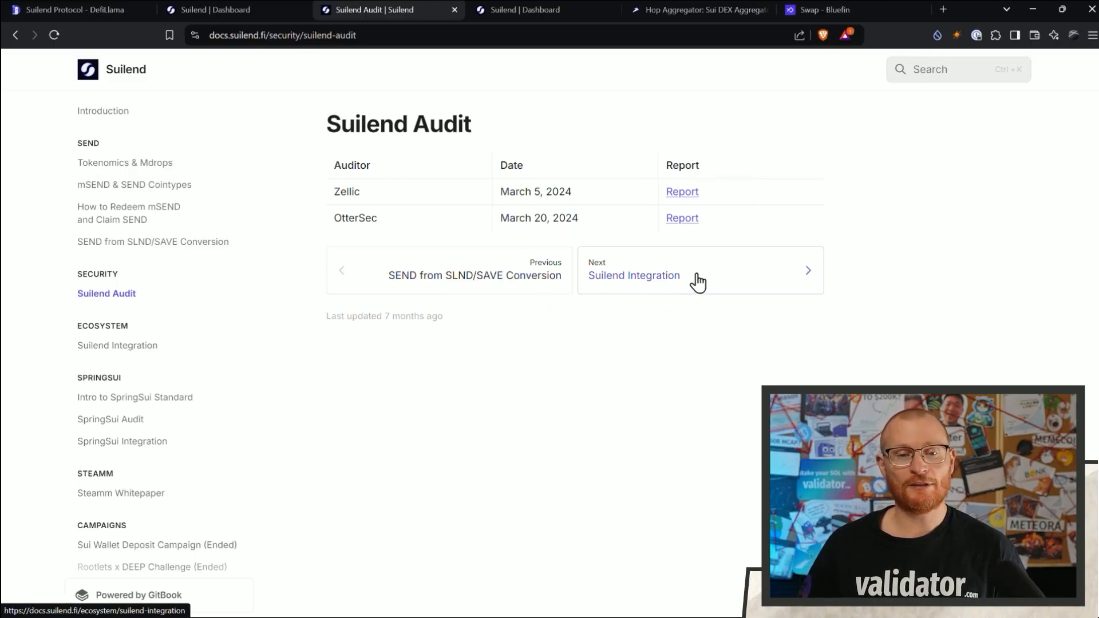
mouse_move(613, 235)
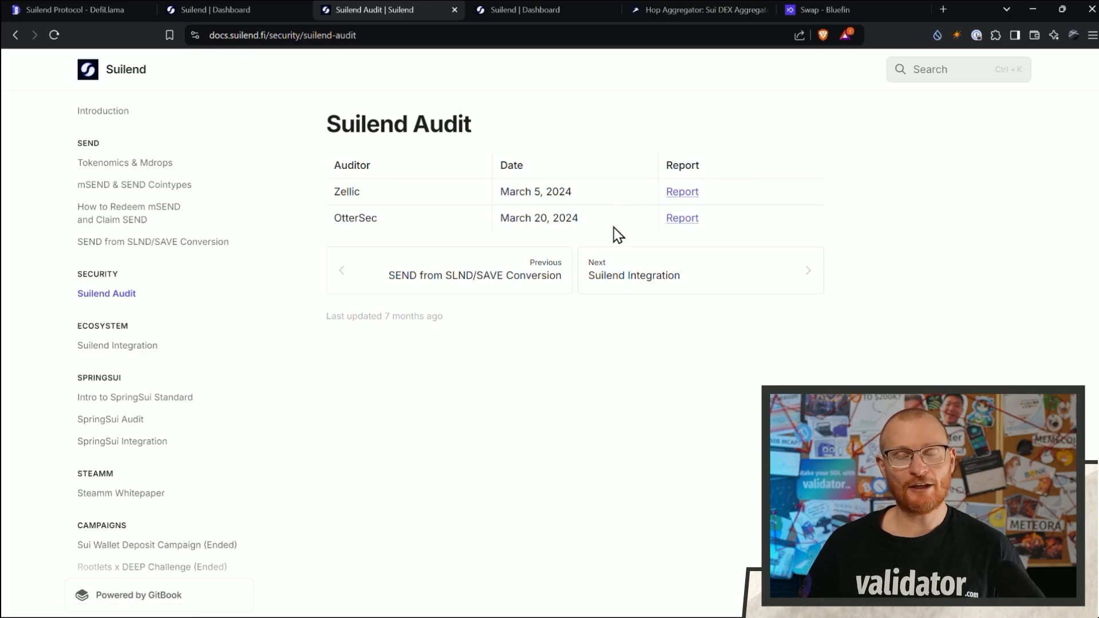
mouse_move(613, 232)
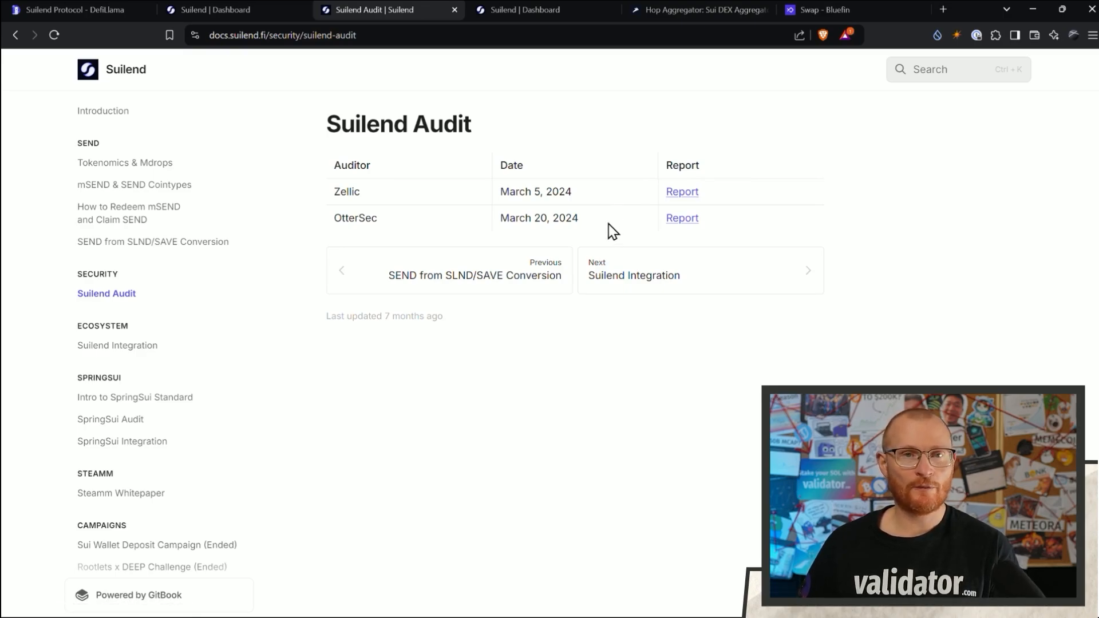
mouse_move(602, 240)
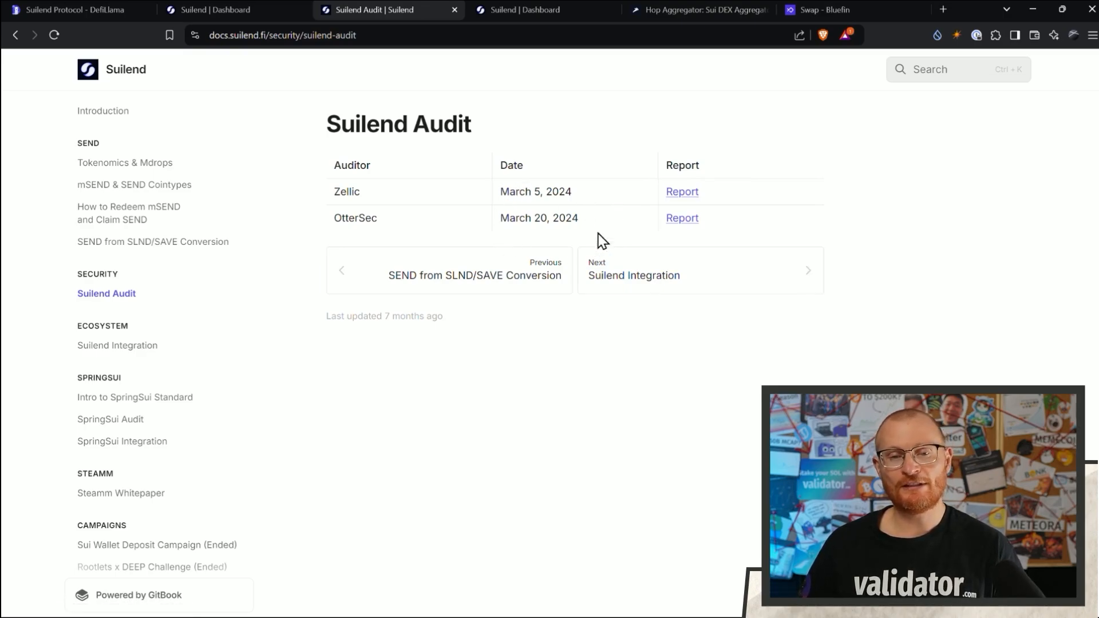
mouse_move(578, 251)
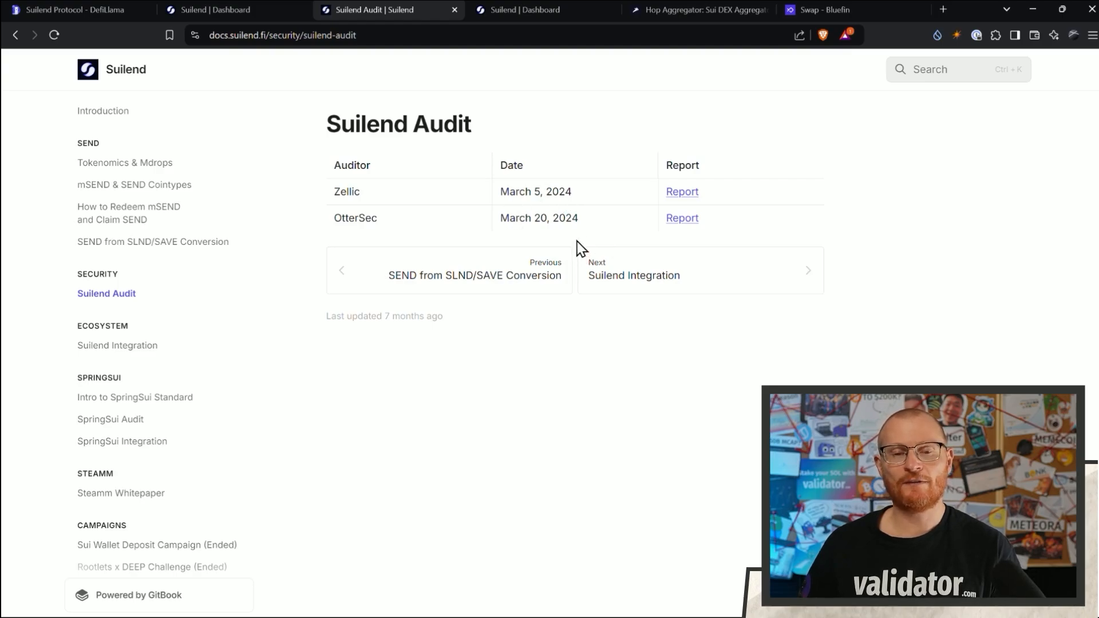
mouse_move(582, 224)
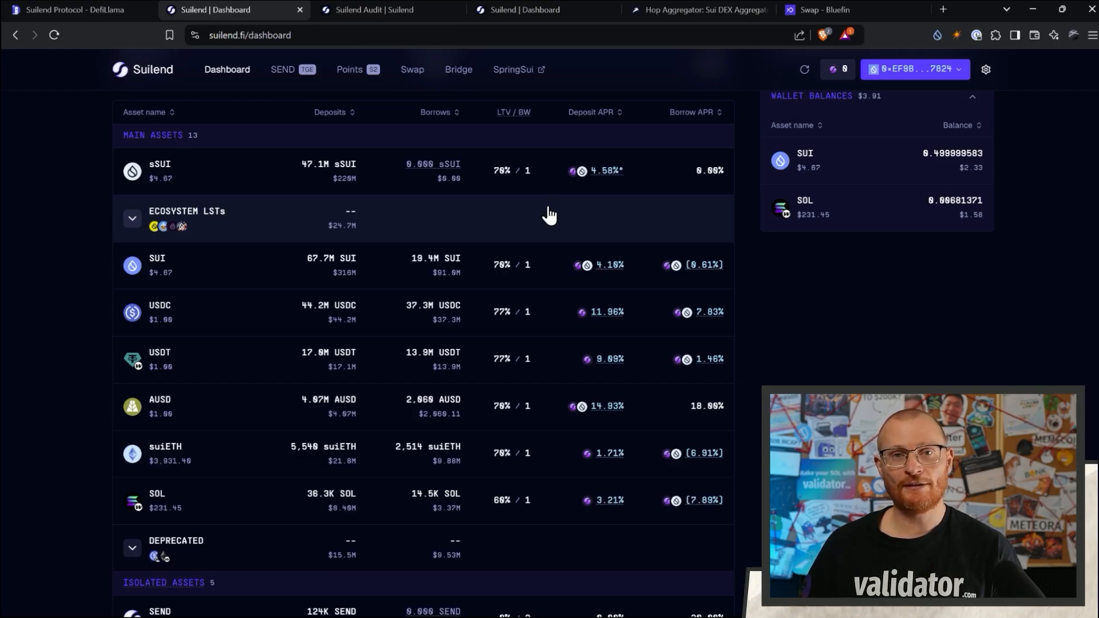
Step: Quote swapping 10,000 USDC for about 2,141.82 SUI on Hop, then view Bluefin's swap page
left_click(697, 10)
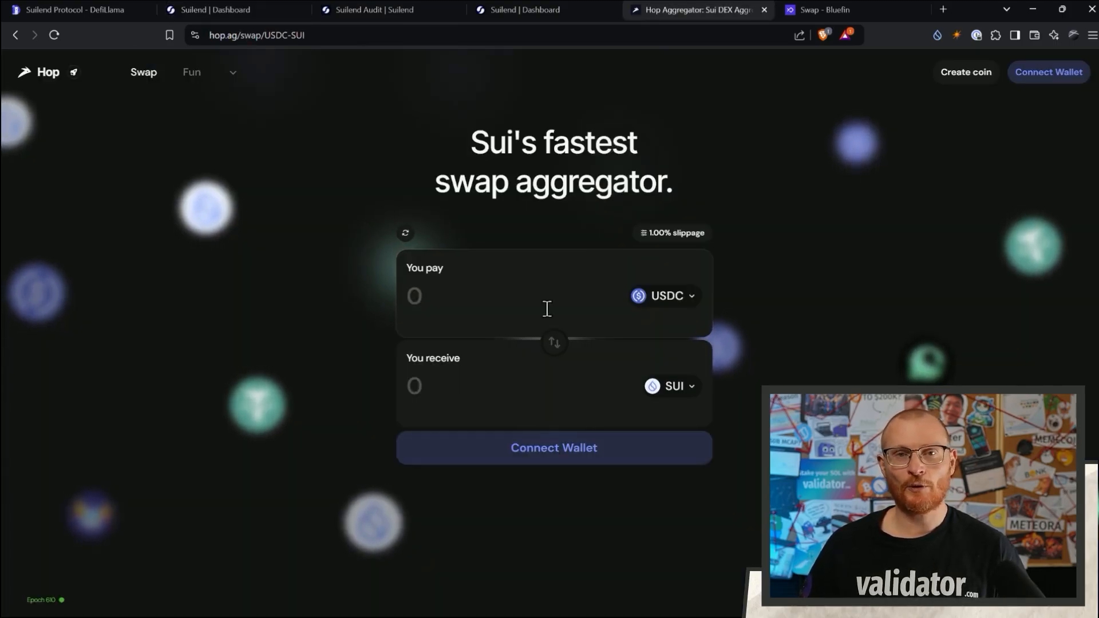
type("10,000")
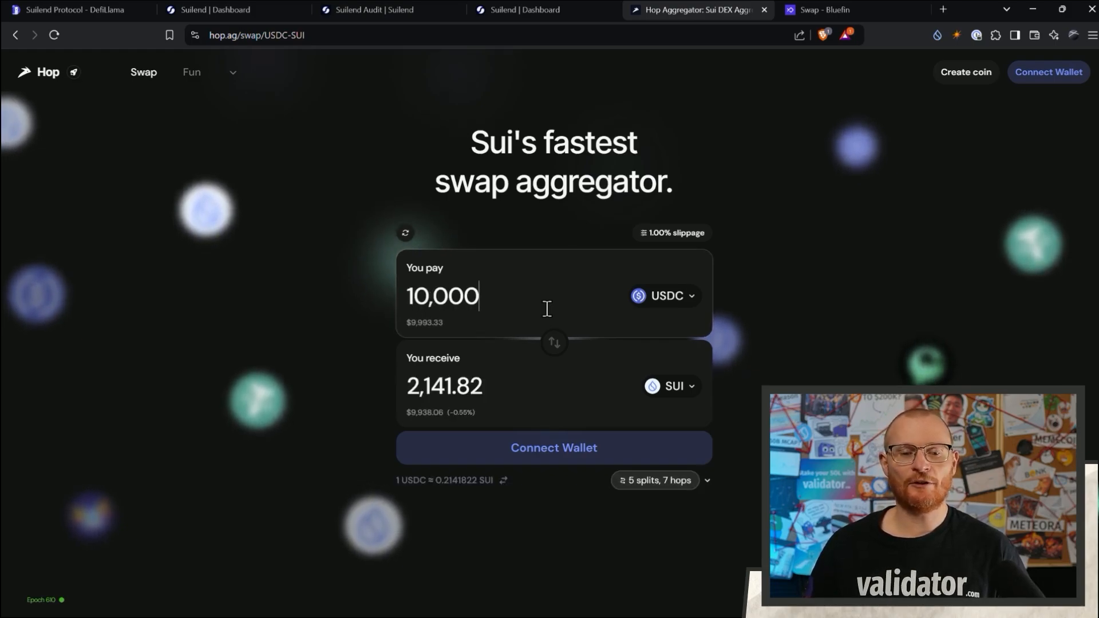
mouse_move(543, 365)
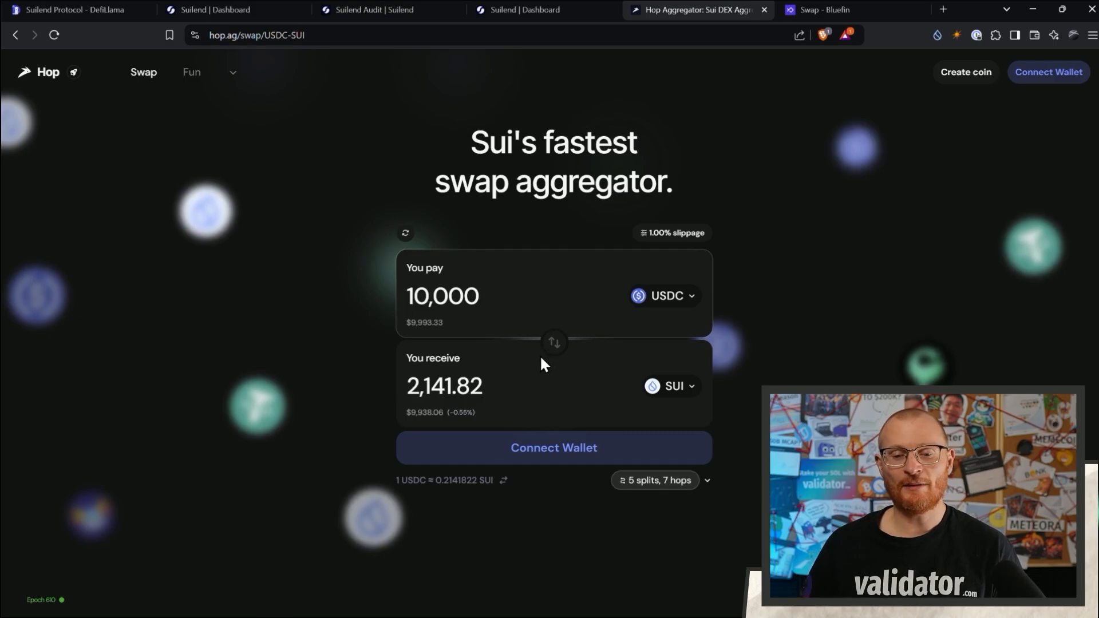
left_click(443, 295)
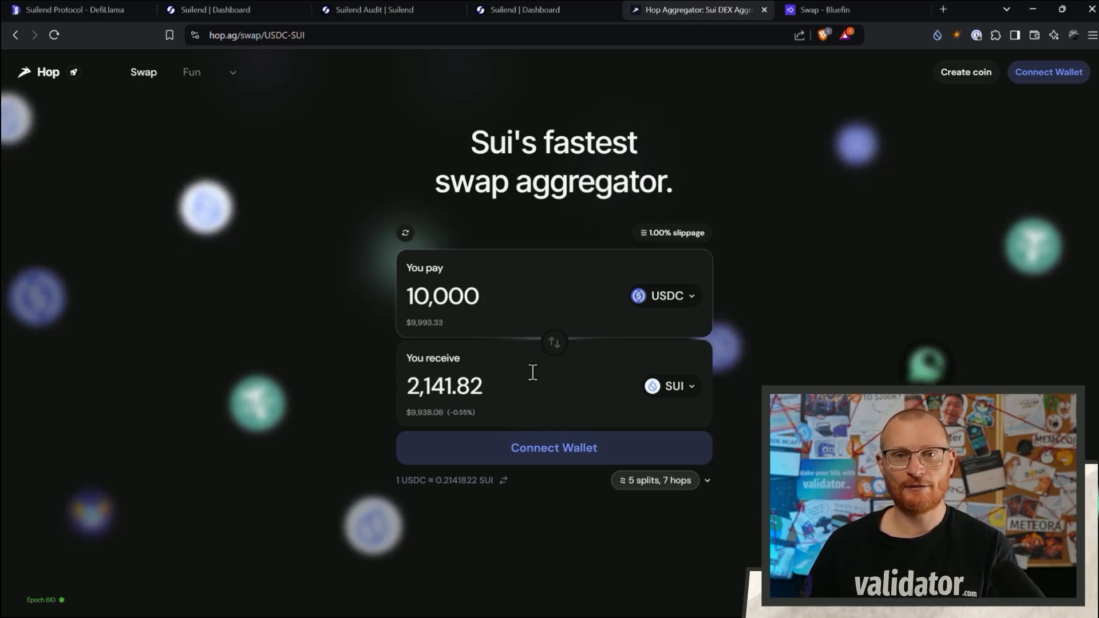
left_click(827, 9)
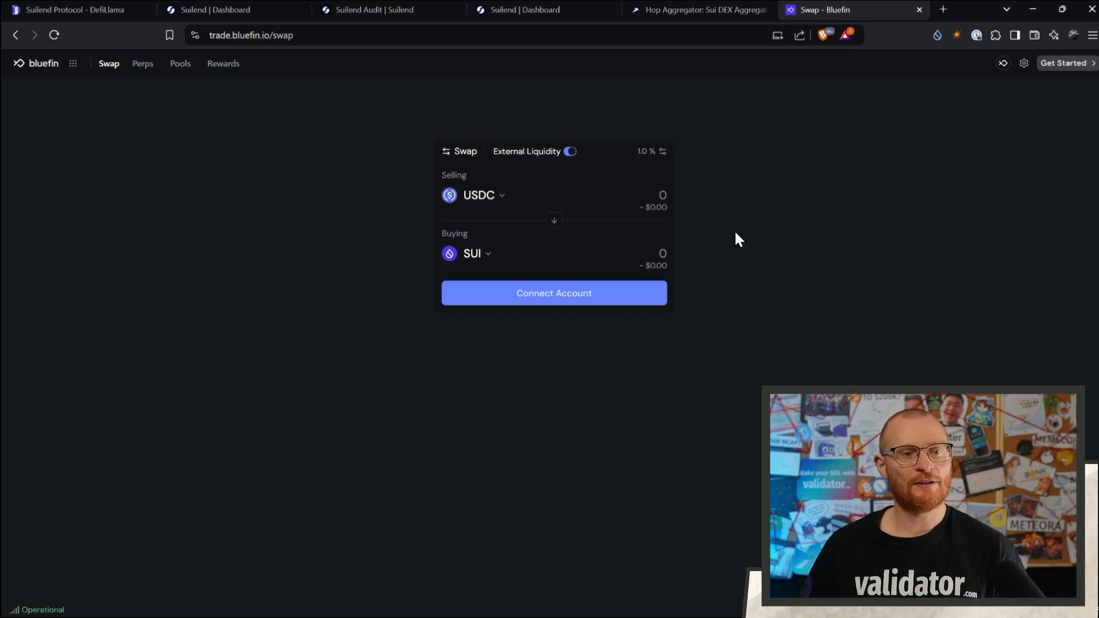
mouse_move(734, 241)
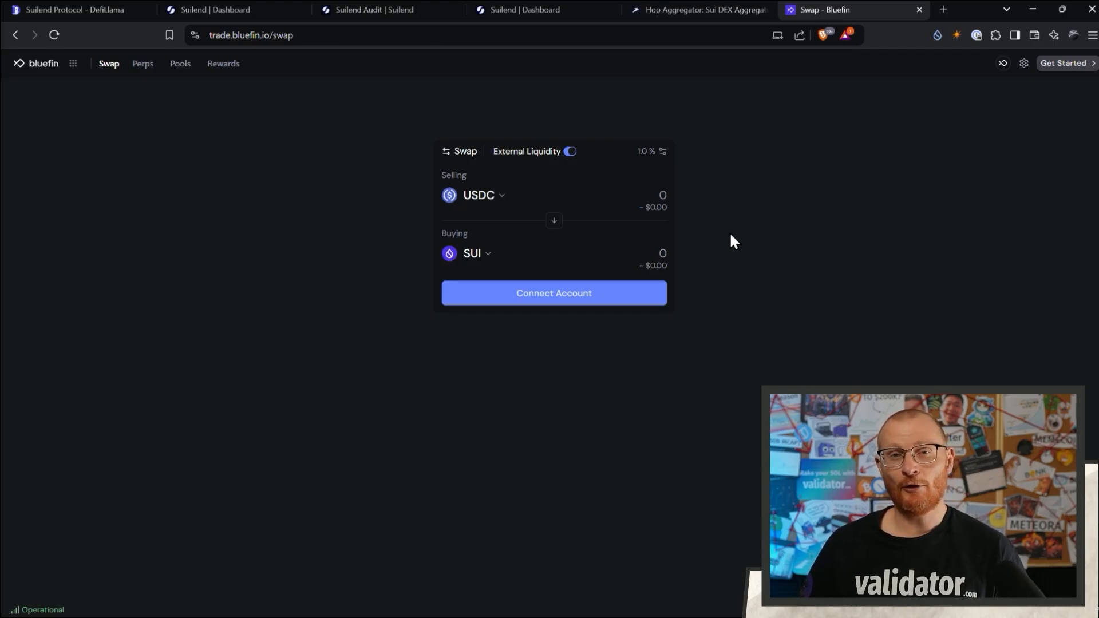
mouse_move(142, 63)
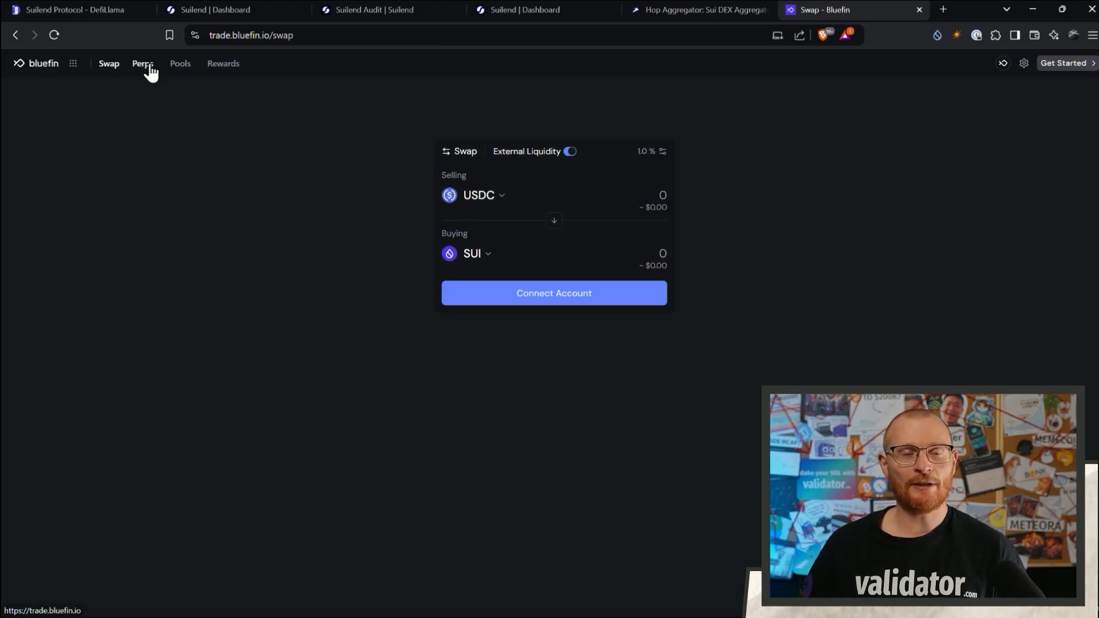
Step: Open Bluefin's ETH-PERP perpetuals page and show the list of perpetual markets
left_click(142, 63)
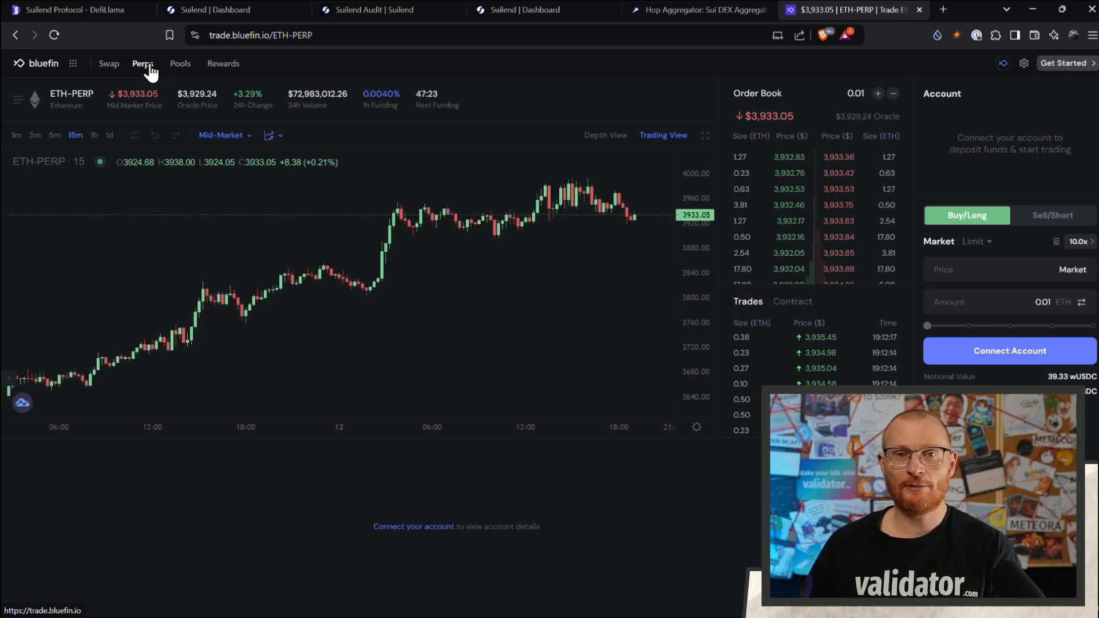
mouse_move(654, 228)
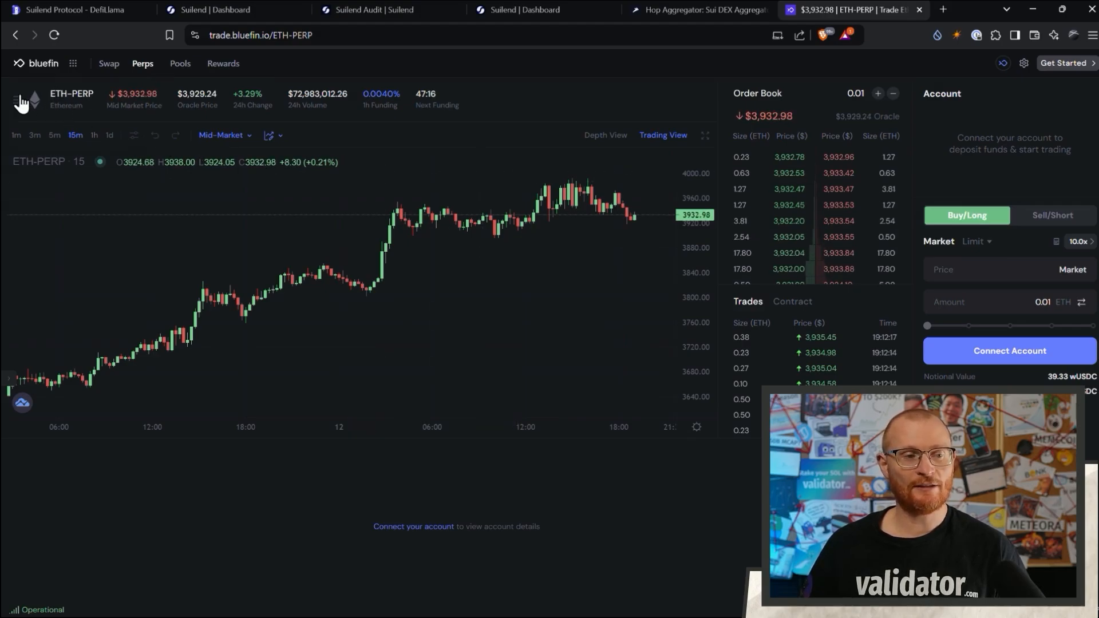
left_click(20, 101)
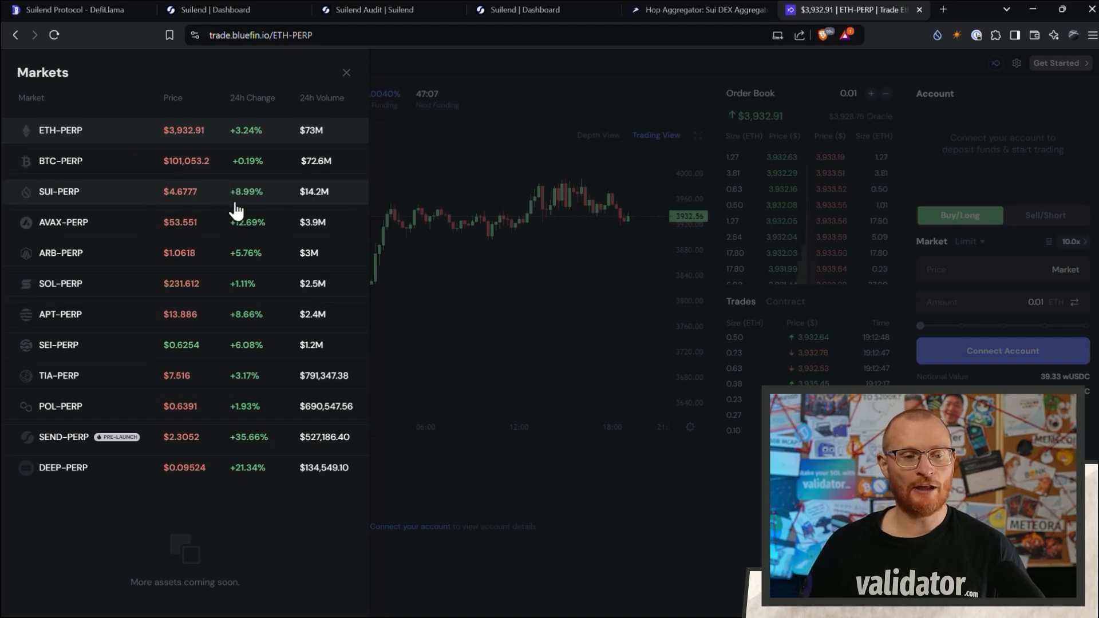
mouse_move(226, 203)
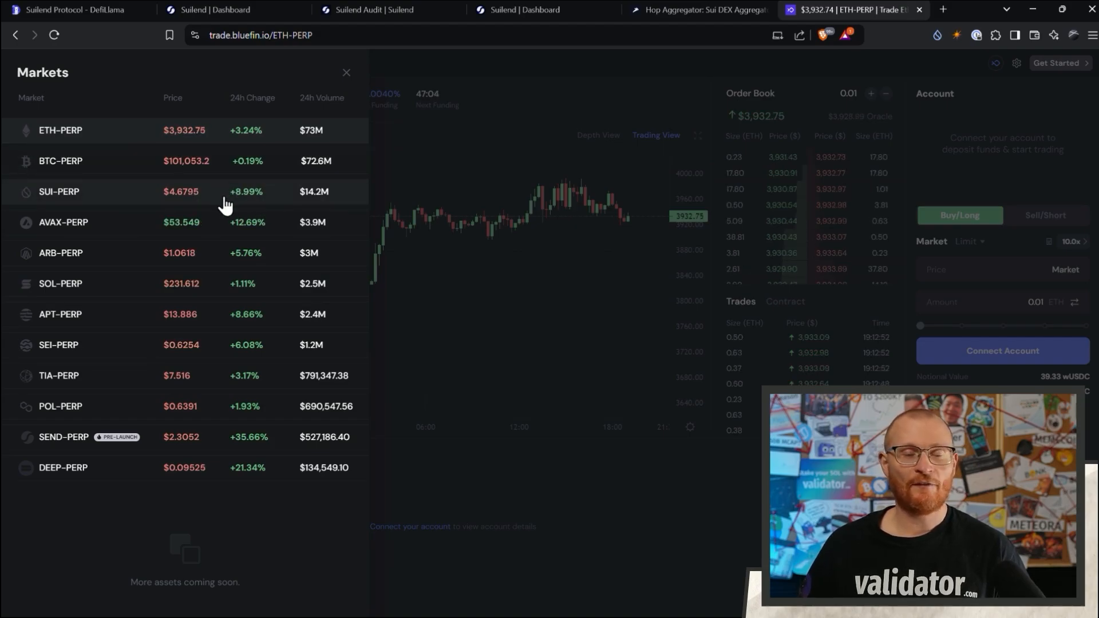
mouse_move(263, 200)
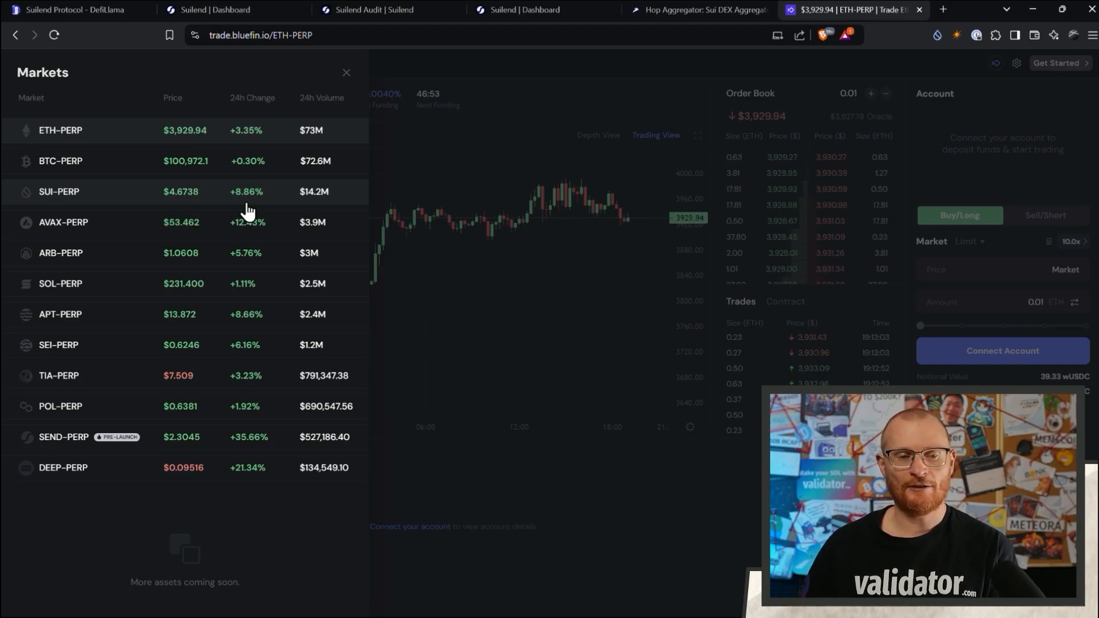
mouse_move(250, 362)
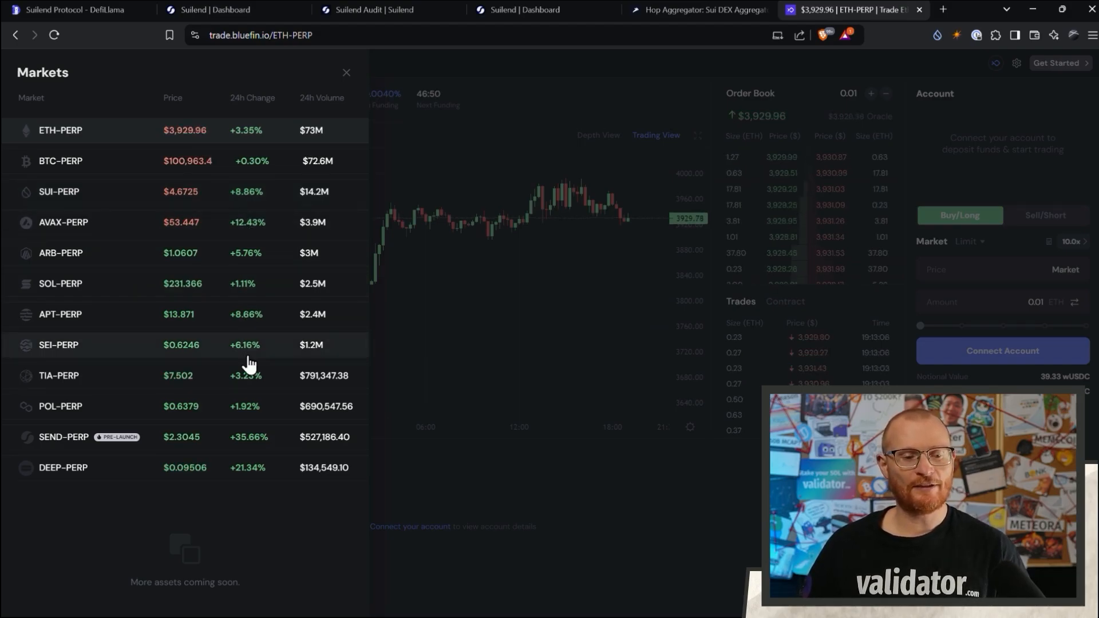
mouse_move(257, 418)
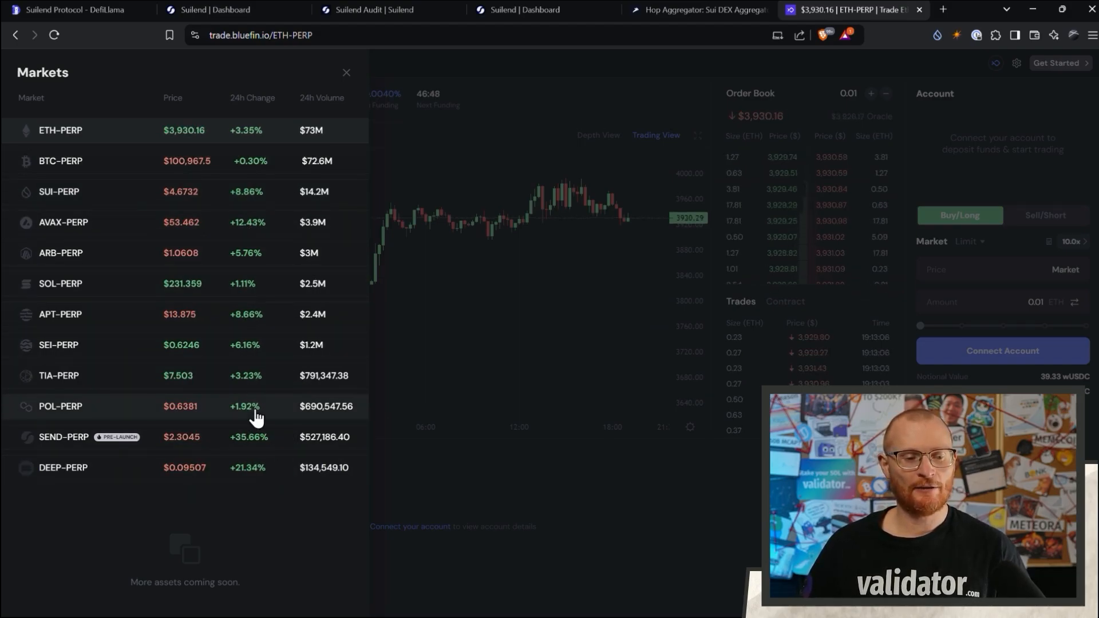
Step: Close the perpetual markets list, returning to the ETH-PERP chart
left_click(347, 72)
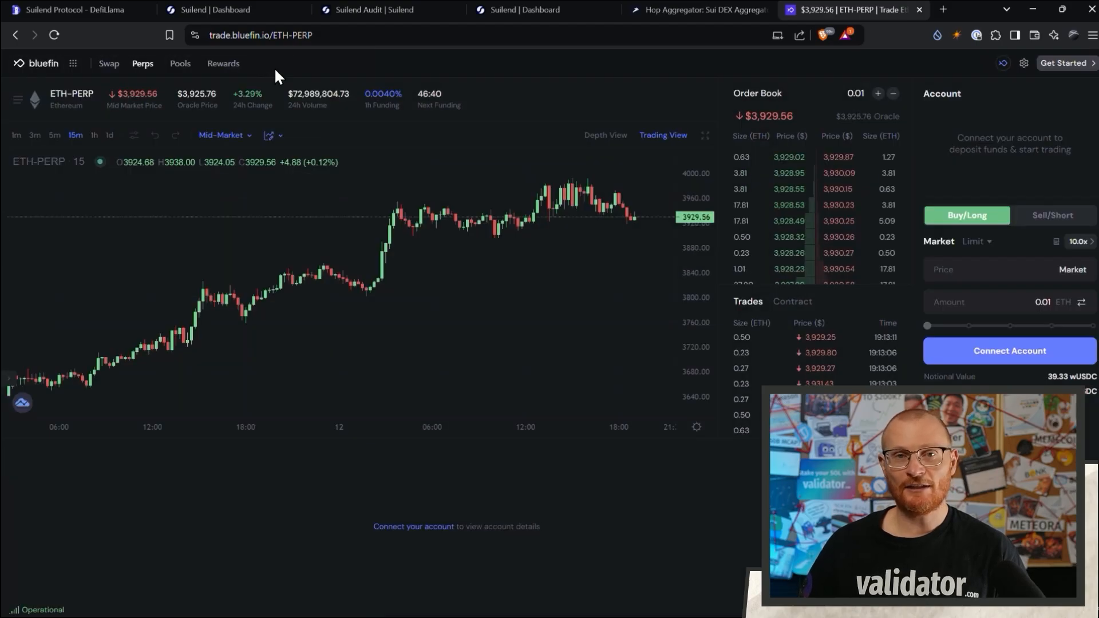
Step: Review Bluefin's Concentrated Pools ($28M TVL, 36 pools), then return to DefiLlama's Suilend page
left_click(180, 63)
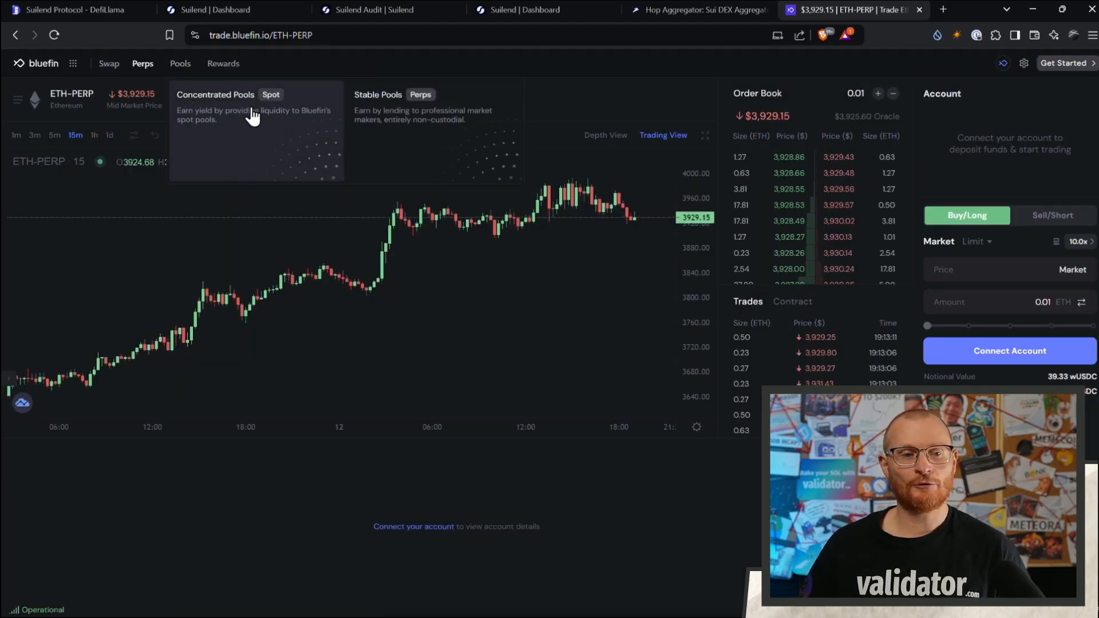
left_click(215, 95)
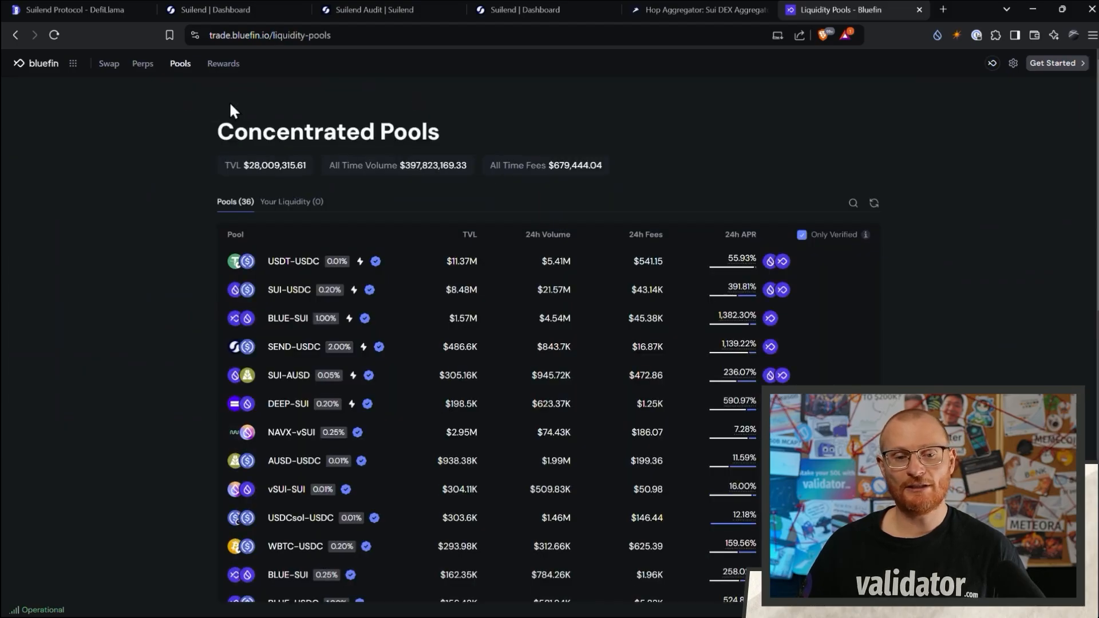
mouse_move(660, 156)
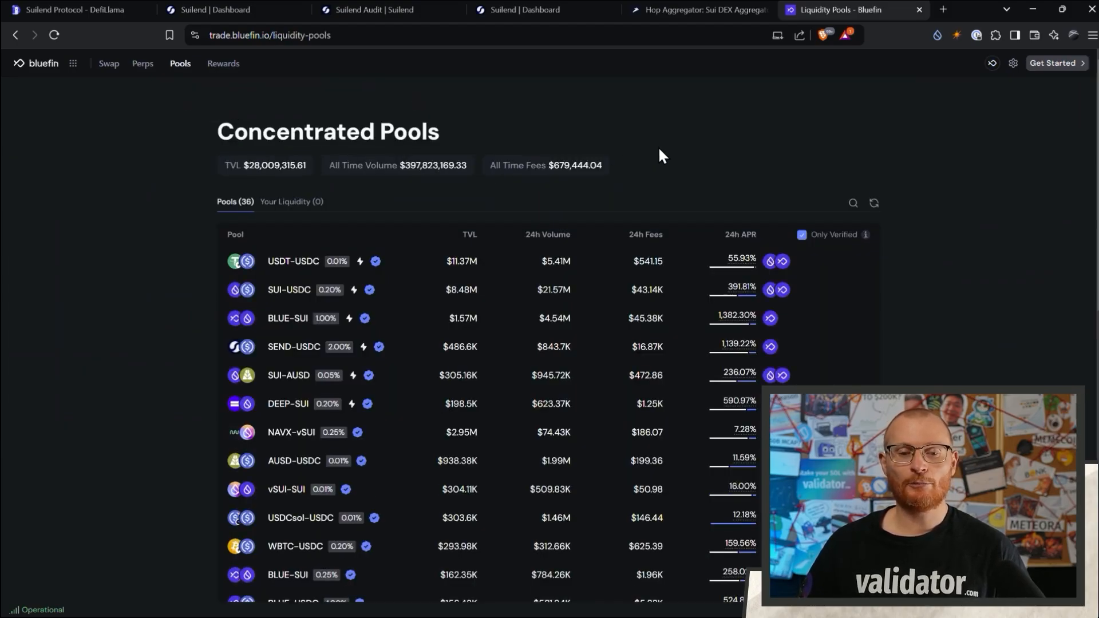
mouse_move(459, 346)
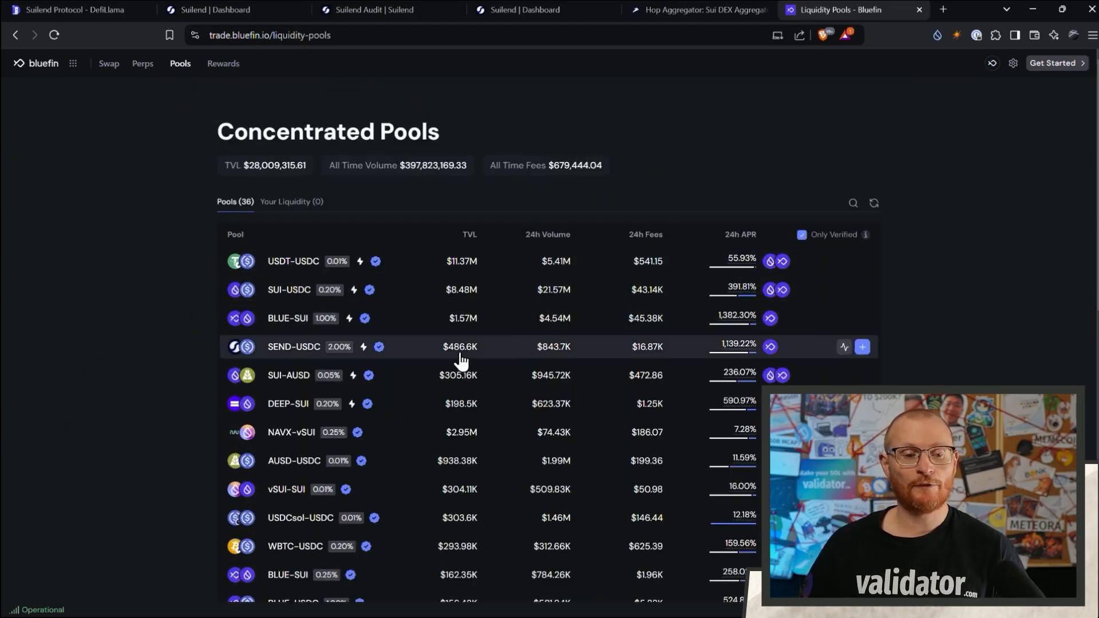
mouse_move(319, 330)
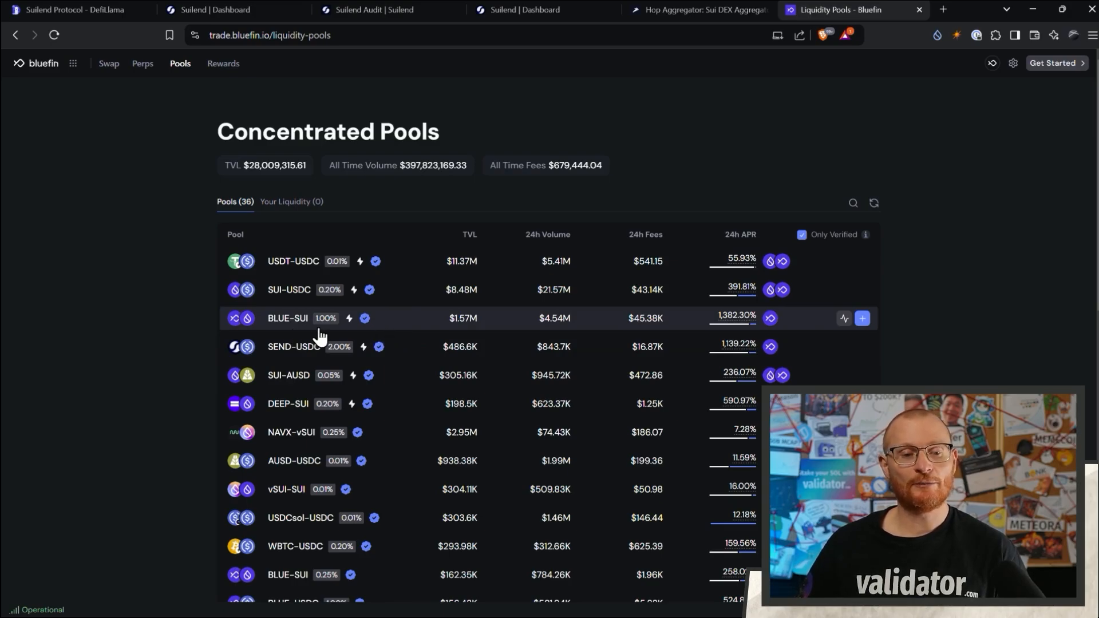
mouse_move(319, 312)
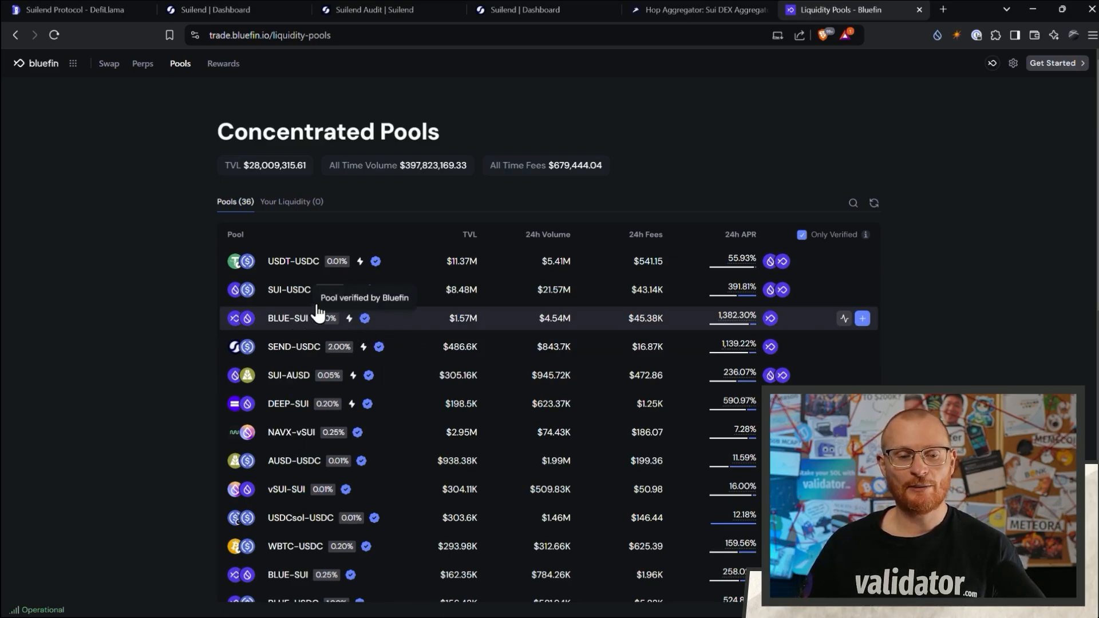
mouse_move(312, 322)
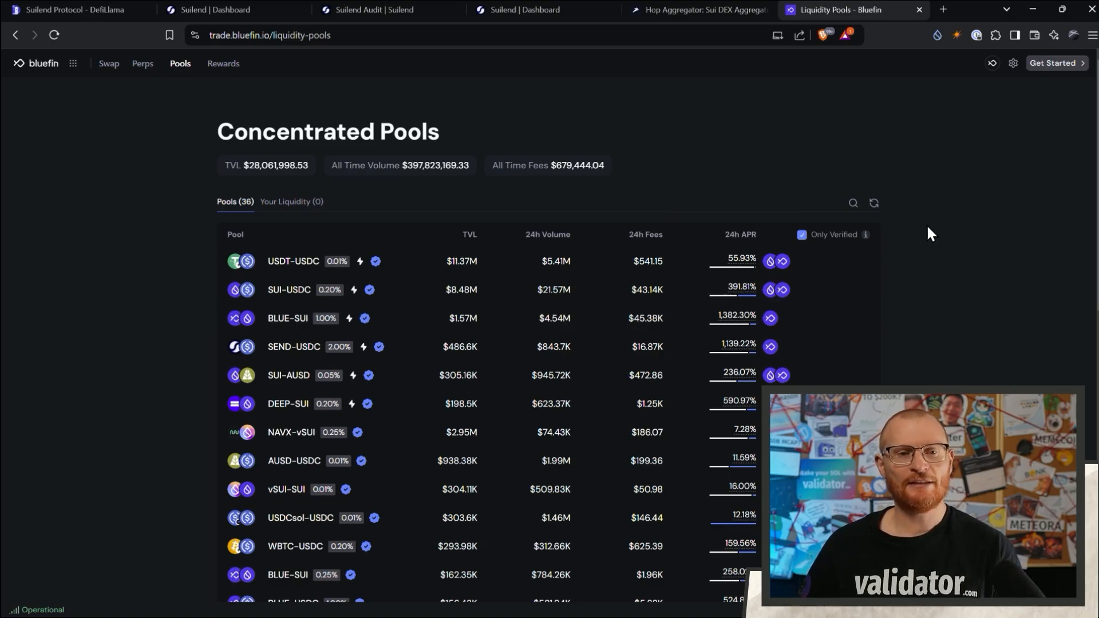
left_click(70, 10)
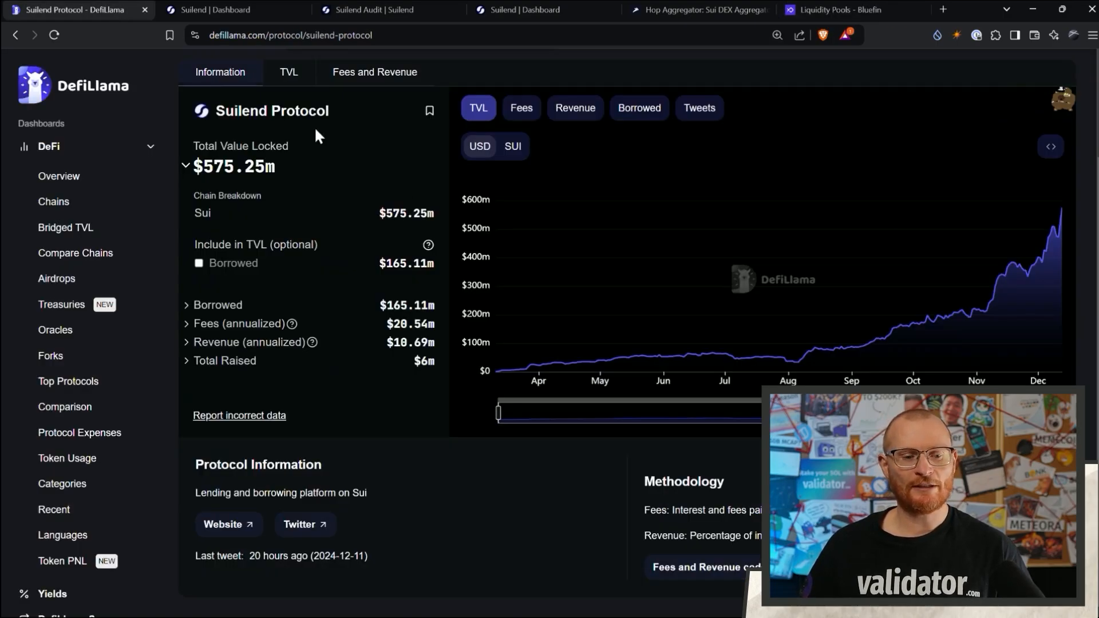
Step: Open DefiLlama's Sui chain page and scroll through its Suilend-led Protocol Rankings table
left_click(15, 35)
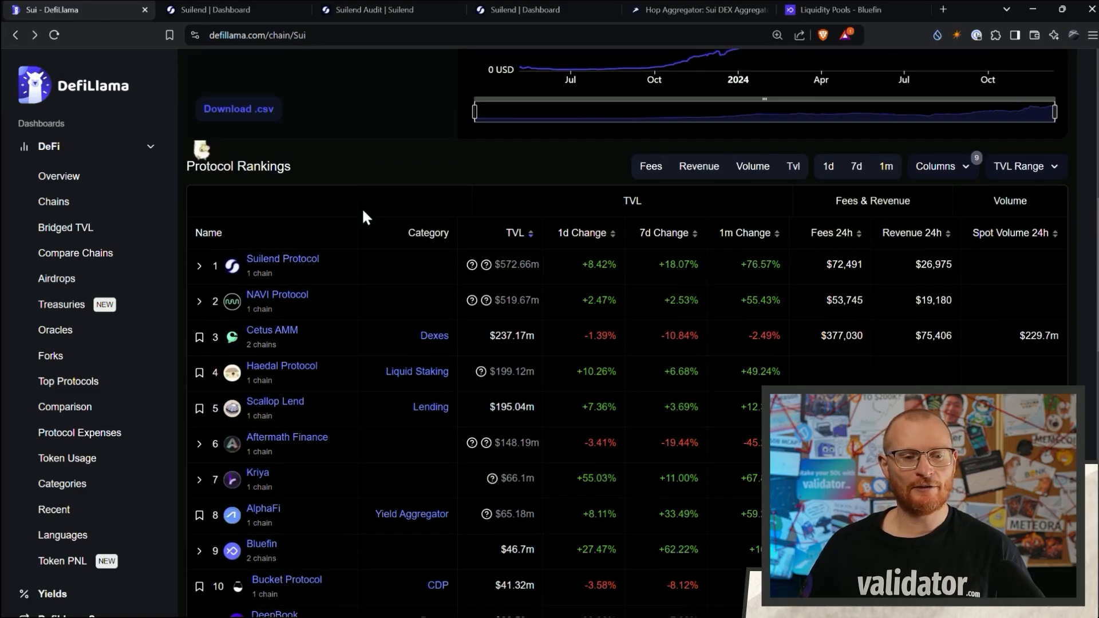
scroll("down", 3)
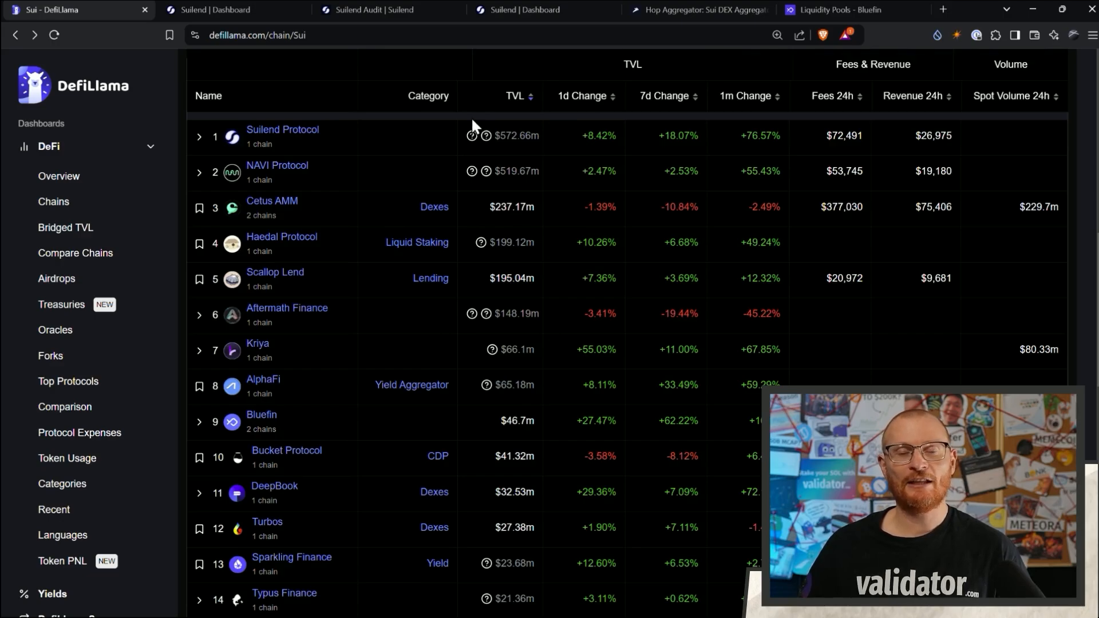
mouse_move(429, 162)
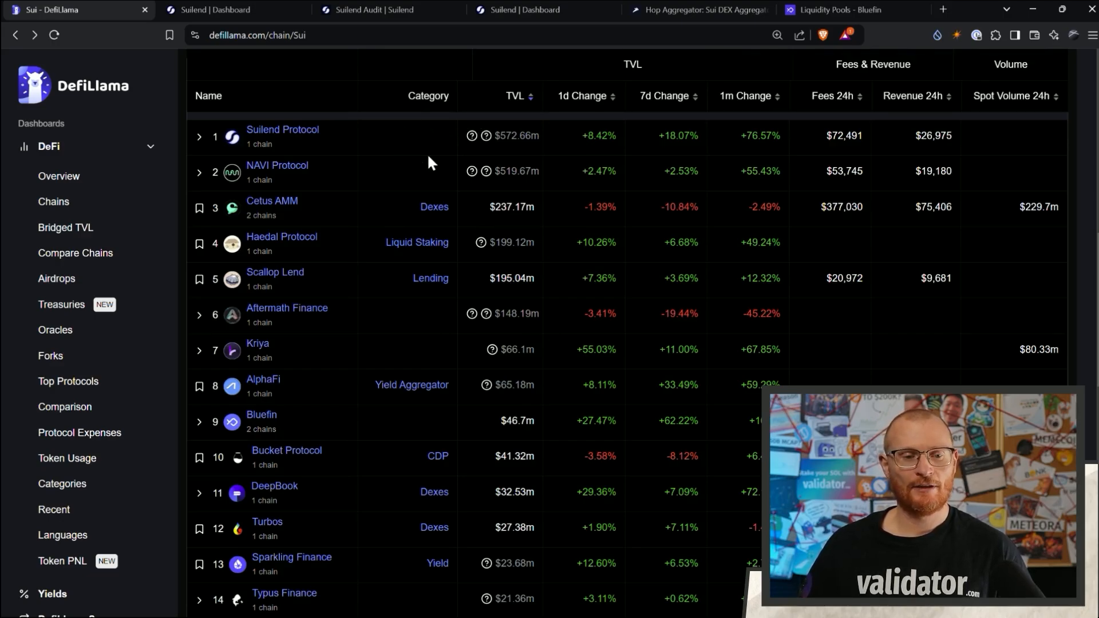
mouse_move(448, 154)
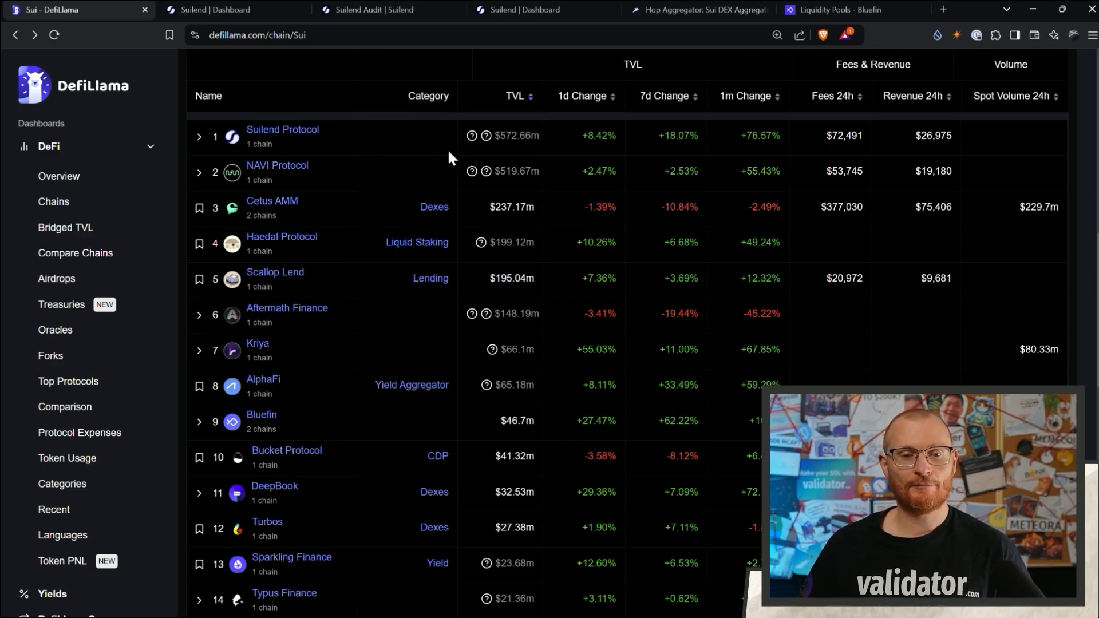
mouse_move(463, 217)
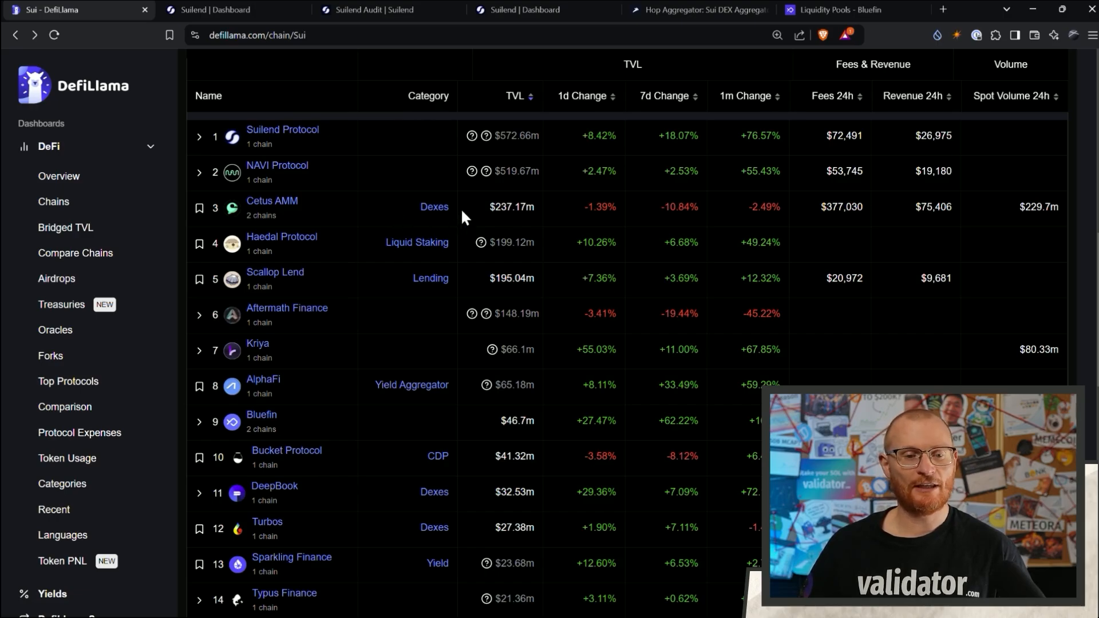
mouse_move(453, 300)
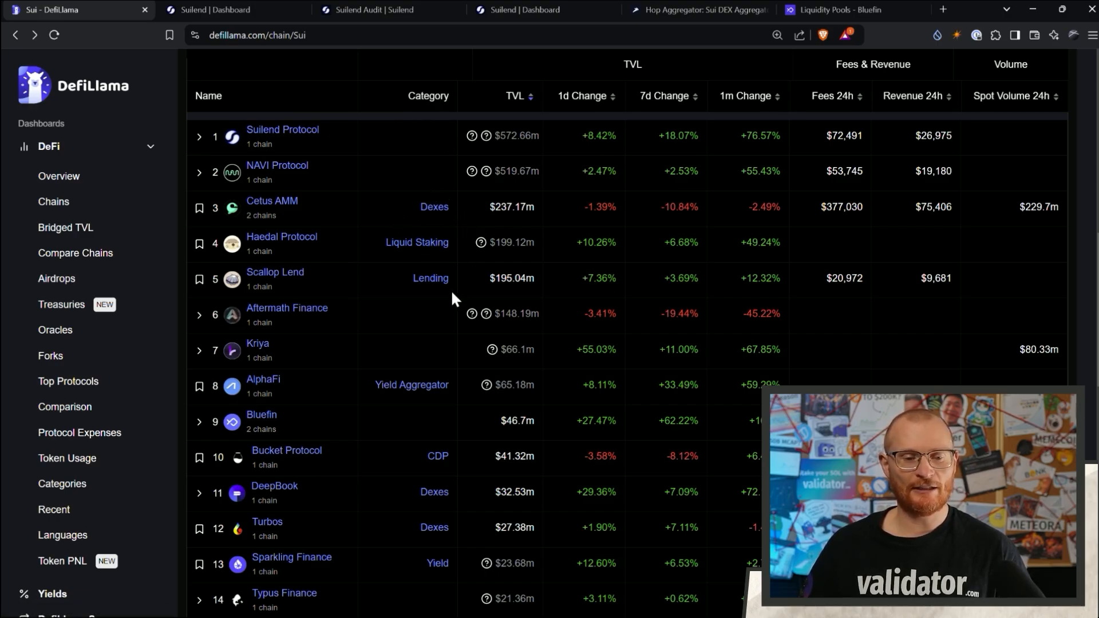
mouse_move(468, 358)
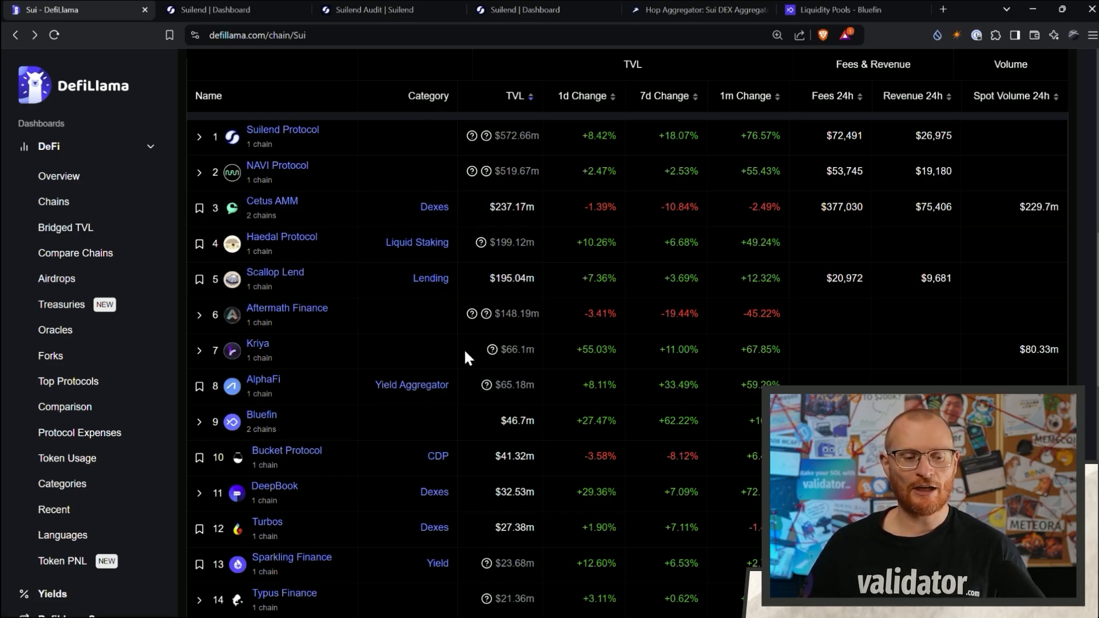
scroll("down", 3)
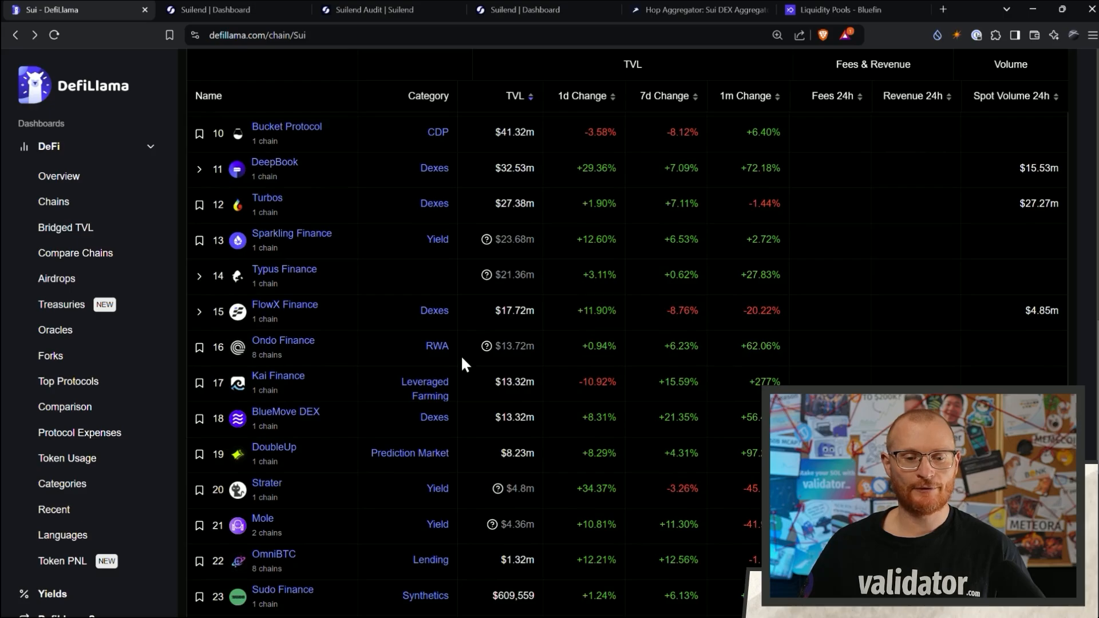
scroll("up", 3)
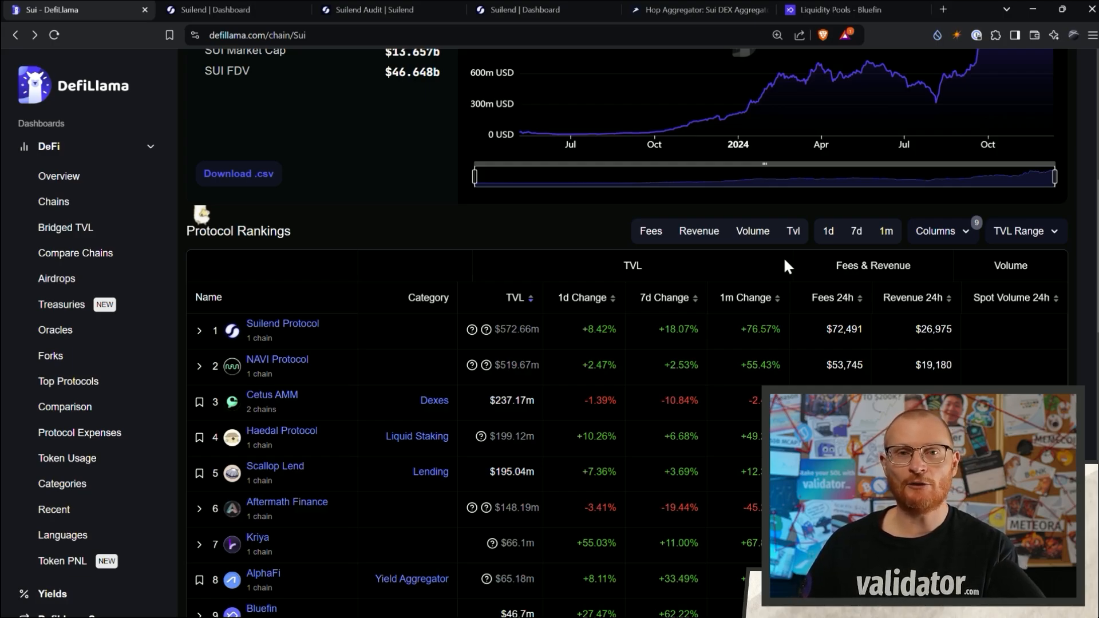
mouse_move(788, 274)
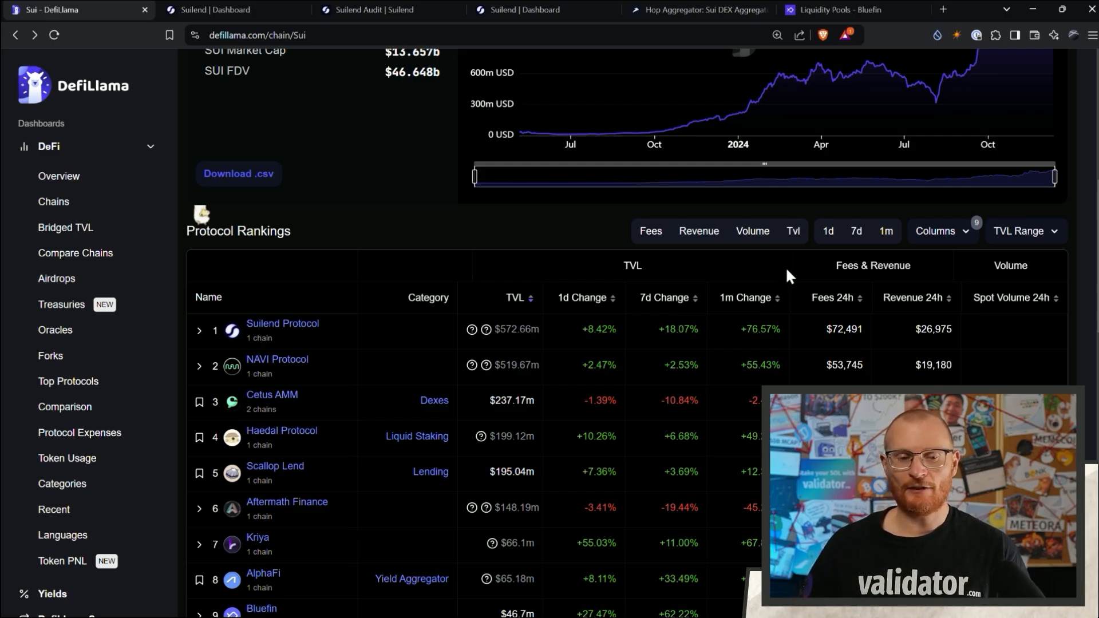
mouse_move(749, 330)
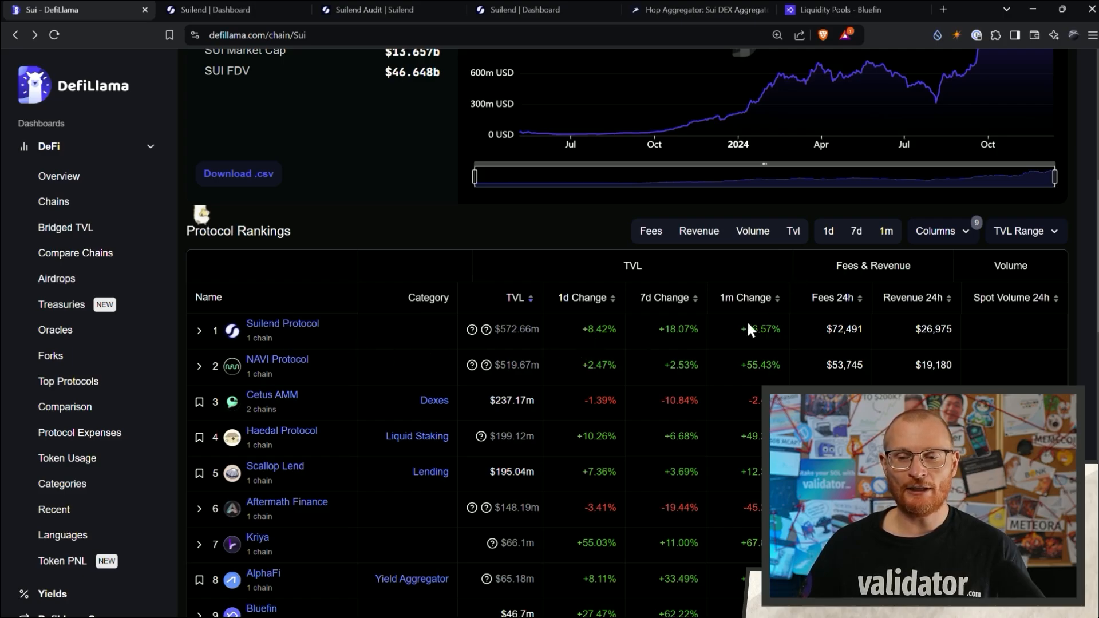
mouse_move(933, 308)
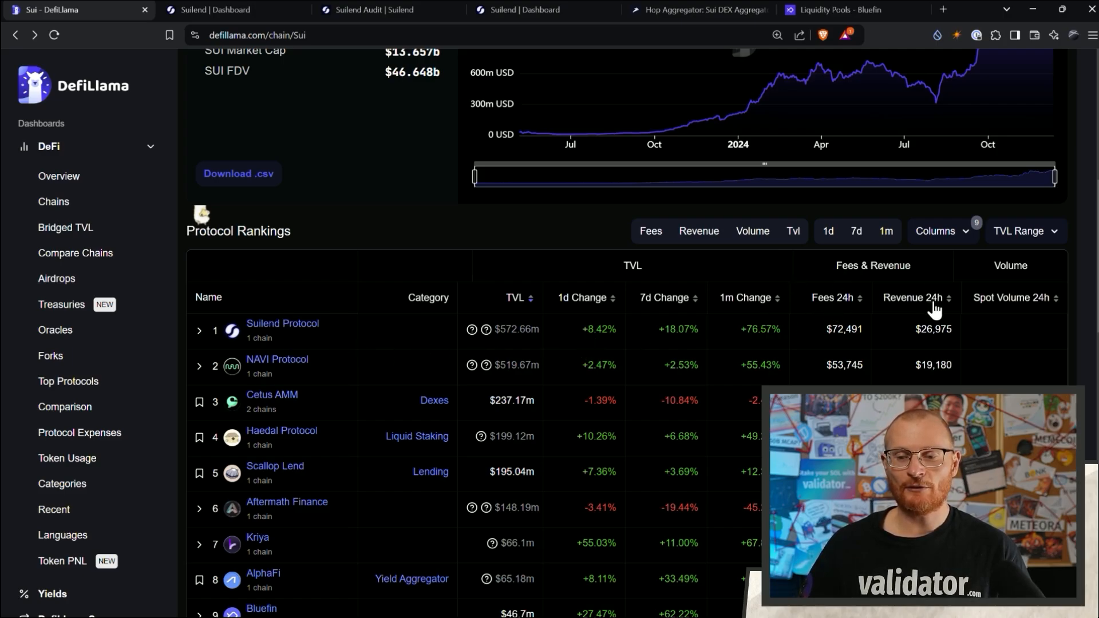
mouse_move(966, 357)
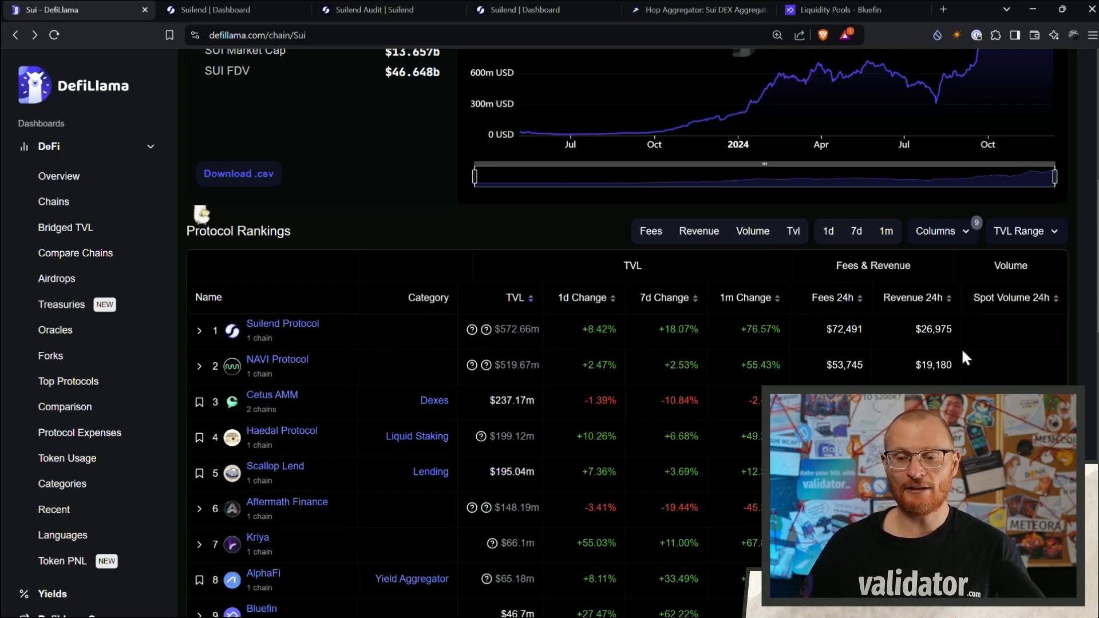
mouse_move(921, 354)
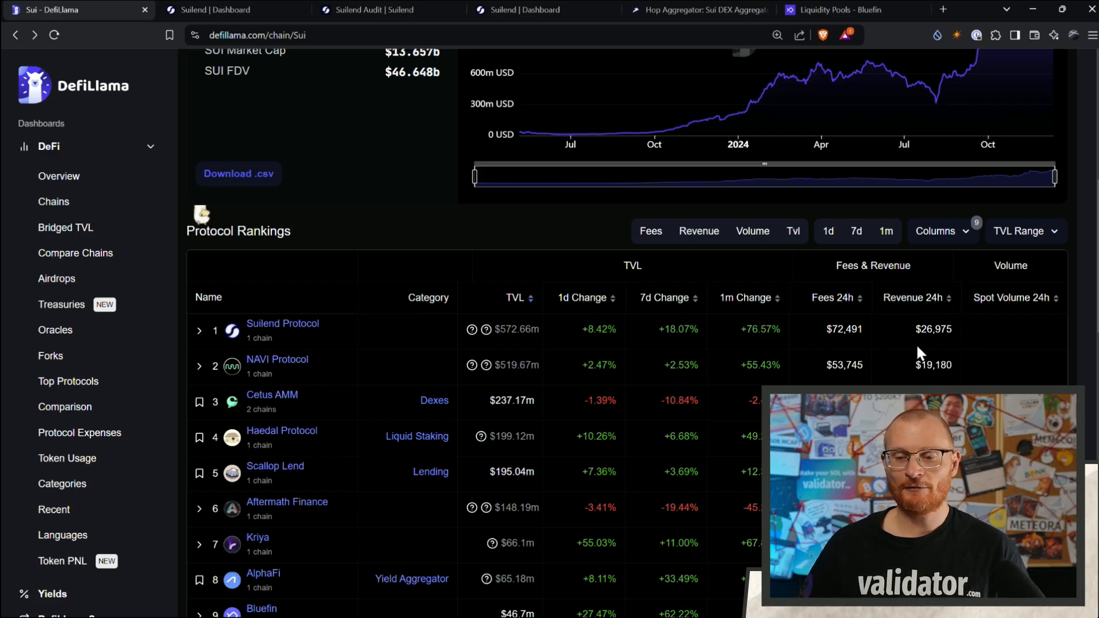
mouse_move(969, 357)
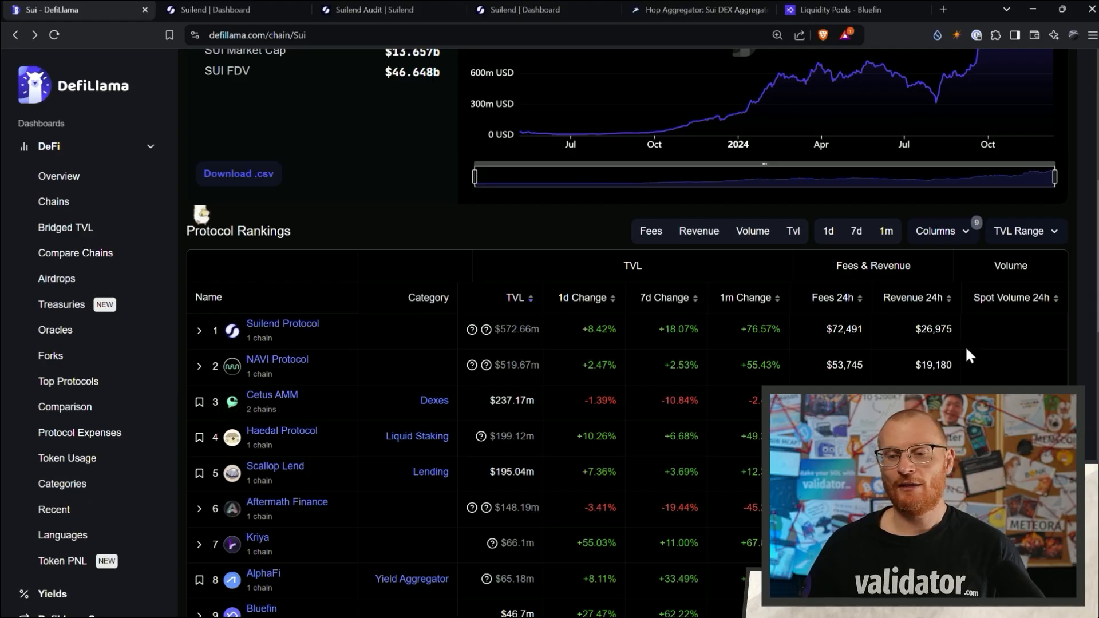
mouse_move(958, 352)
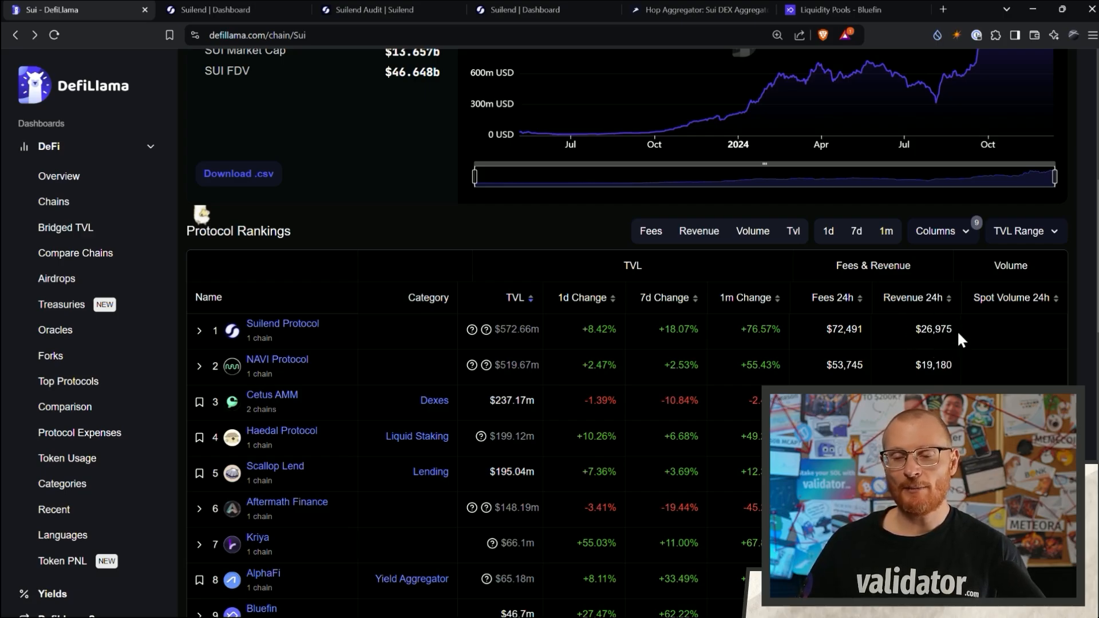
mouse_move(971, 342)
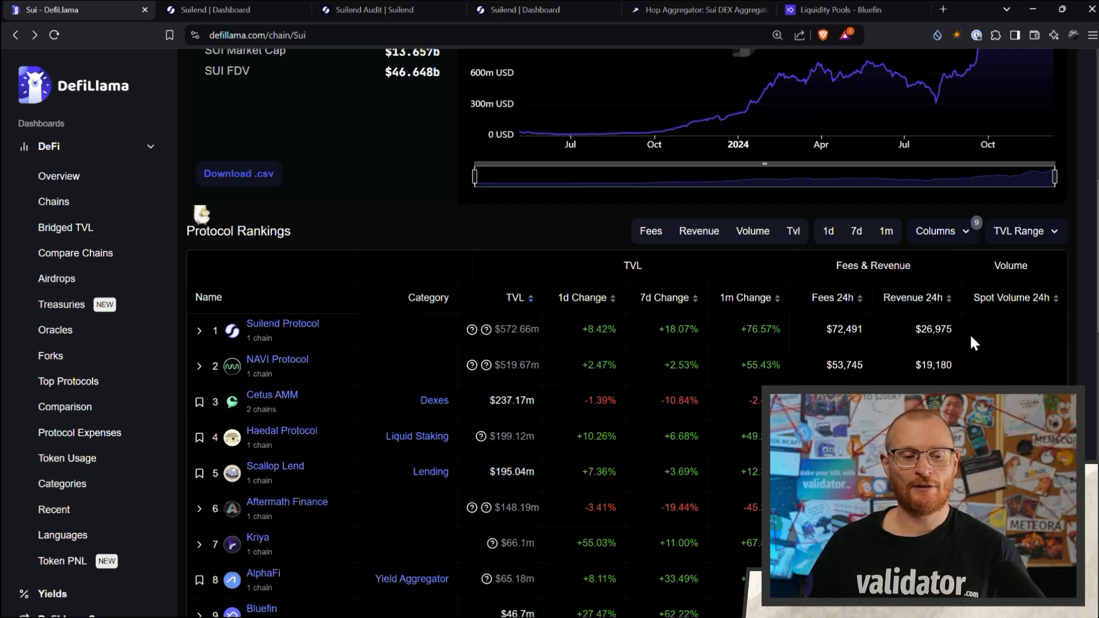
scroll("down", 3)
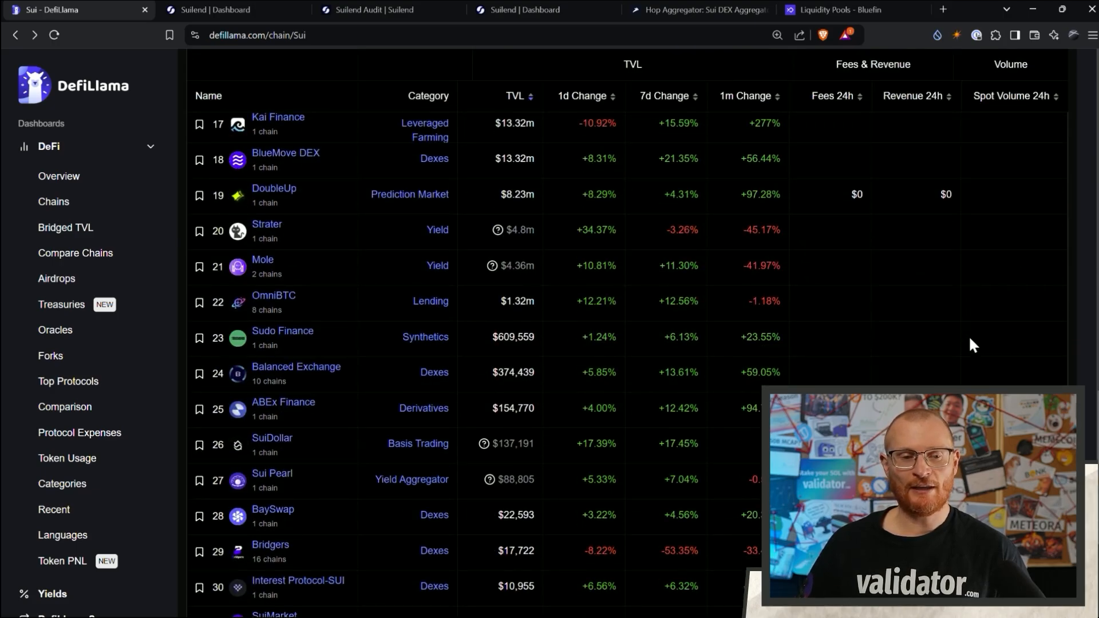
scroll("down", 3)
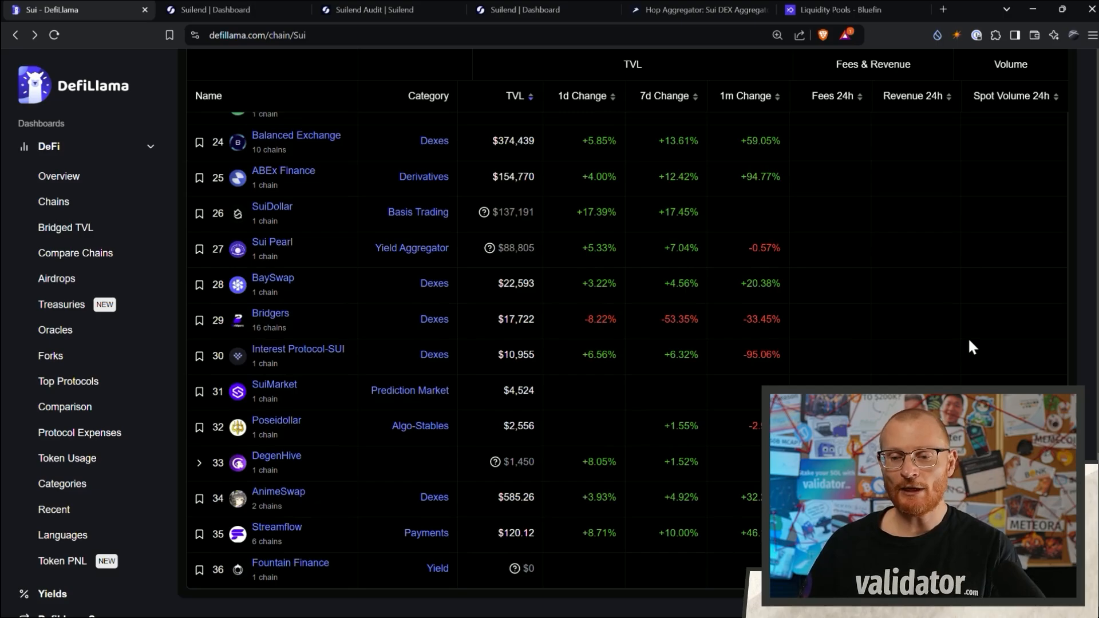
scroll("up", 3)
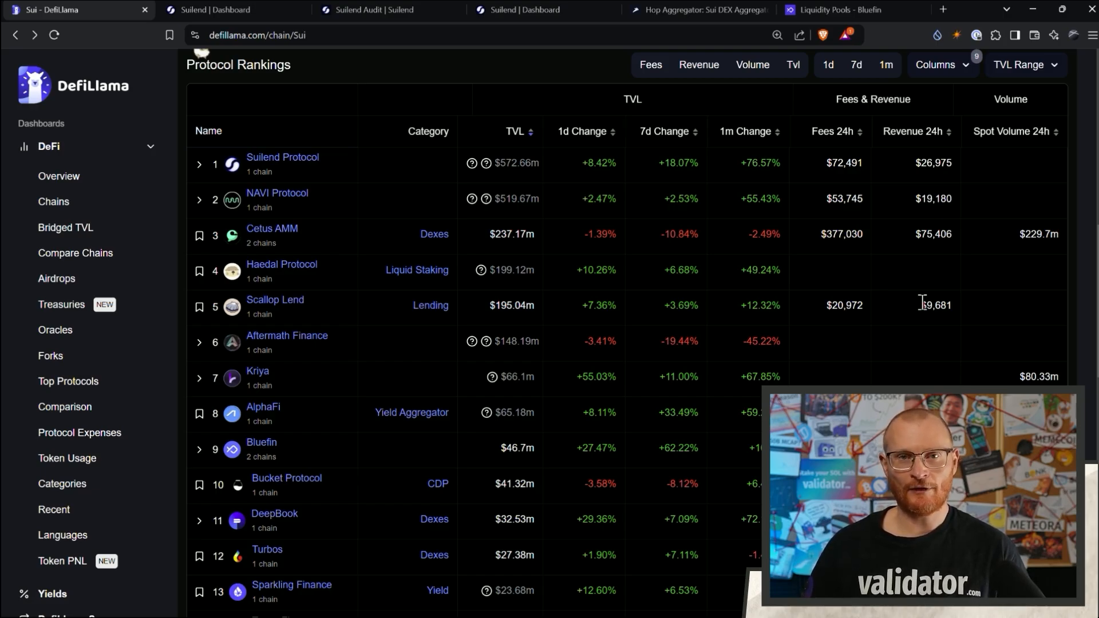
left_click(59, 176)
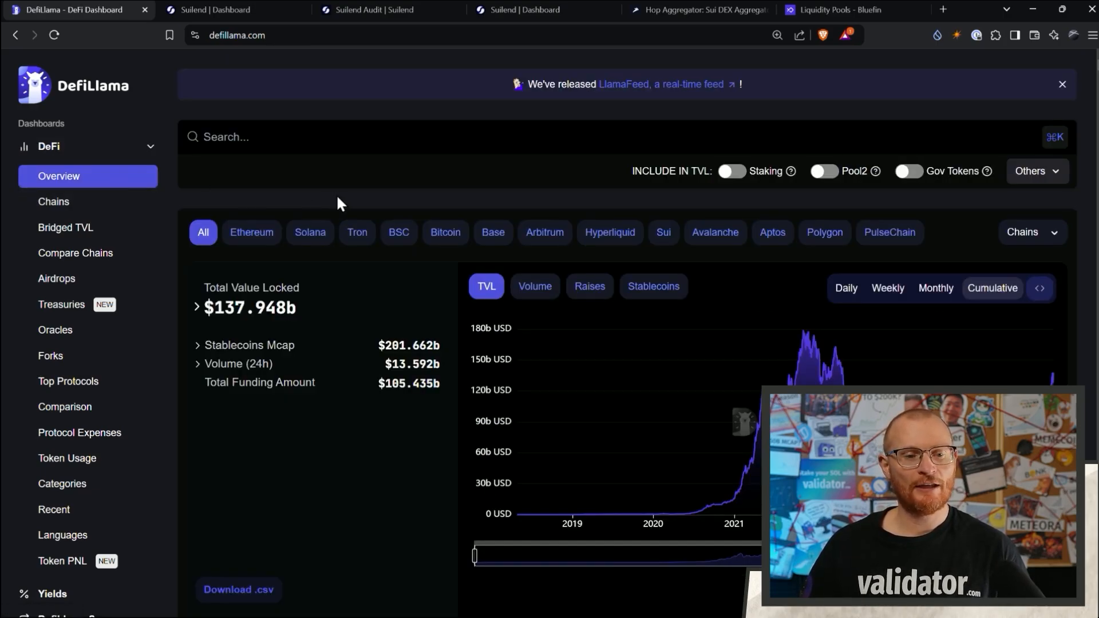
Step: Scroll the all-chains overview down to the Protocol Rankings table led by Lido, AAVE and EigenLayer
scroll("down", 3)
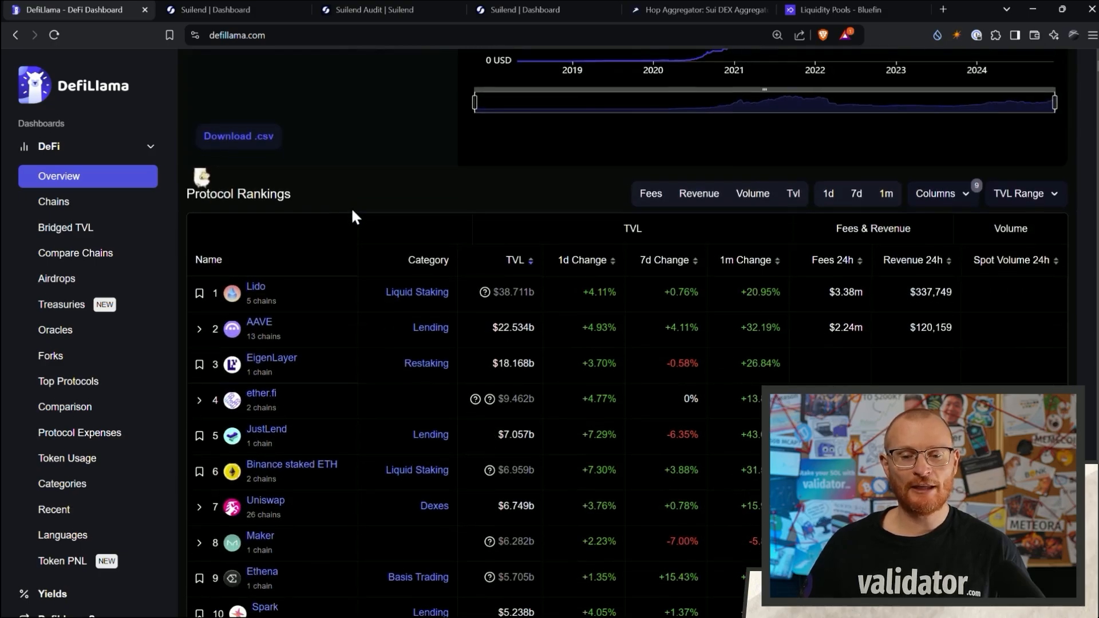
mouse_move(259, 321)
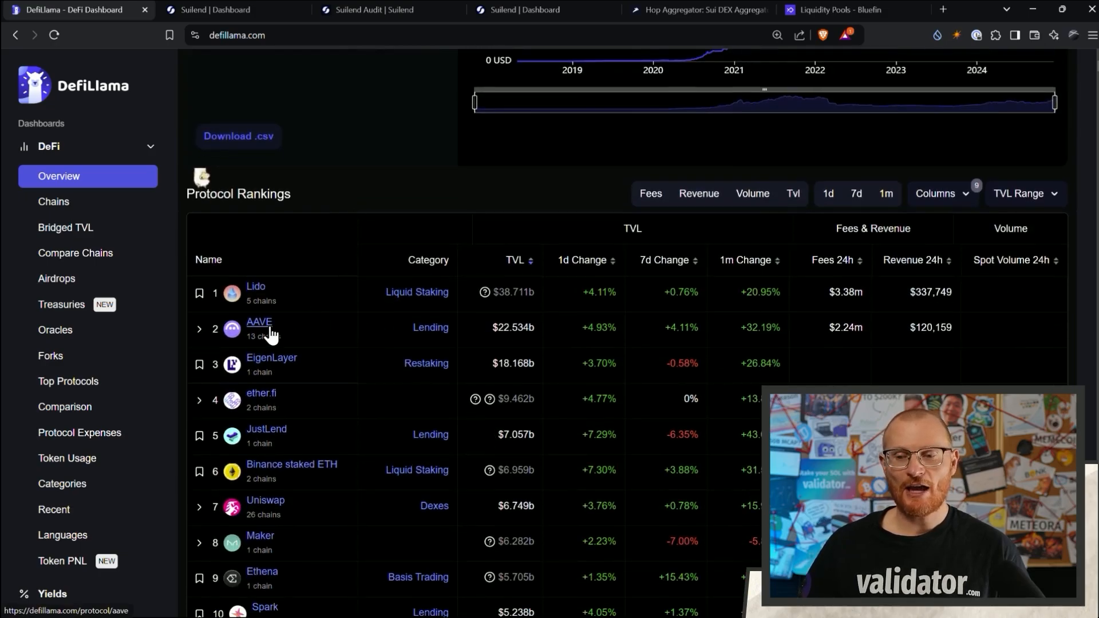
mouse_move(956, 344)
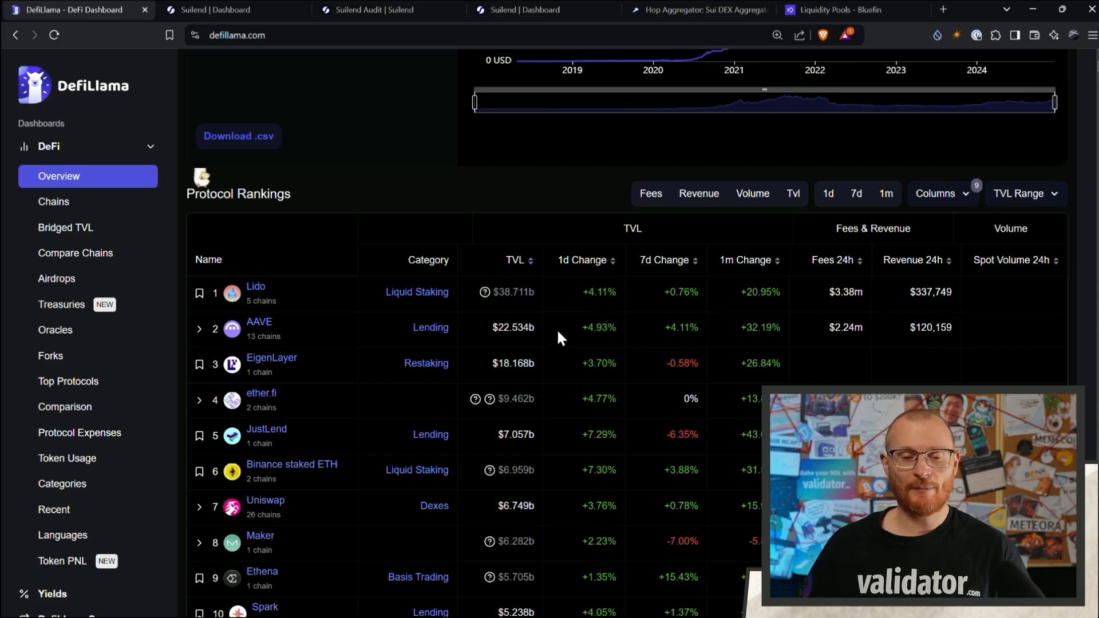
mouse_move(691, 356)
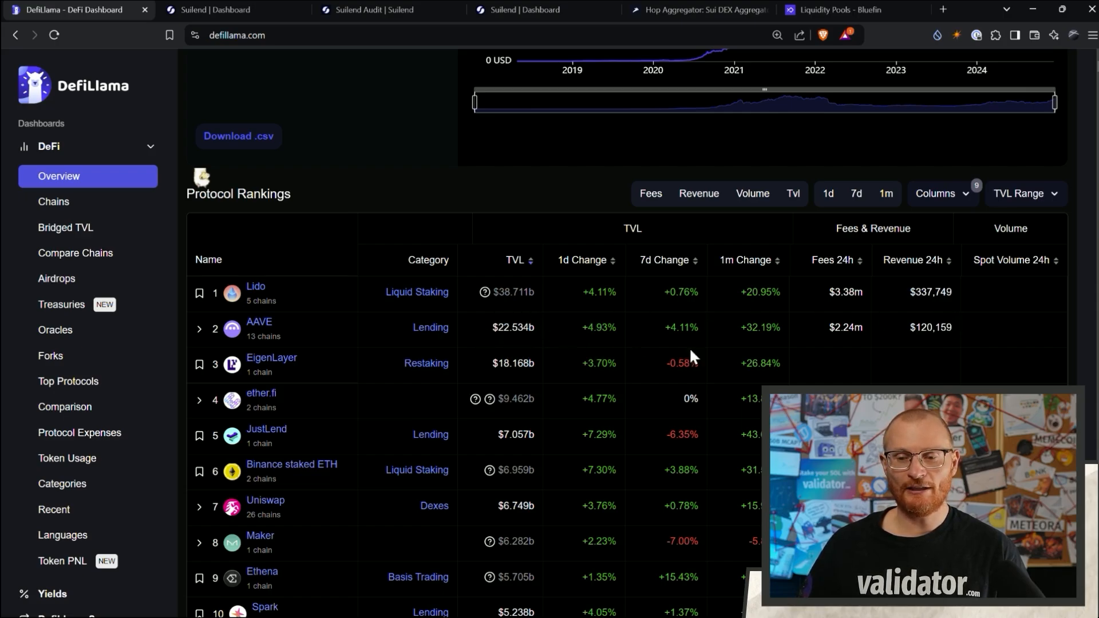
mouse_move(827, 334)
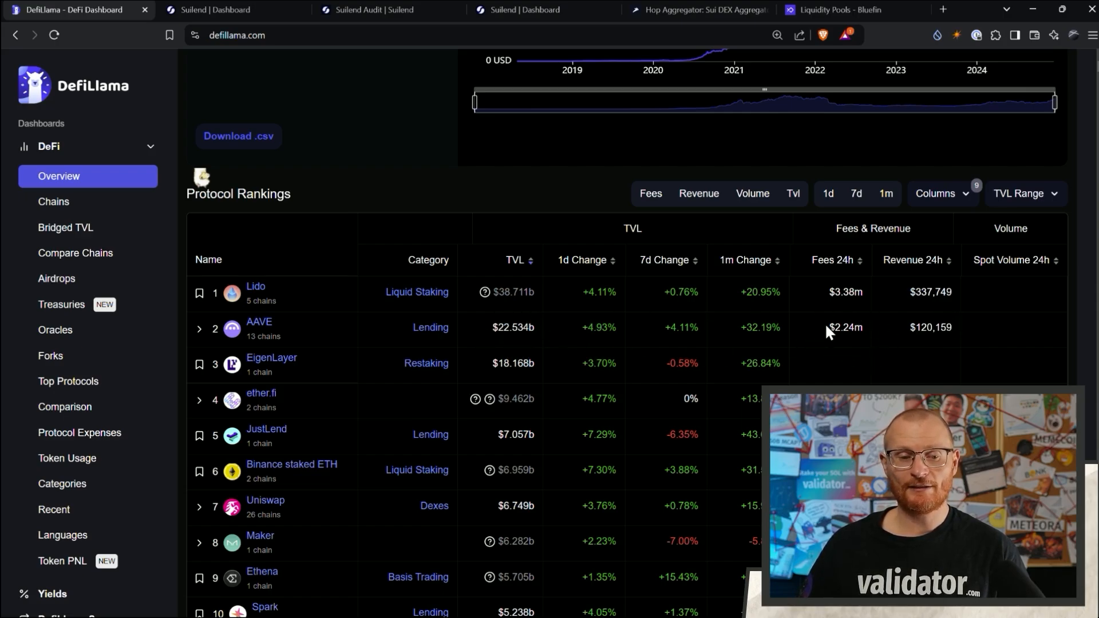
mouse_move(866, 329)
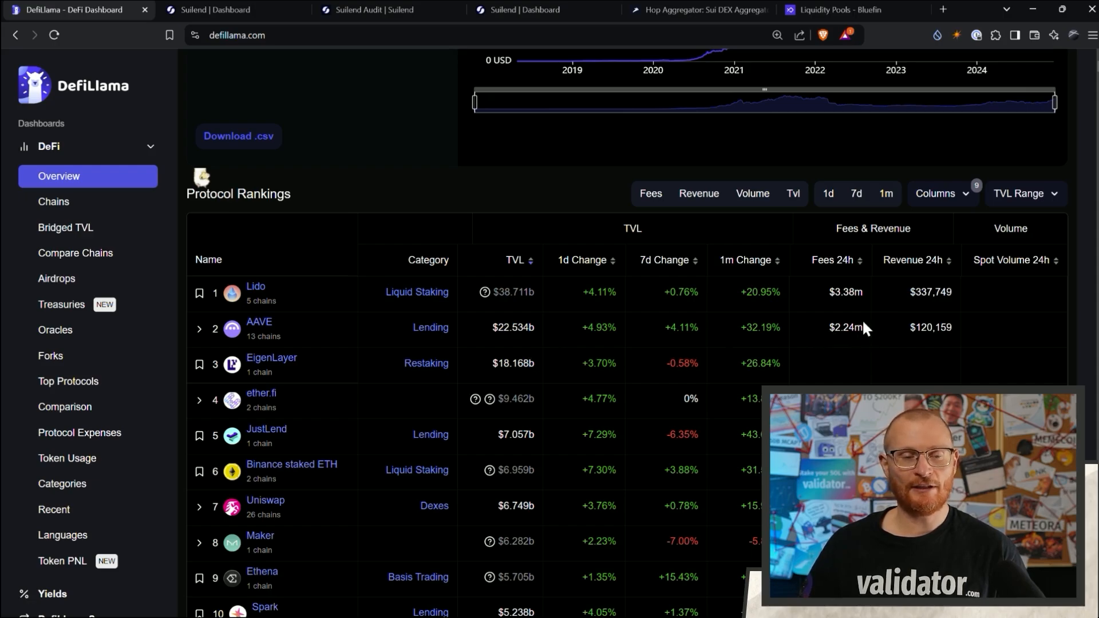
mouse_move(864, 326)
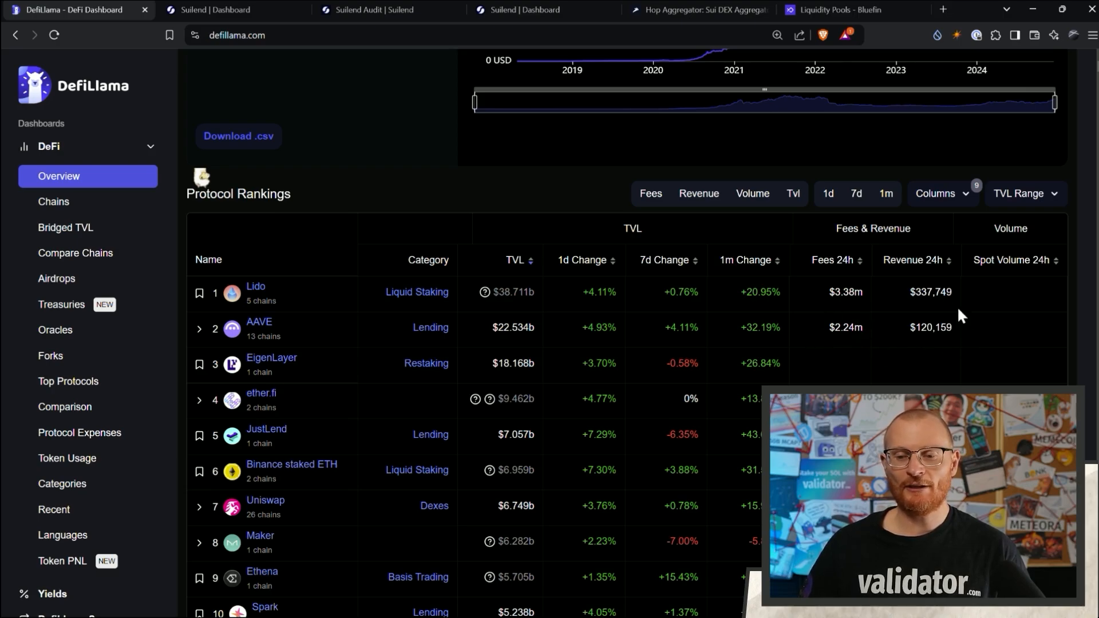
mouse_move(886, 354)
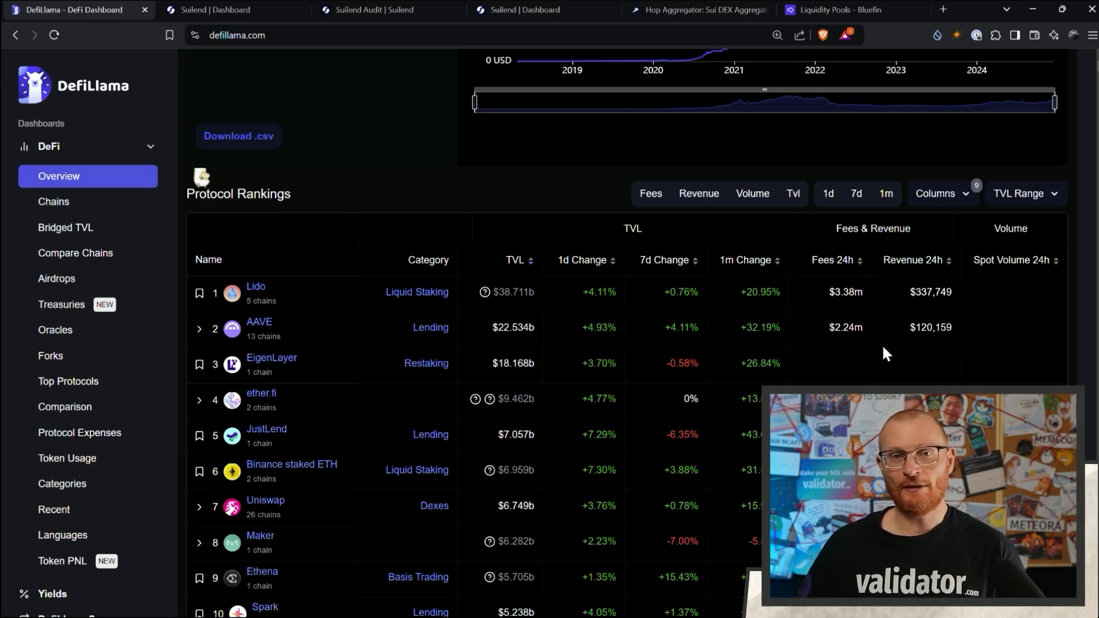